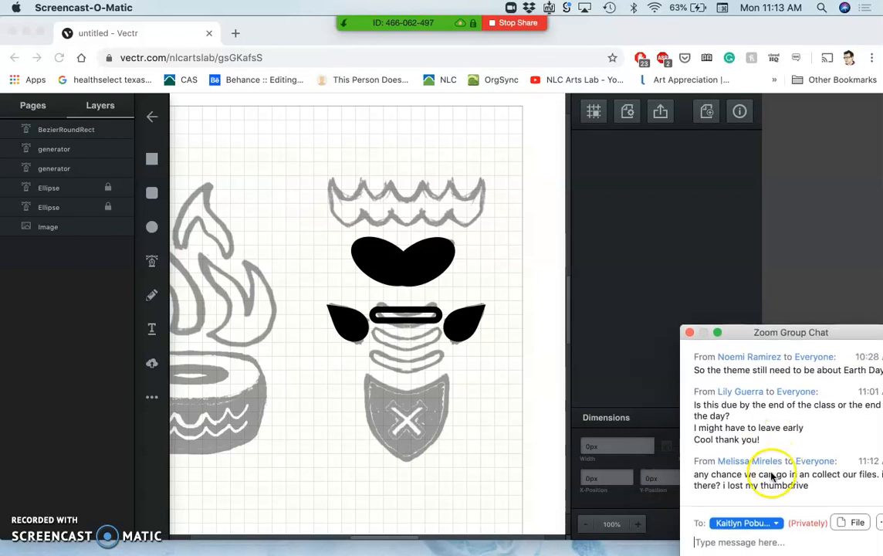
mouse_move(733, 491)
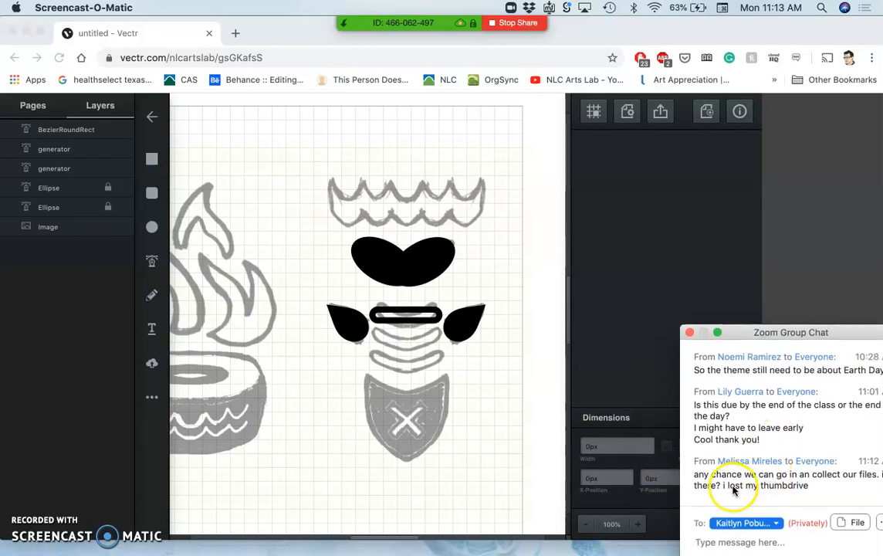
mouse_move(770, 491)
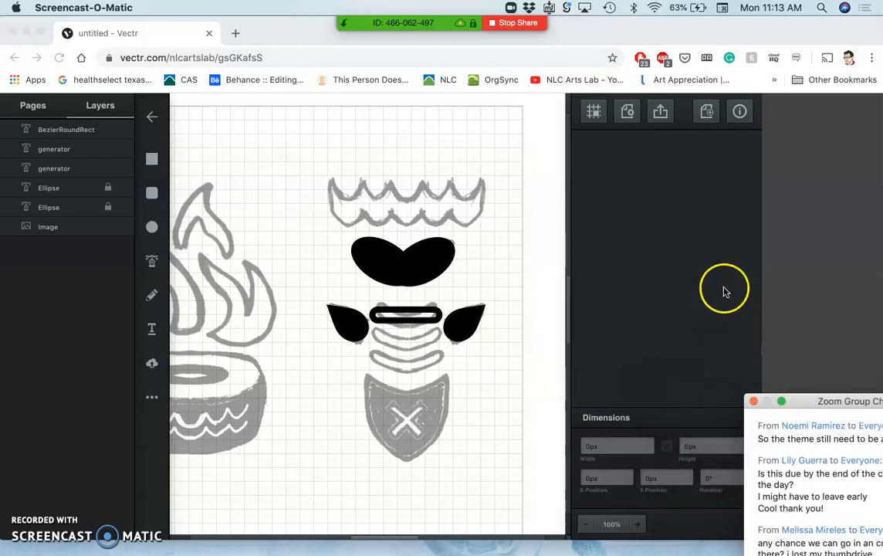
mouse_move(682, 225)
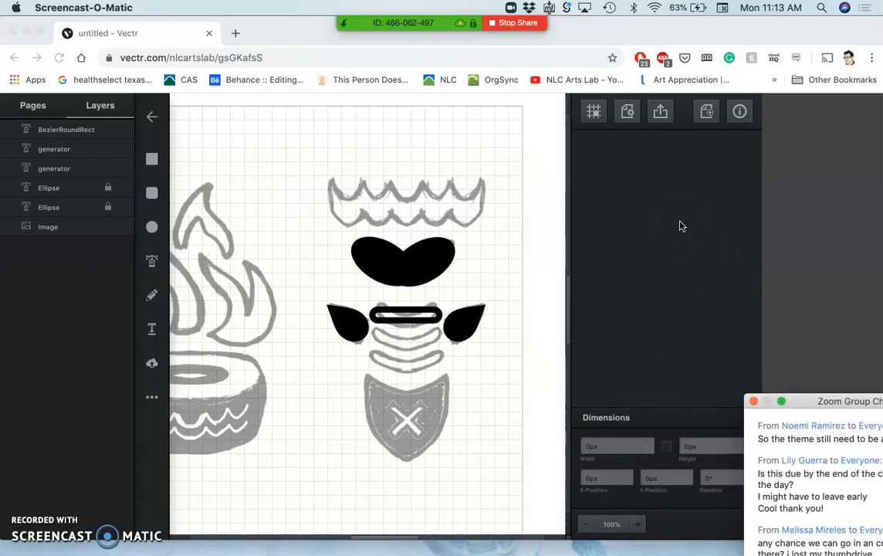
mouse_move(553, 142)
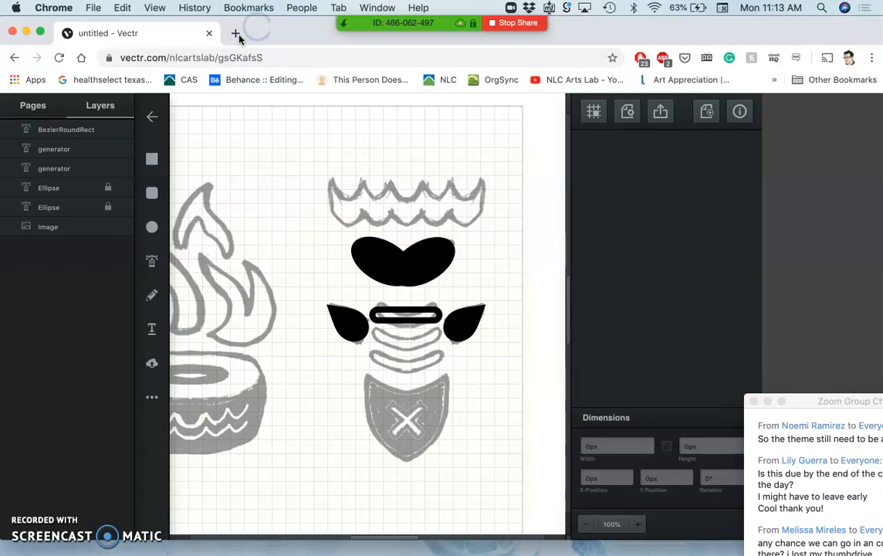
Step: Go to photobucket.com in a new browser tab and scroll to the album list
click(235, 34)
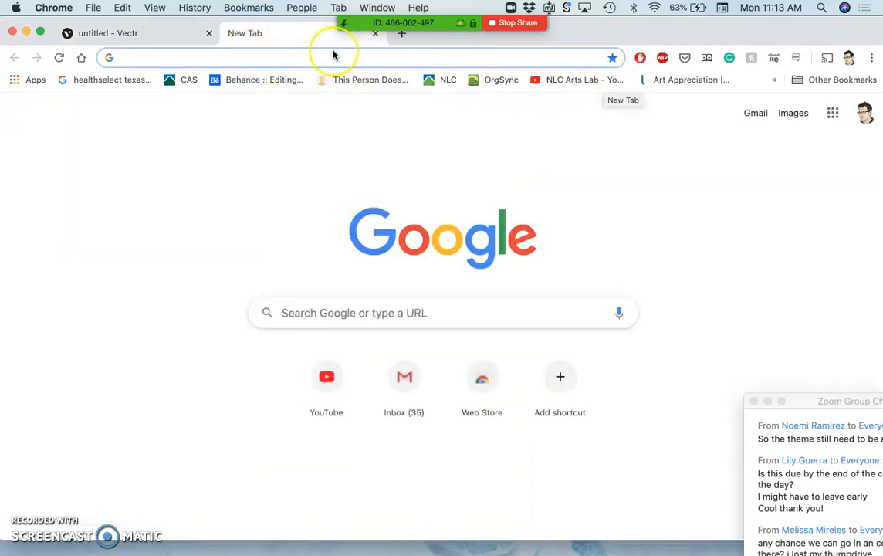
text(photobucket.com/user/NLCartslab/library/?sort=2&page=0)
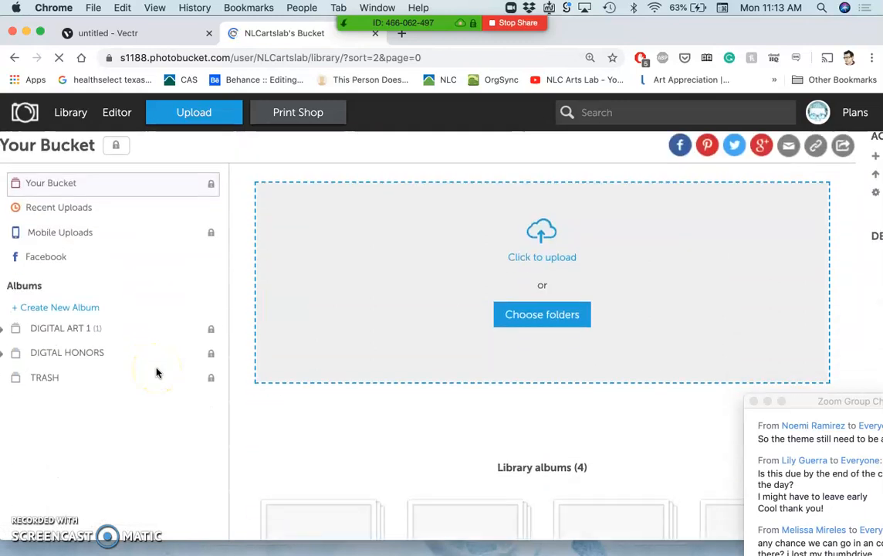
scroll(down, 3)
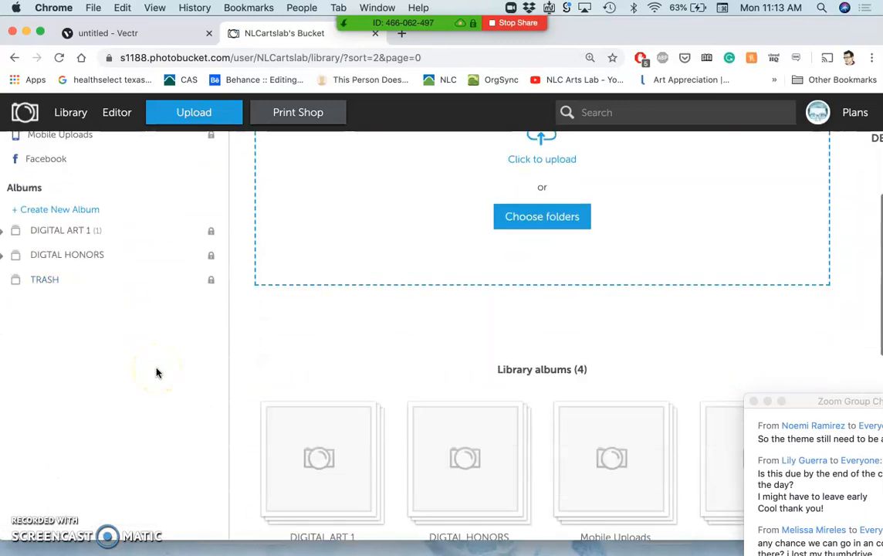
scroll(down, 3)
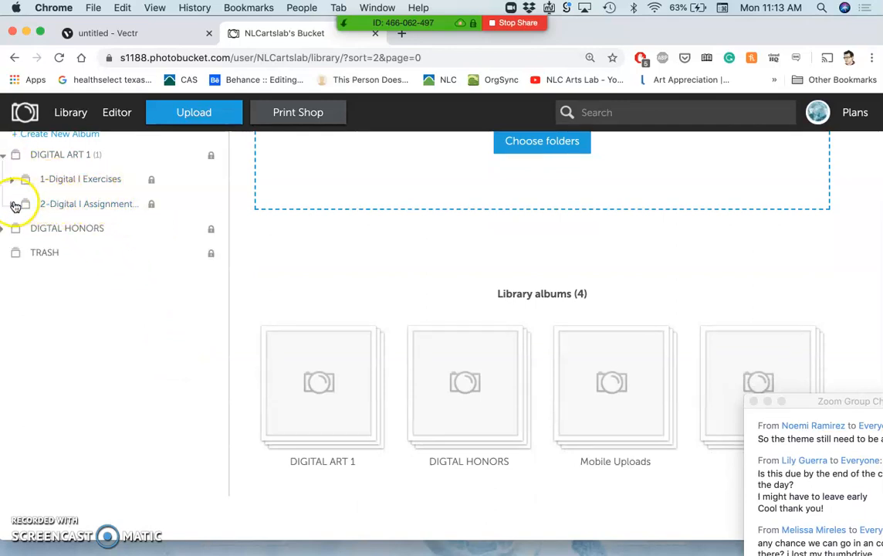
Step: Expand the Digital I albums, open Assignment 2 Collaged Creature and view the gorilla collage photo
click(25, 180)
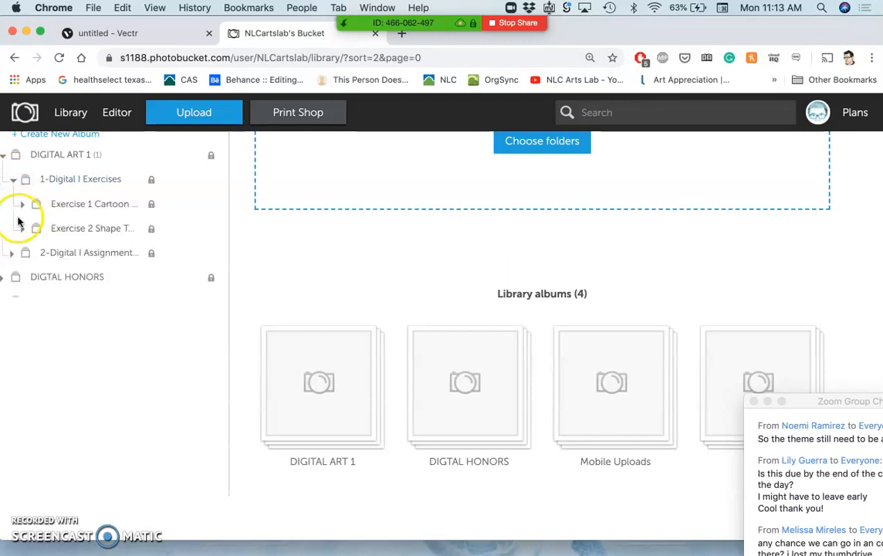
click(13, 253)
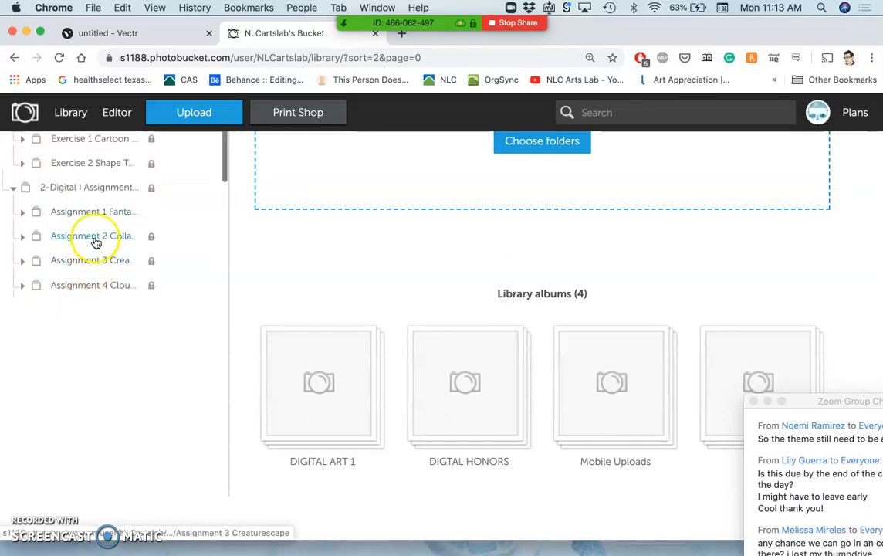
mouse_move(93, 235)
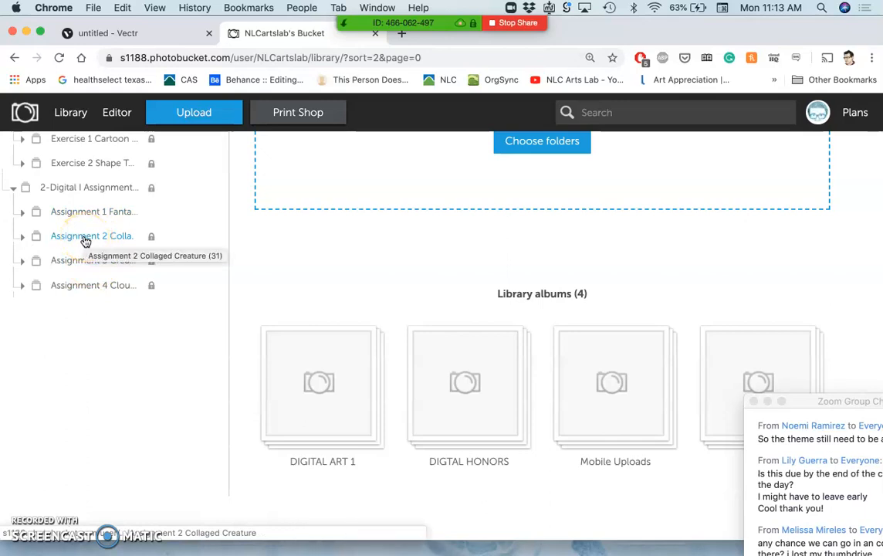
click(93, 235)
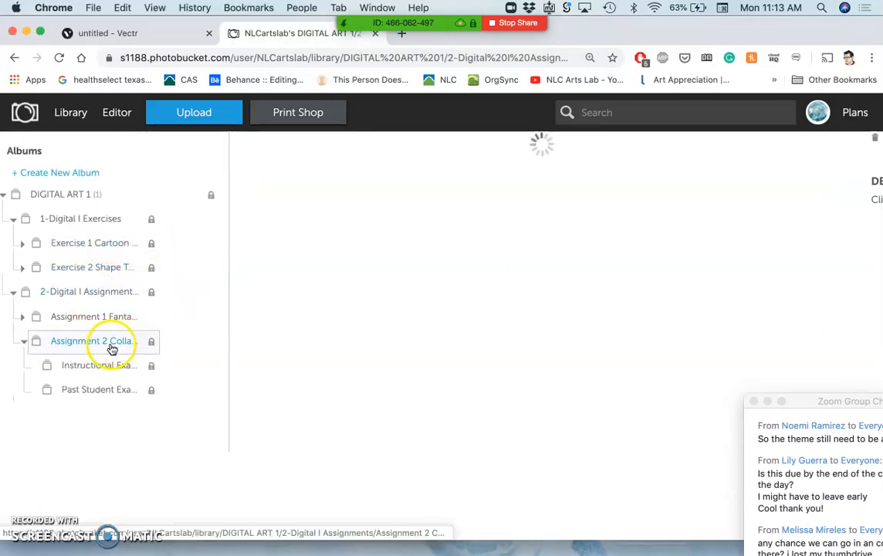
click(93, 341)
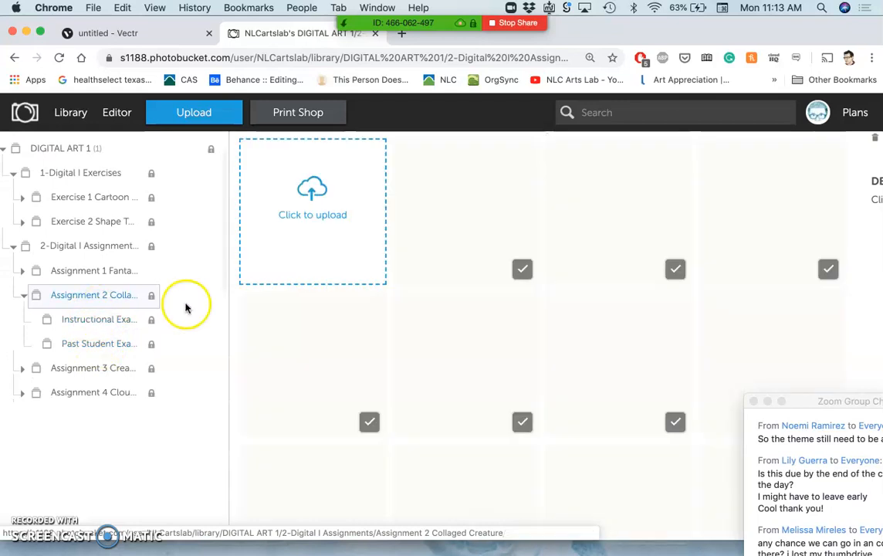
scroll(down, 3)
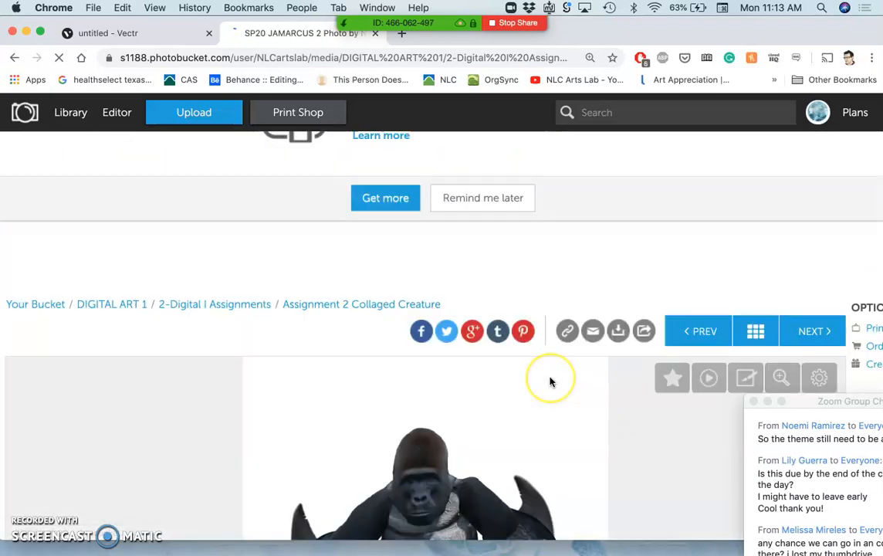
Step: Dismiss the upgrade prompt and download the gorilla creature photo as a JPG
click(589, 57)
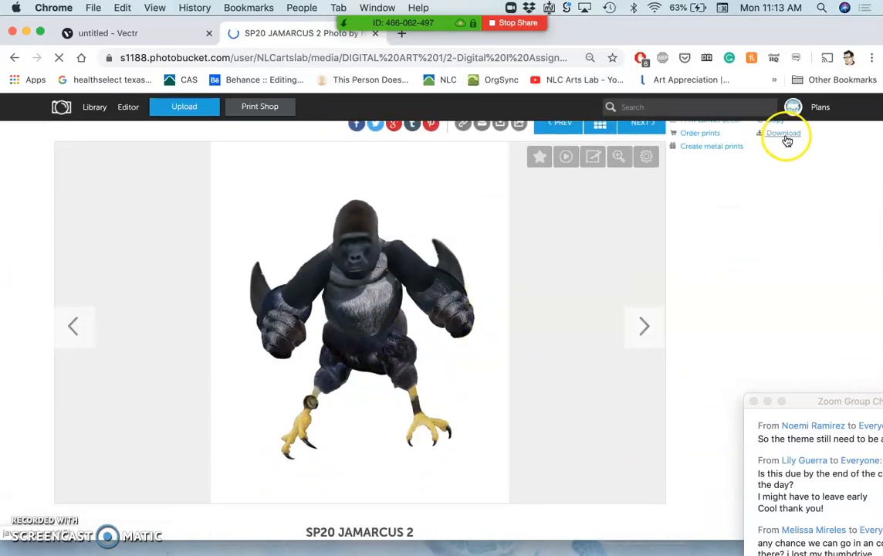
click(783, 133)
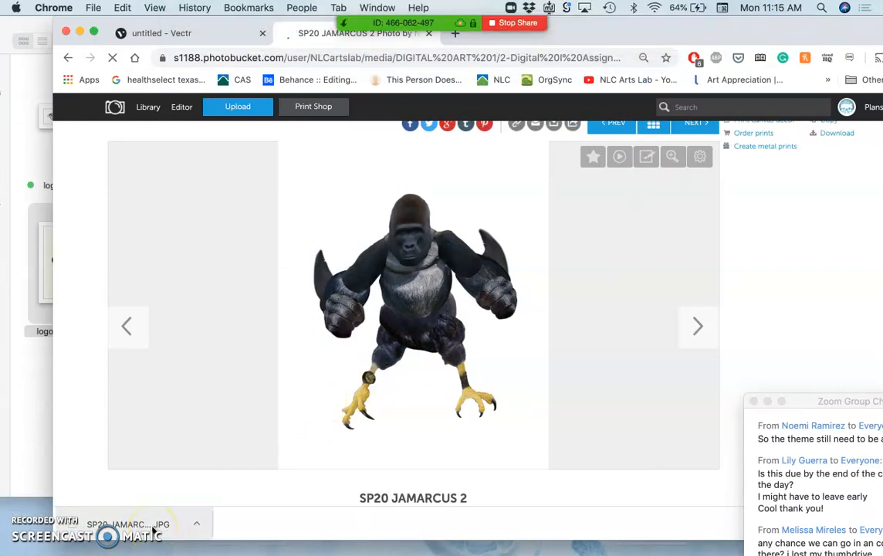
mouse_move(28, 478)
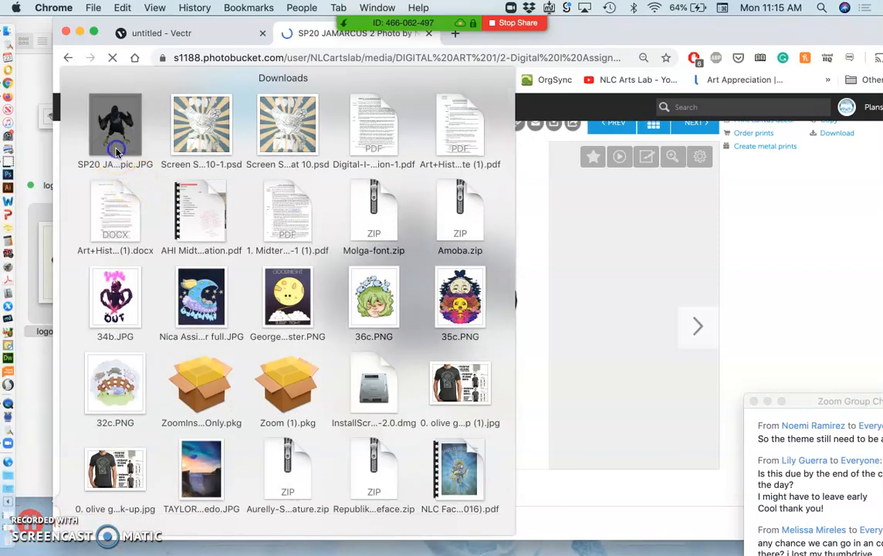
double_click(114, 123)
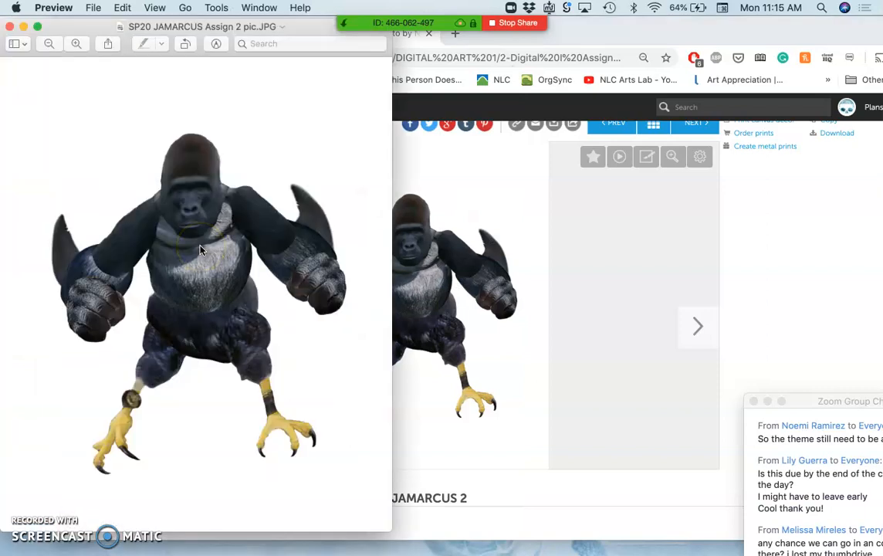
mouse_move(258, 123)
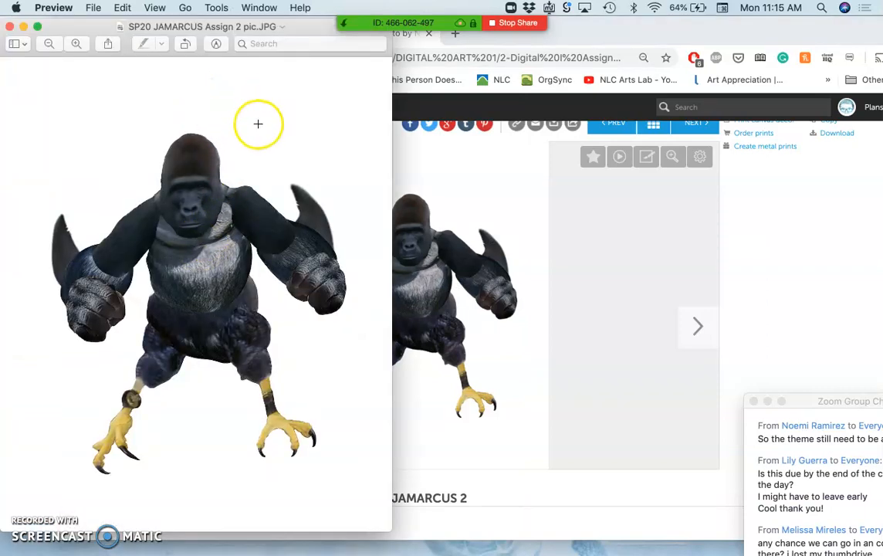
mouse_move(212, 244)
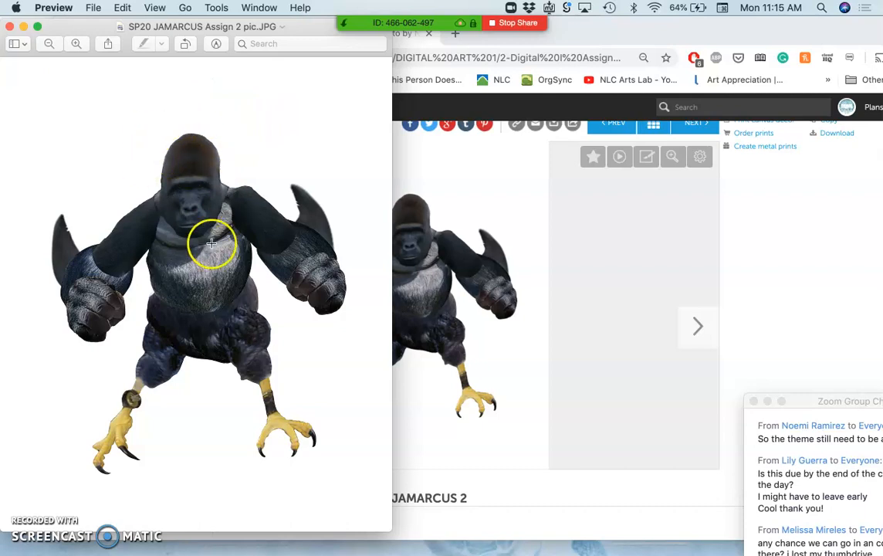
mouse_move(198, 221)
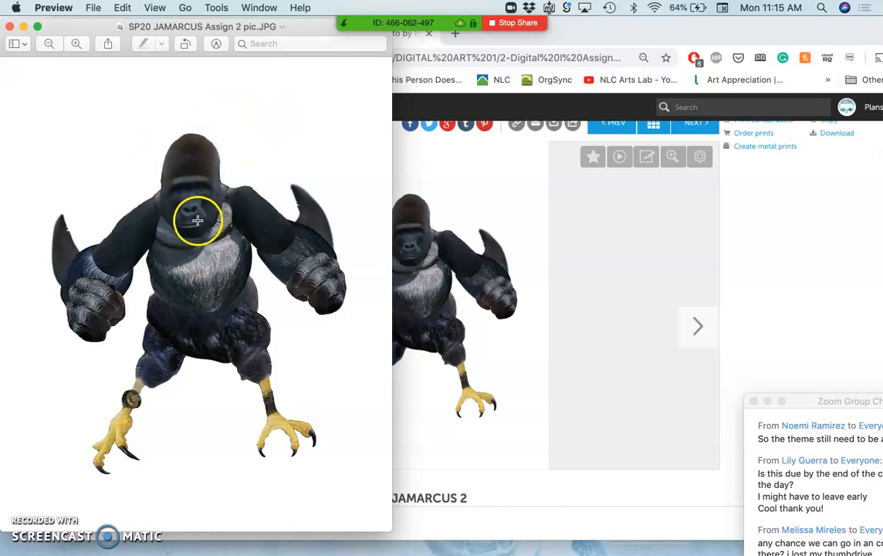
mouse_move(191, 291)
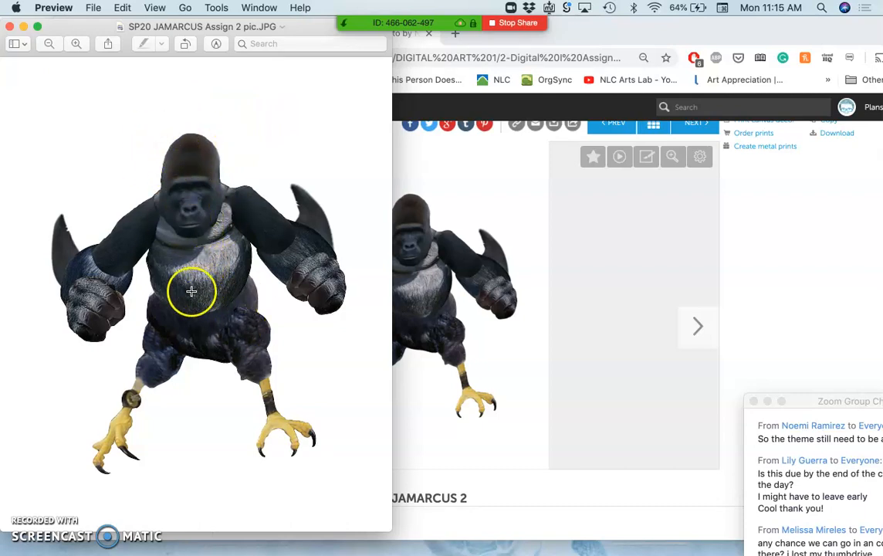
click(78, 44)
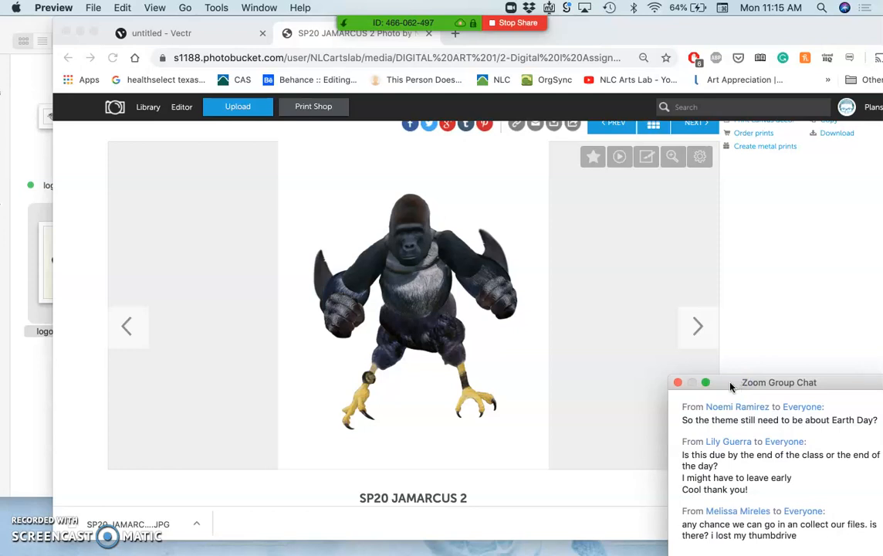
mouse_move(440, 312)
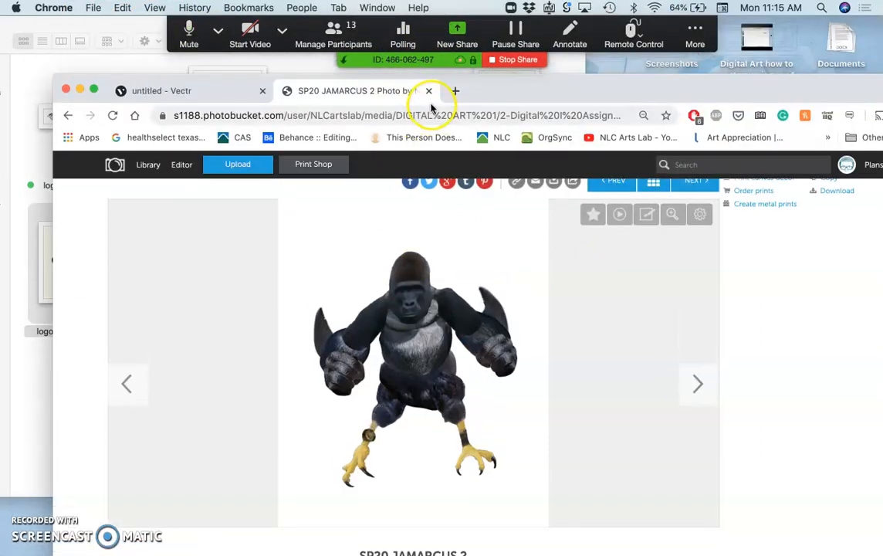
Step: Close the Photobucket tab, return to the Vectr sketch and select the rounded bar between the eyes
click(430, 90)
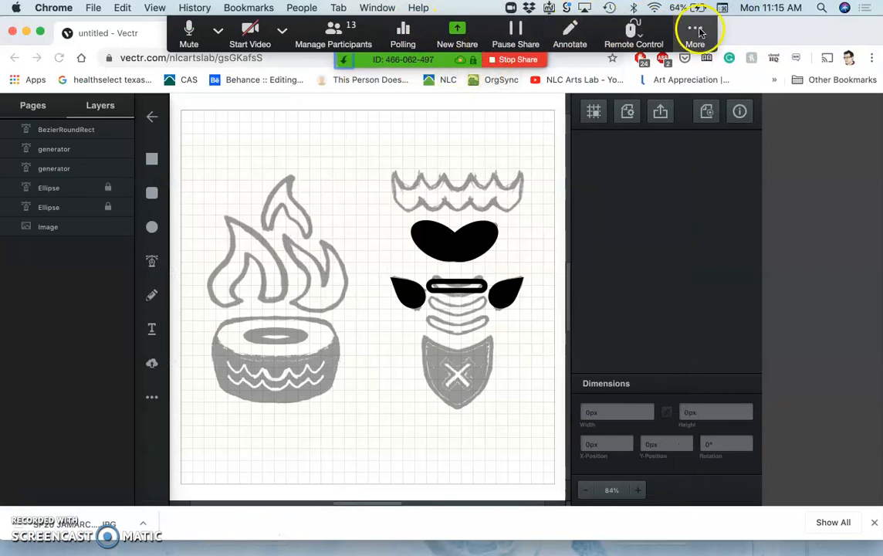
click(694, 33)
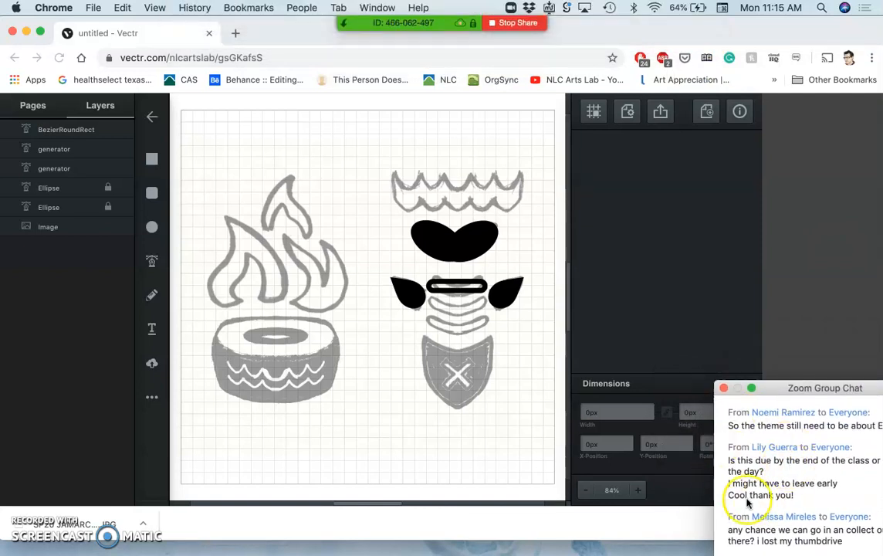
mouse_move(548, 213)
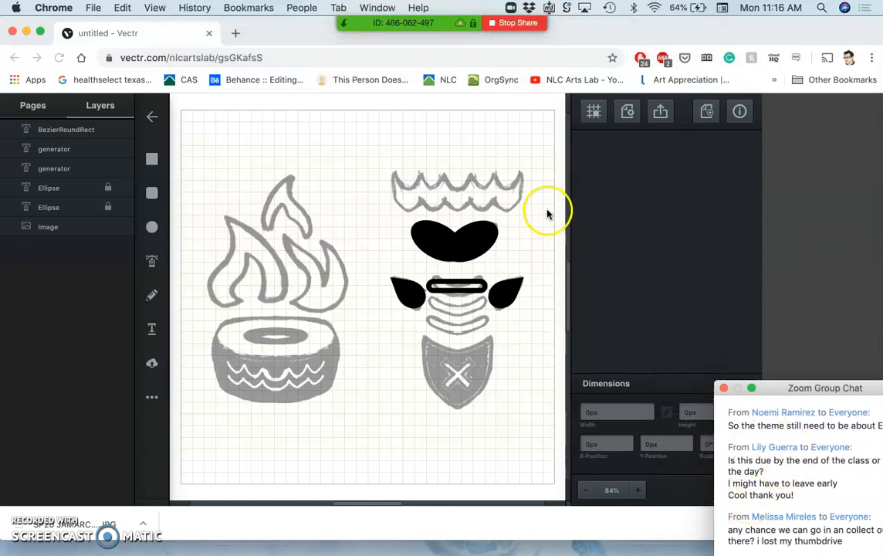
click(367, 296)
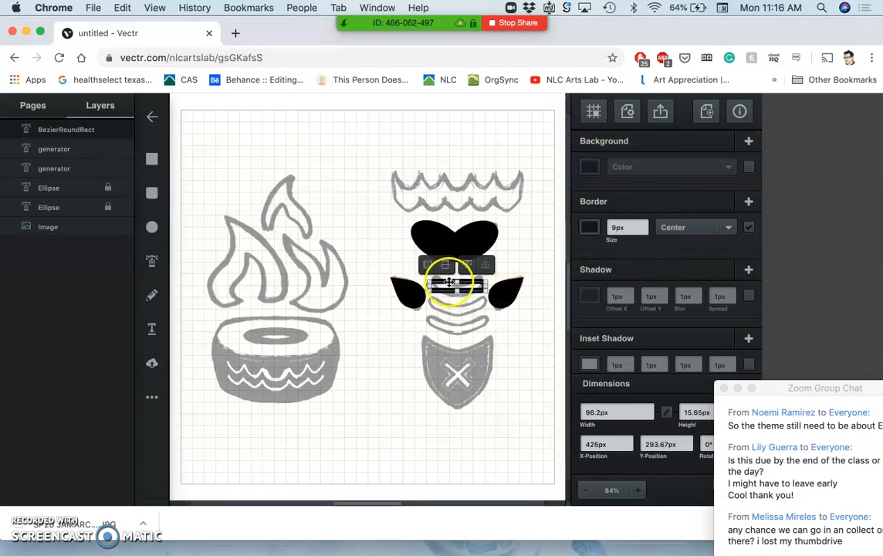
Step: Duplicate the rounded bar twice and drag the copy into place between the two fins
right_click(450, 286)
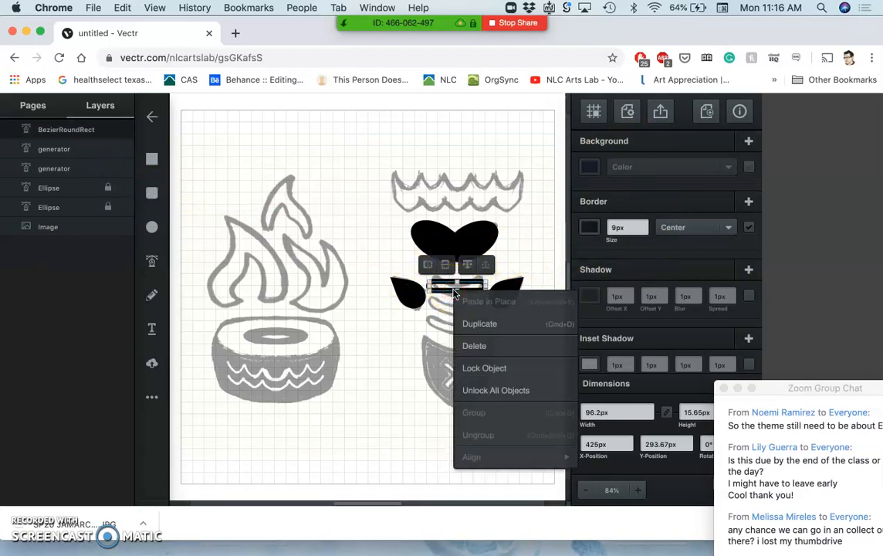
click(479, 324)
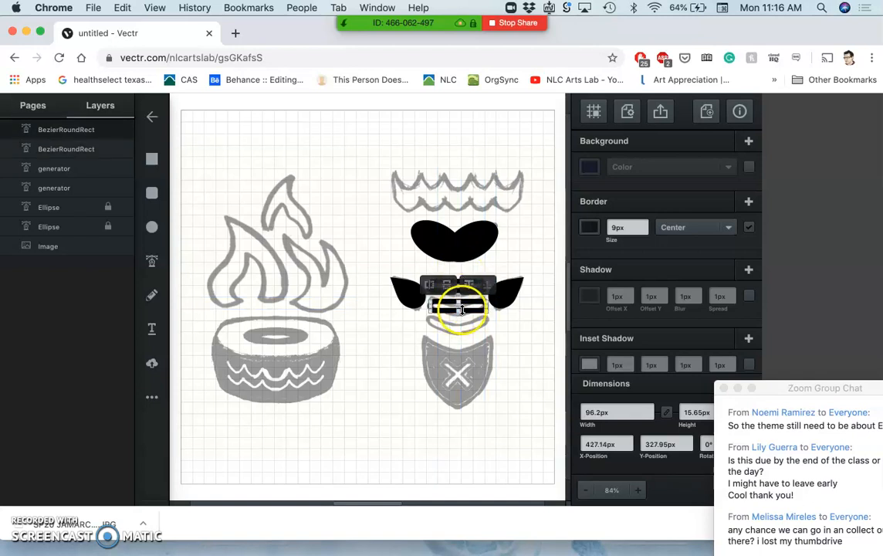
right_click(460, 308)
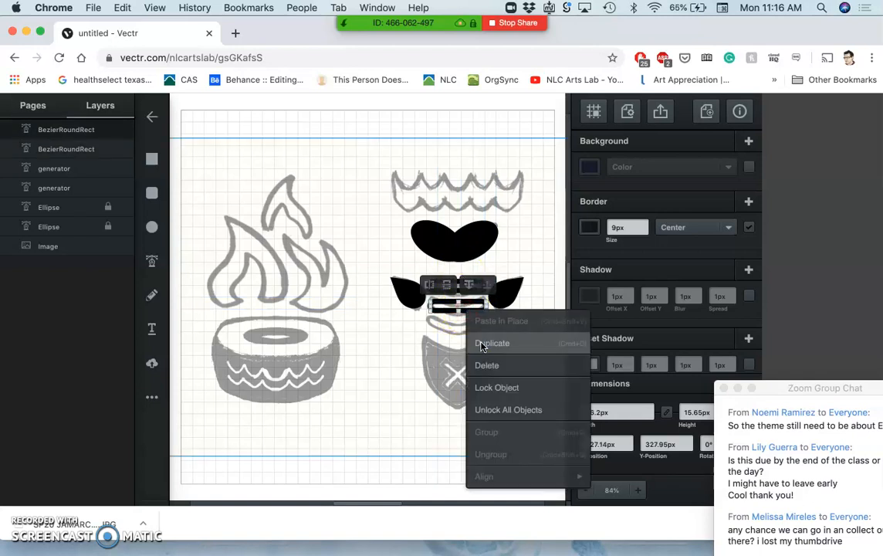
click(491, 343)
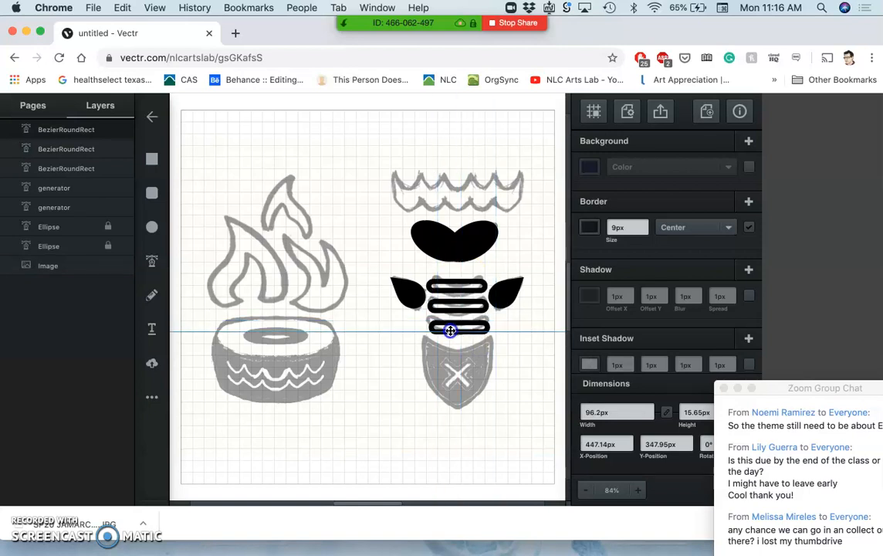
drag(451, 331, 435, 306)
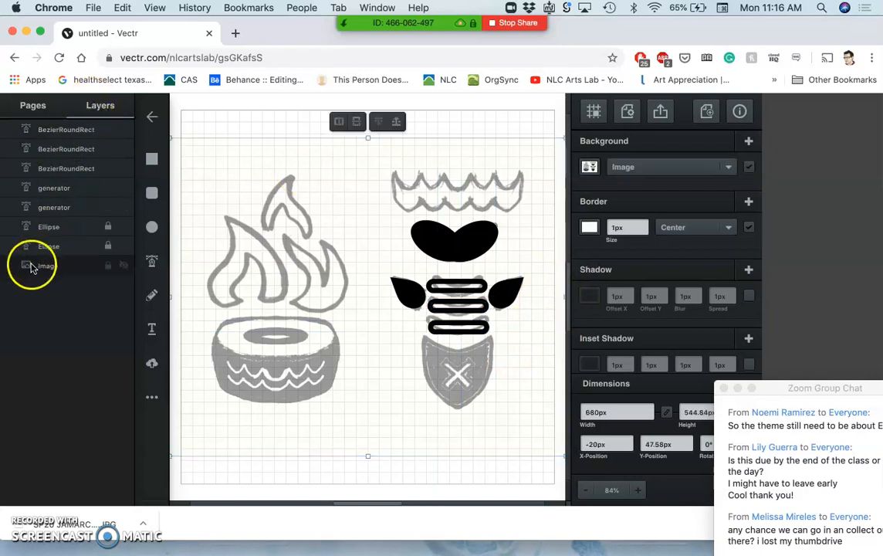
click(124, 266)
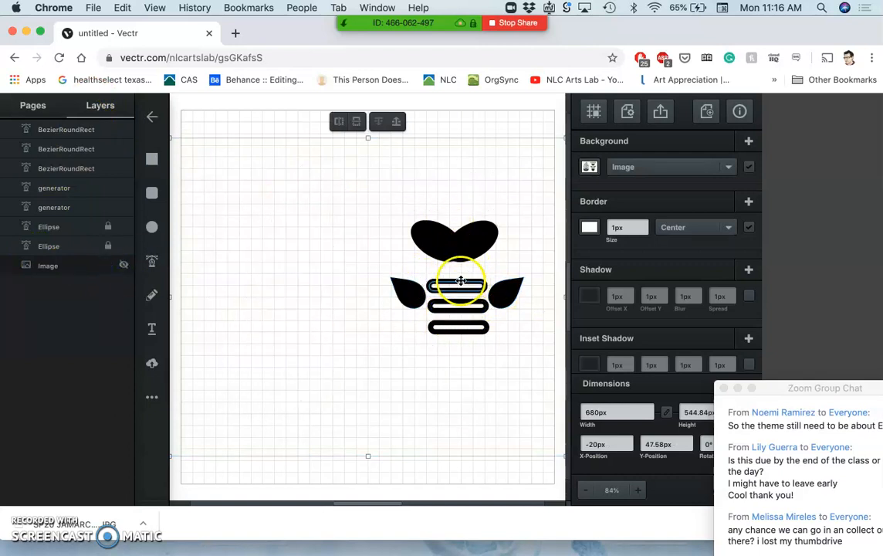
click(637, 489)
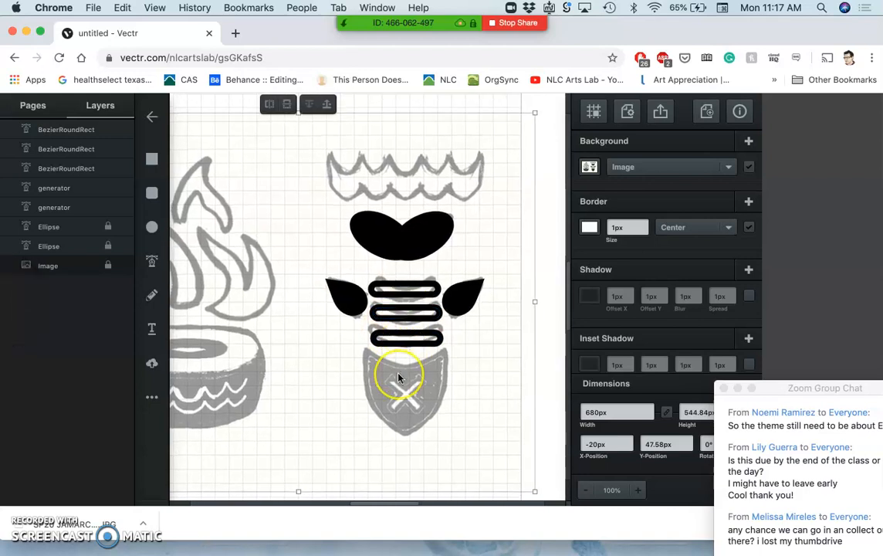
mouse_move(151, 263)
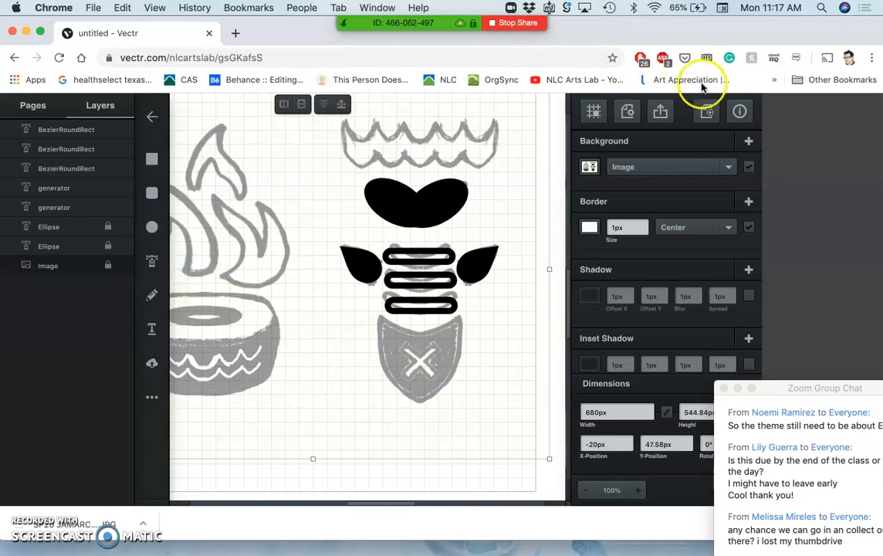
Step: Open Vectr's Lessons gallery from the help menu
click(738, 111)
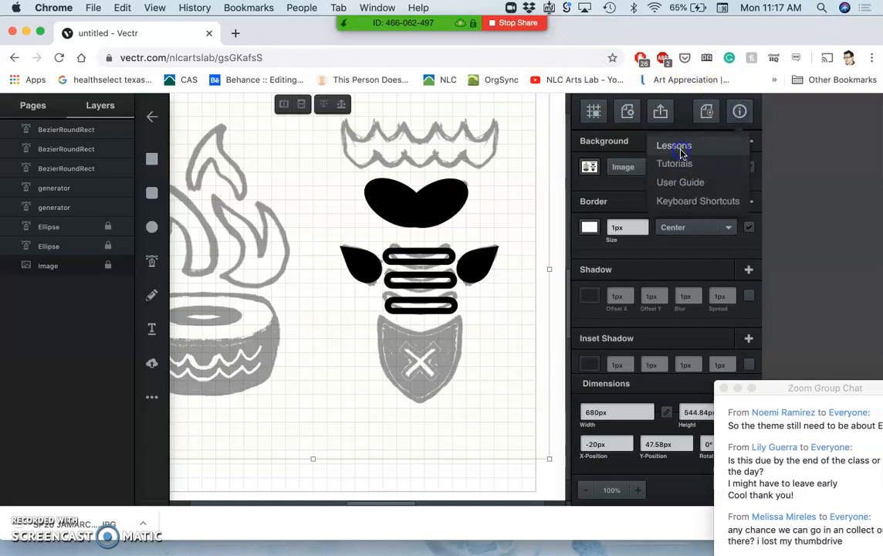
click(673, 145)
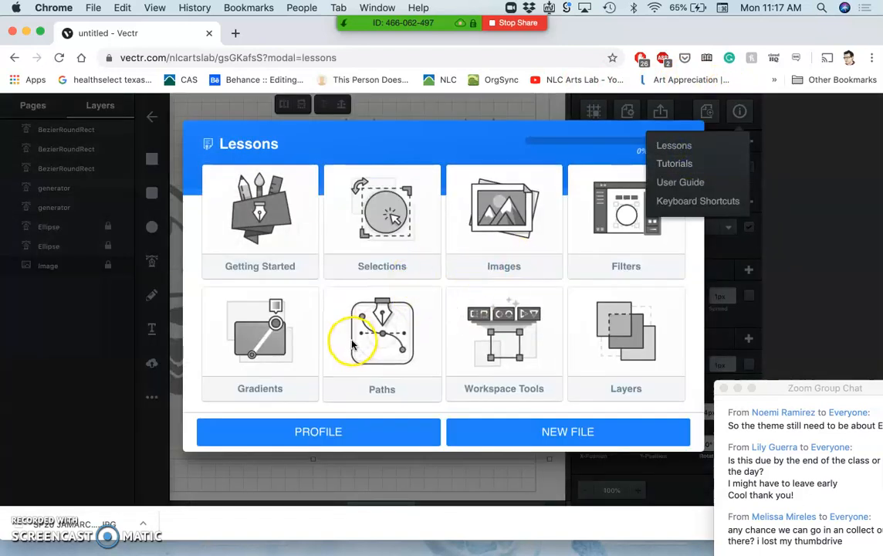
mouse_move(379, 368)
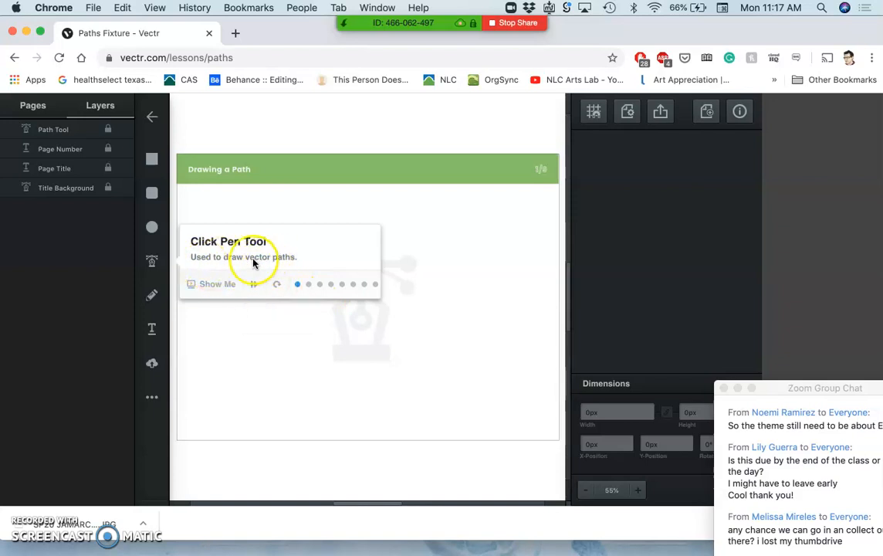
mouse_move(339, 352)
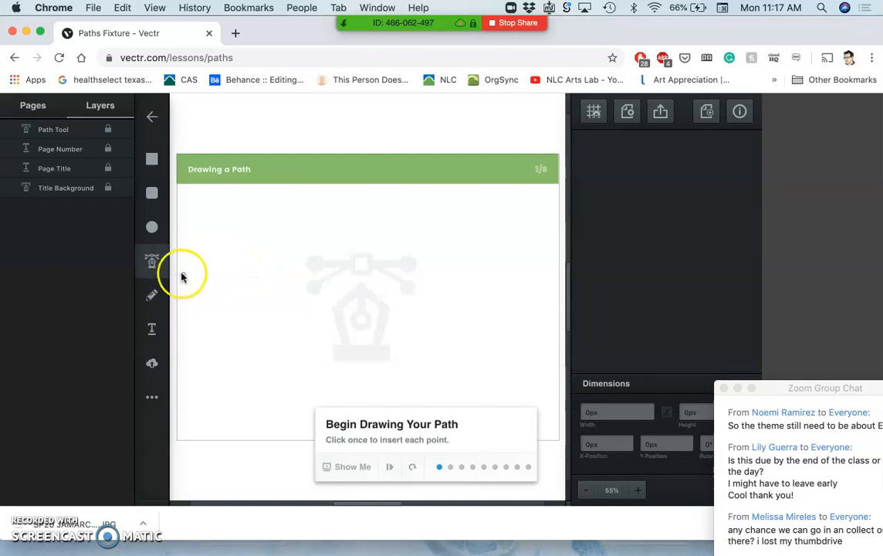
mouse_move(334, 363)
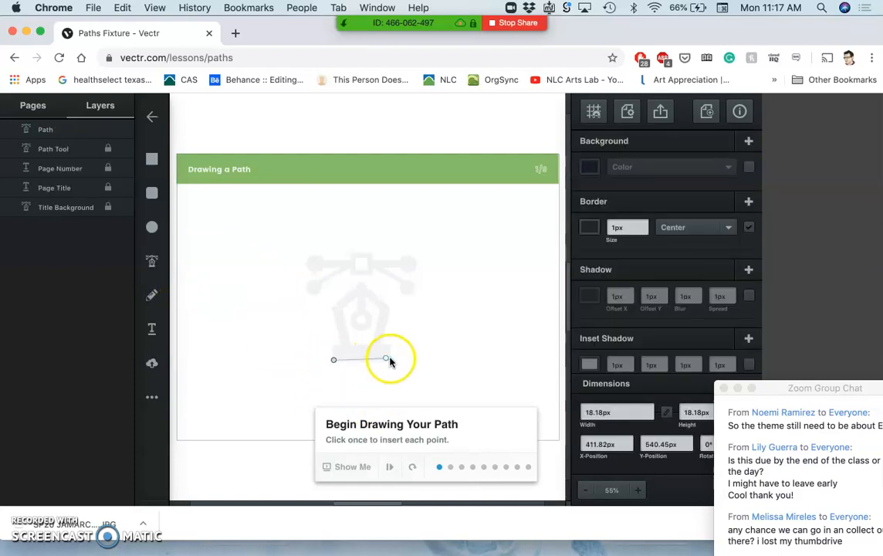
Step: Finish the pen-nib outline by closing the path at its start and advance to Extending Paths
click(386, 360)
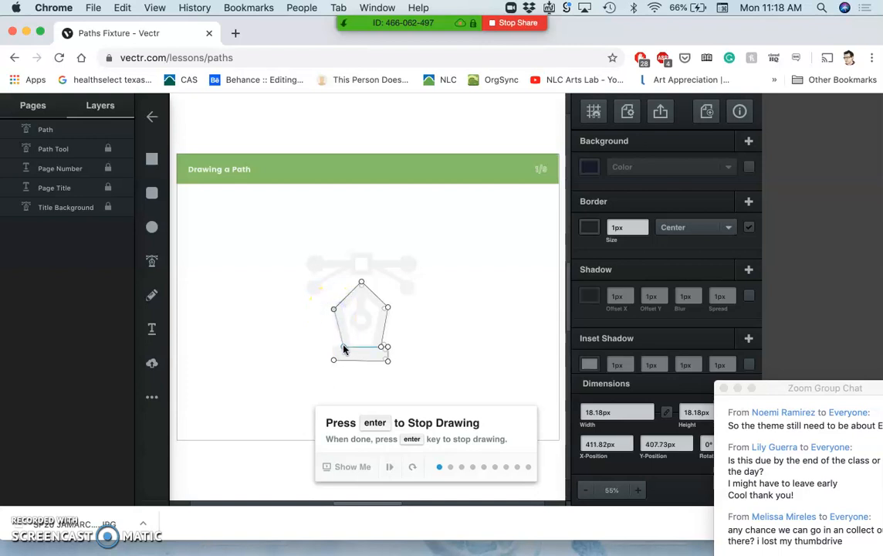
click(333, 346)
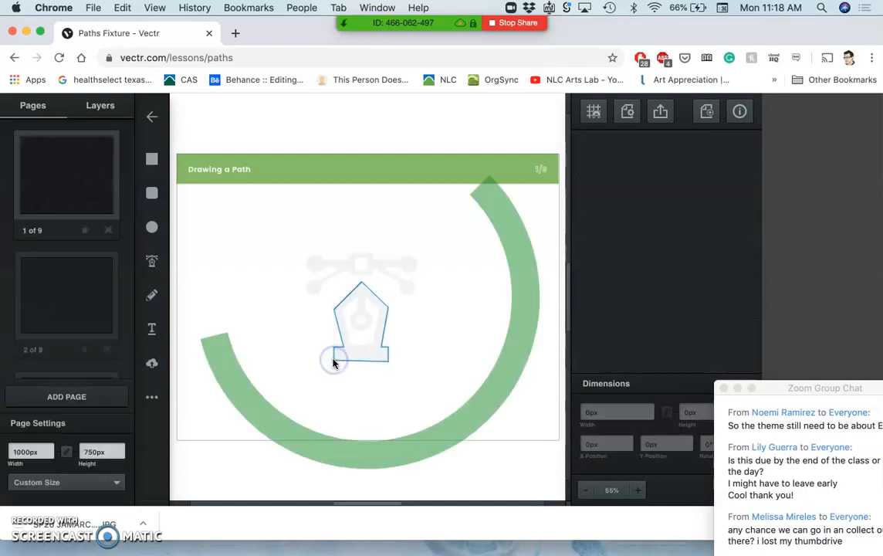
click(542, 169)
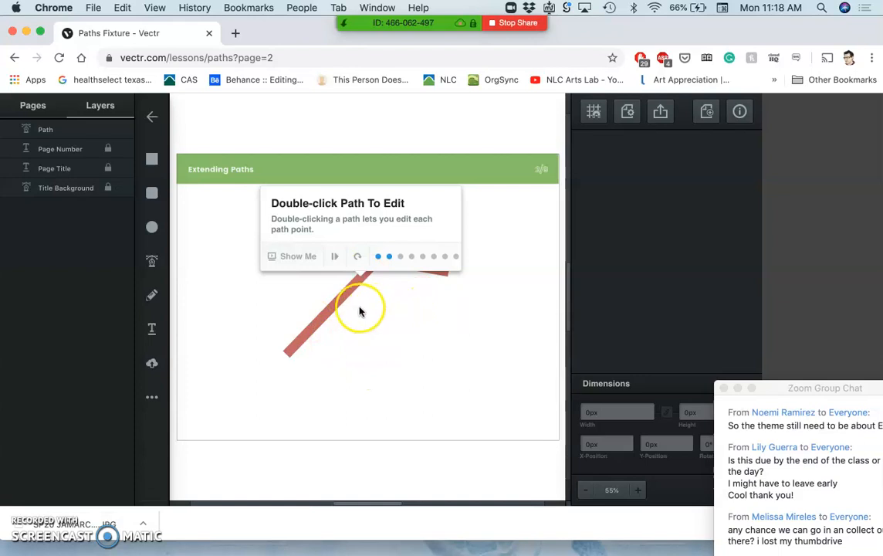
mouse_move(469, 325)
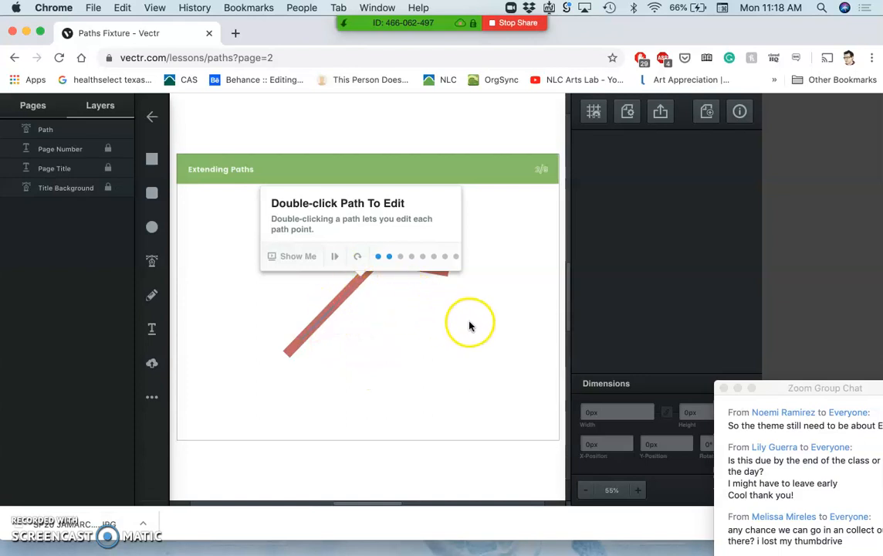
mouse_move(342, 299)
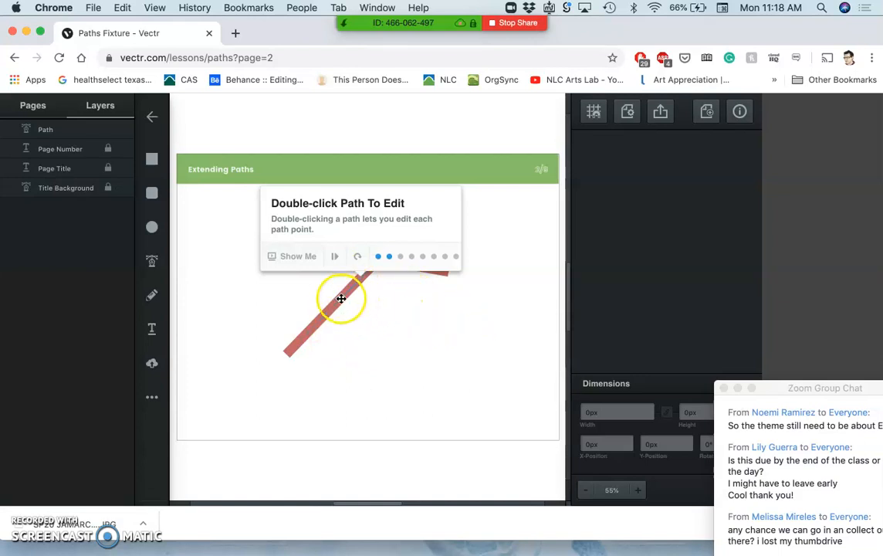
Step: Edit the red path and add a new point beyond its right end point
double_click(340, 300)
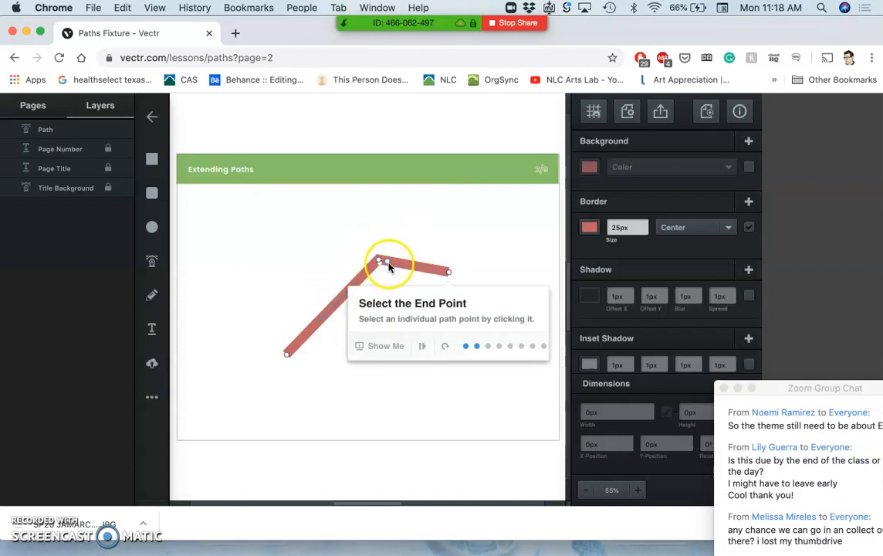
mouse_move(312, 323)
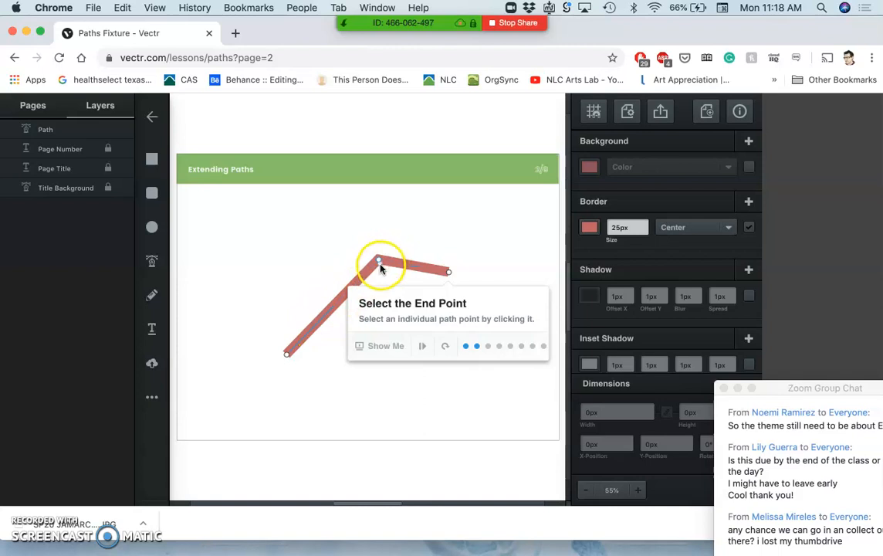
mouse_move(448, 275)
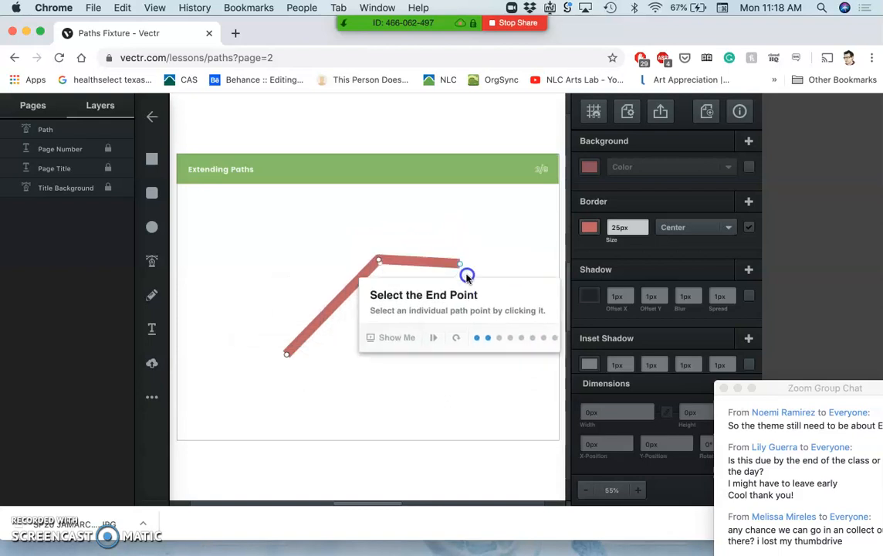
click(460, 262)
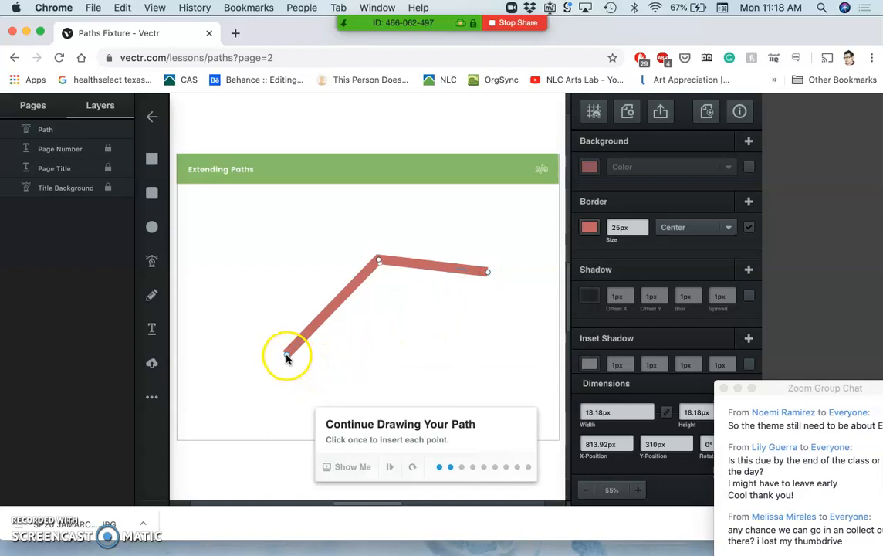
mouse_move(488, 272)
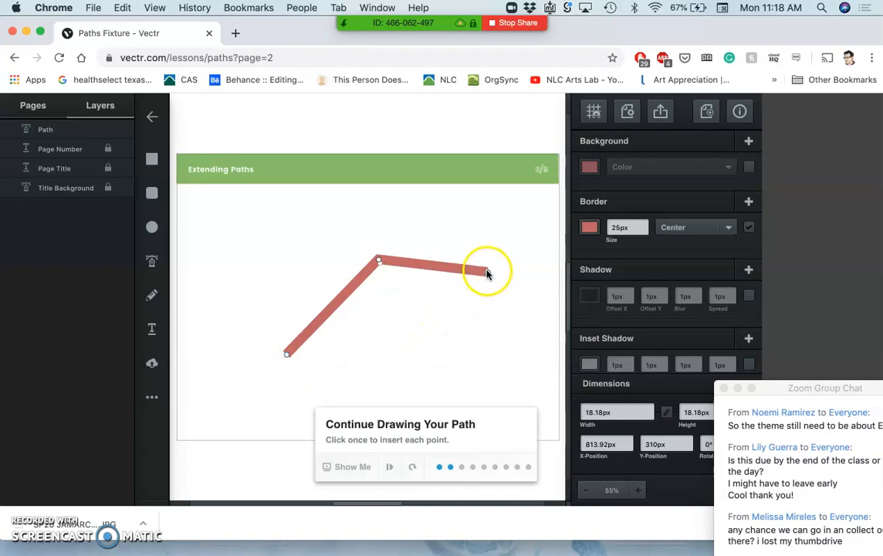
click(486, 271)
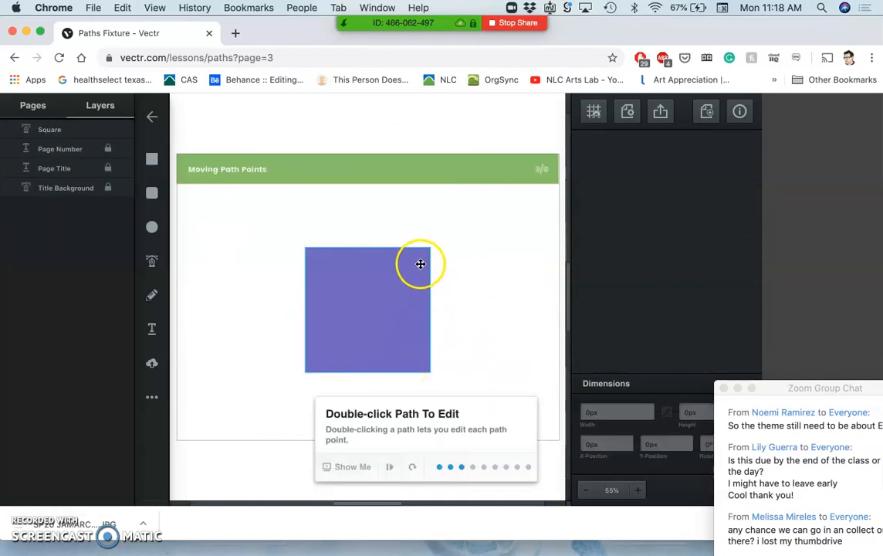
mouse_move(517, 213)
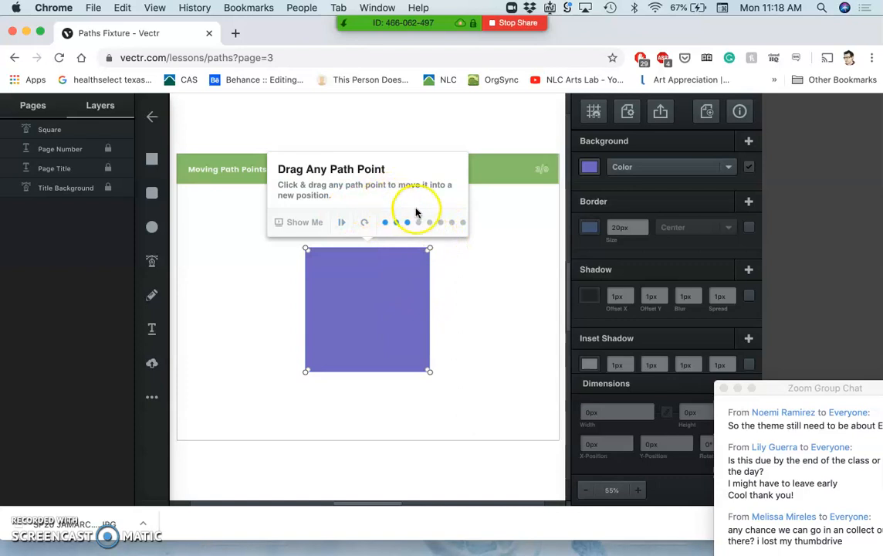
mouse_move(448, 256)
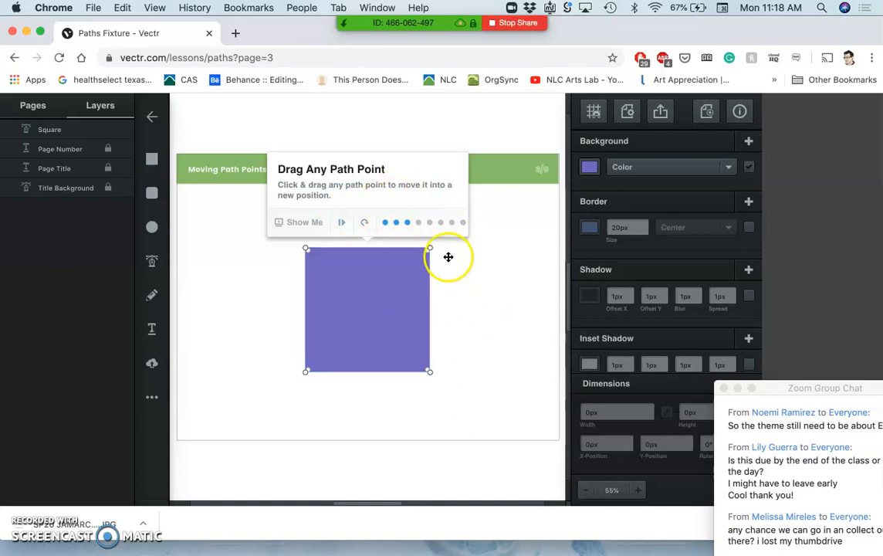
mouse_move(368, 199)
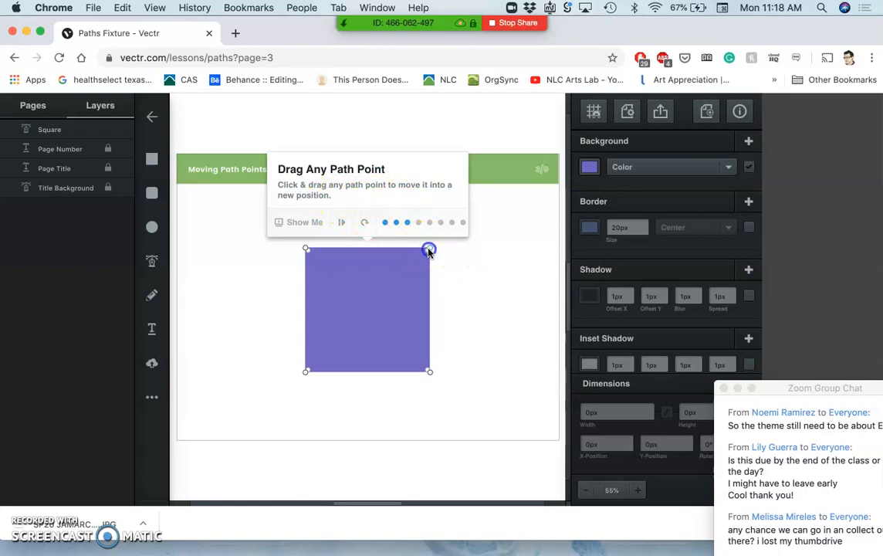
Step: Move the purple square's top-right corner inward
drag(430, 250, 455, 269)
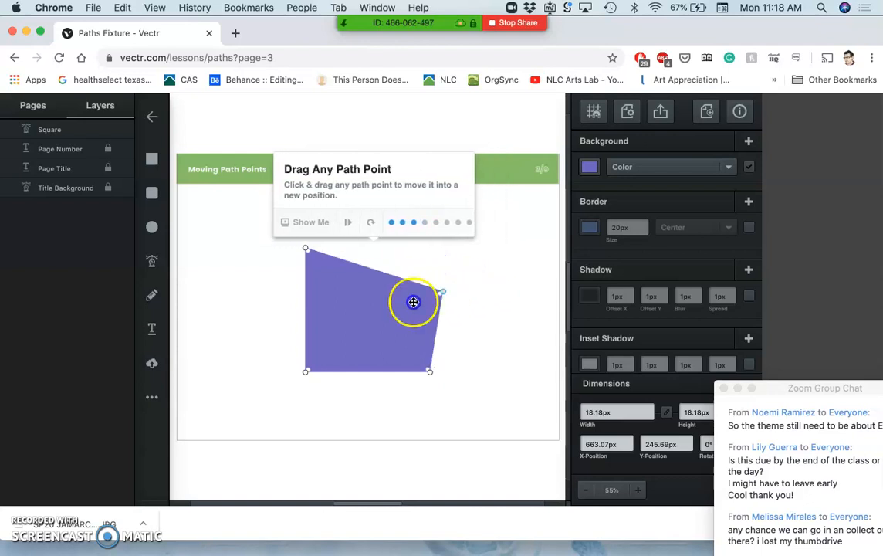
drag(414, 301, 507, 272)
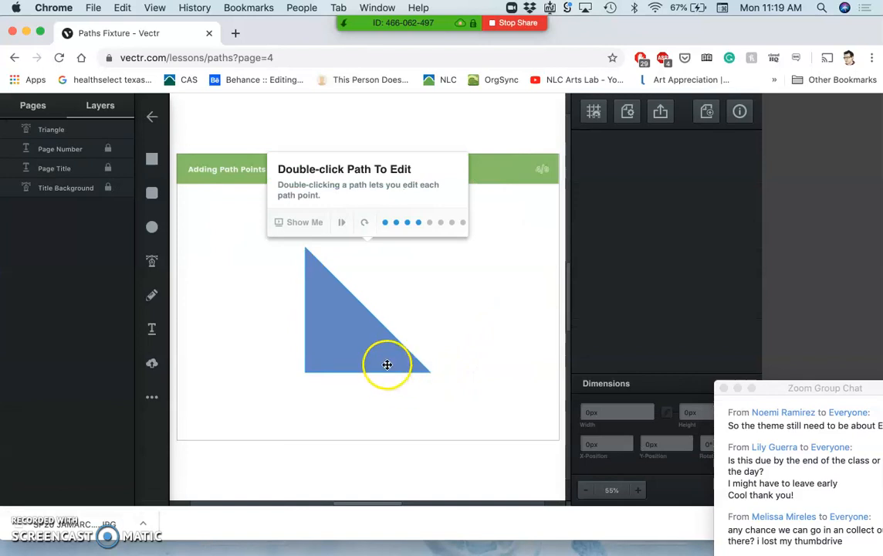
Step: Insert a new point on the blue triangle's edge and pull it out to the right
double_click(386, 365)
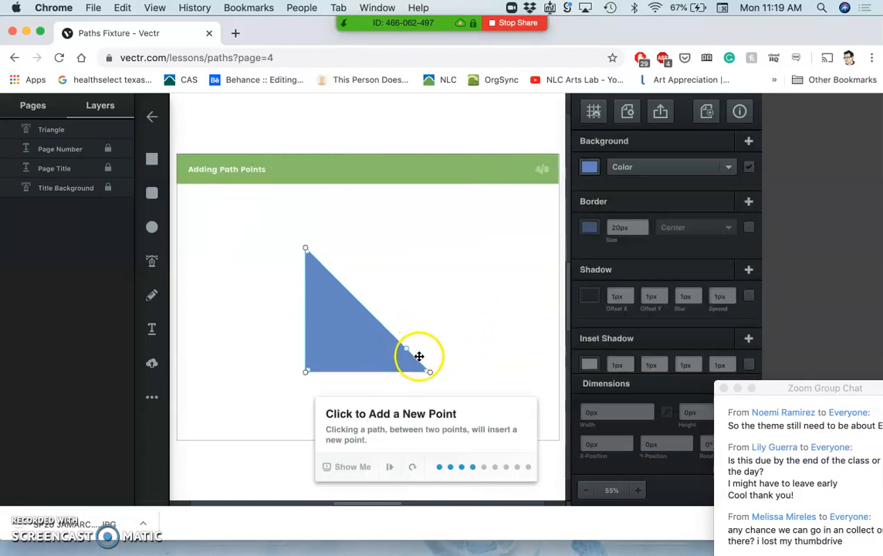
drag(420, 356, 488, 318)
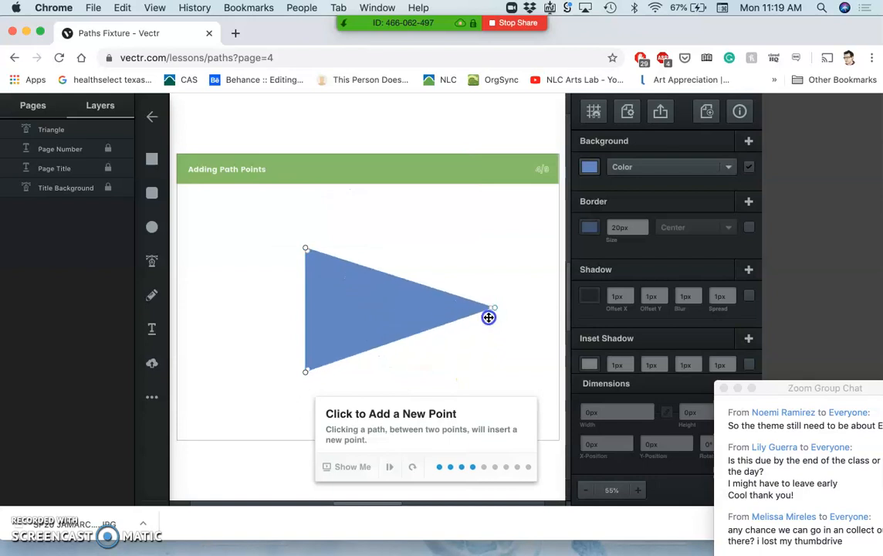
drag(488, 318, 485, 275)
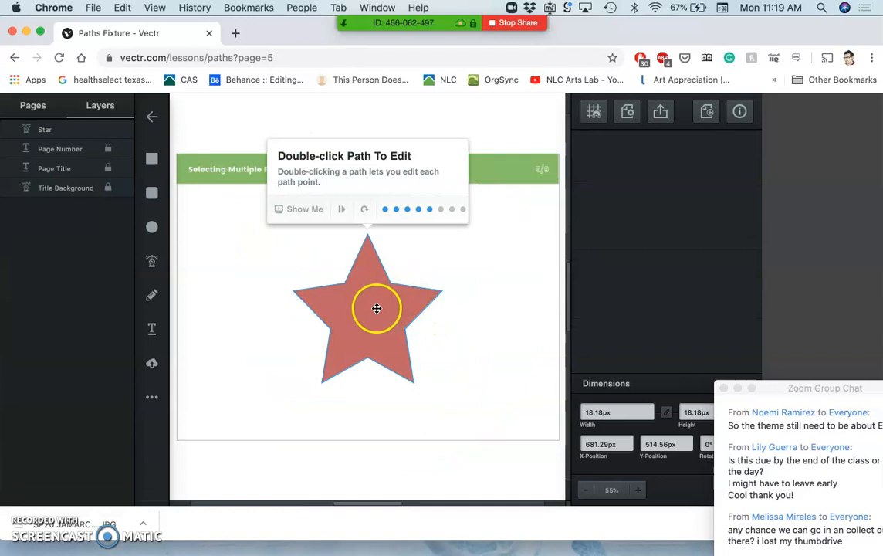
Step: Edit the red star's path and shift-select several of its points for removal
double_click(376, 309)
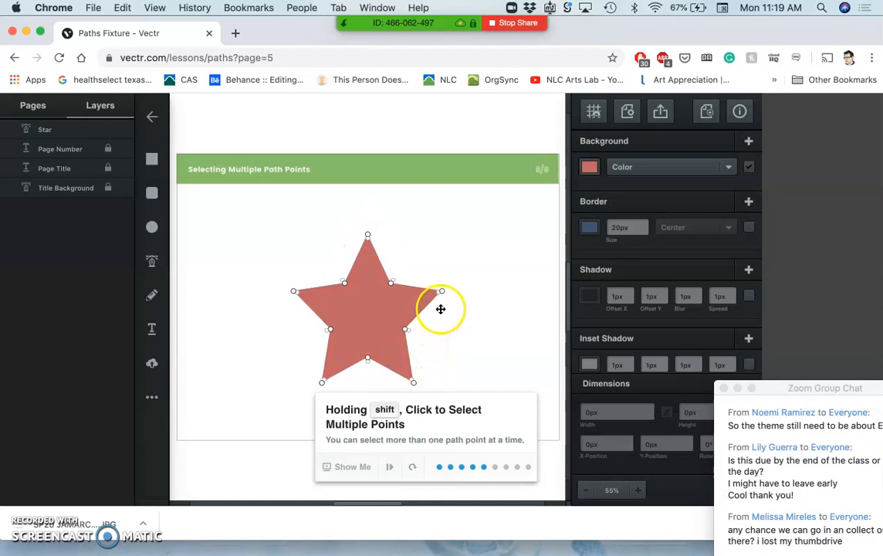
mouse_move(494, 280)
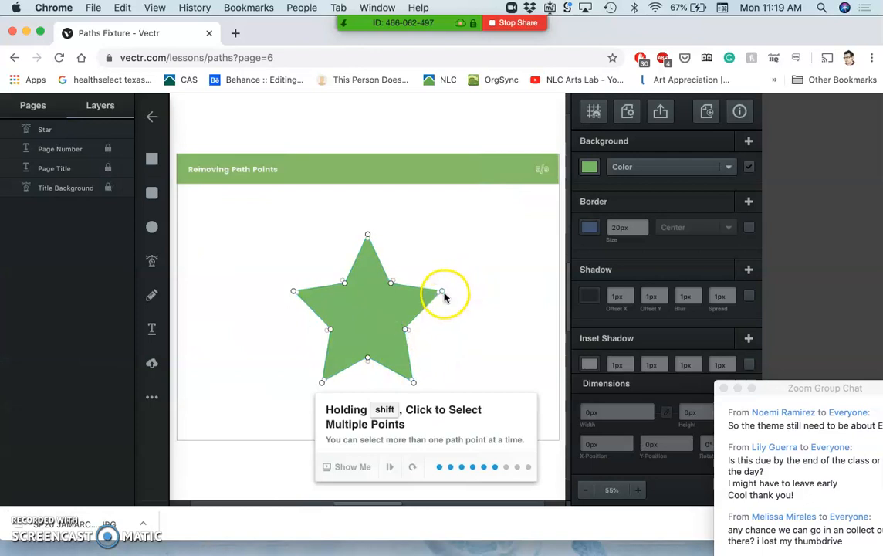
click(405, 329)
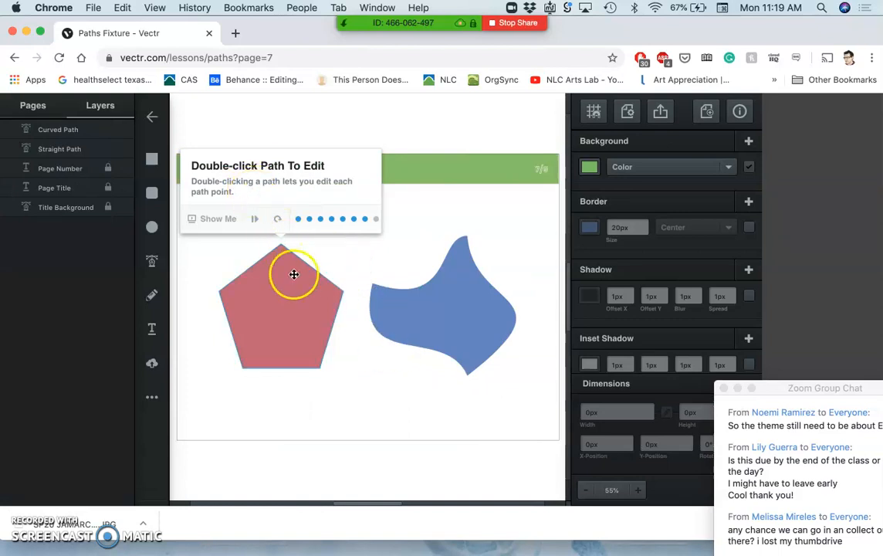
Step: Curve the red pentagon's top corners and advance to the Editing Curves page
double_click(293, 275)
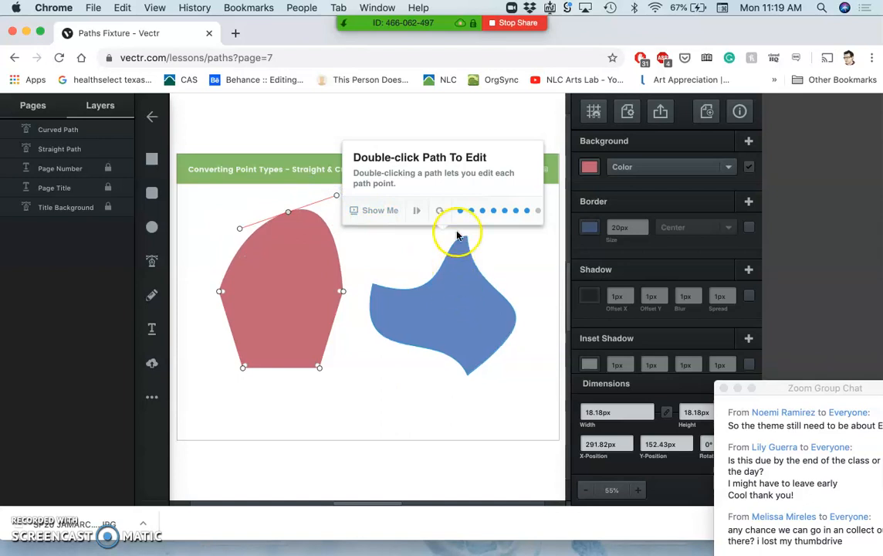
click(454, 309)
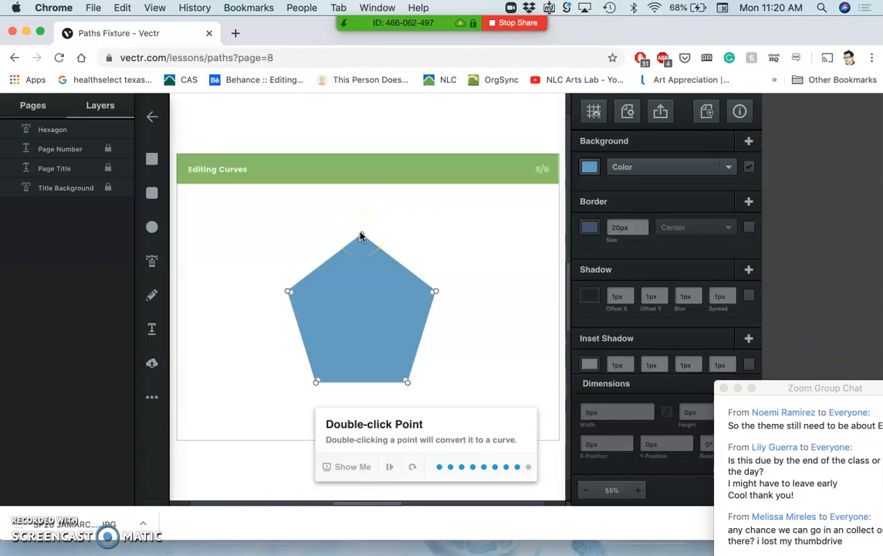
Step: Convert the pentagon's top point to a curve and pull its right side into an outward bulge
double_click(361, 235)
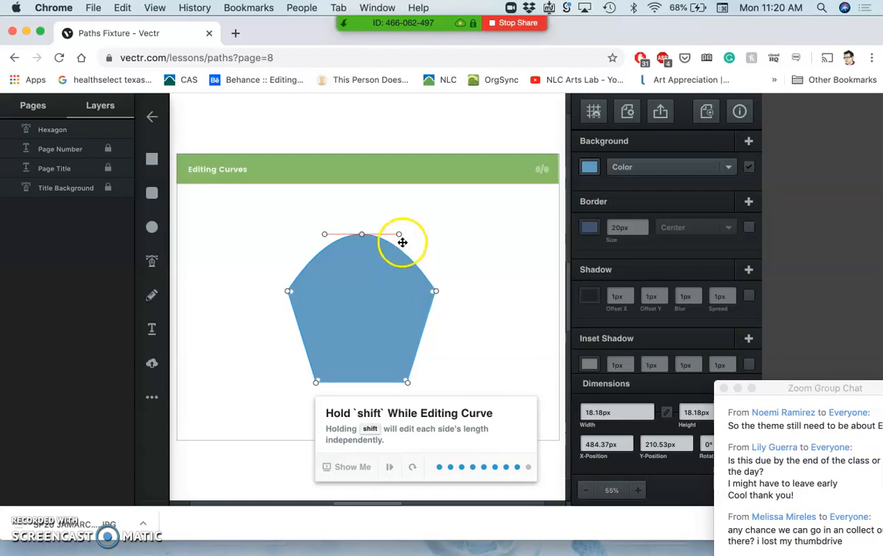
mouse_move(399, 235)
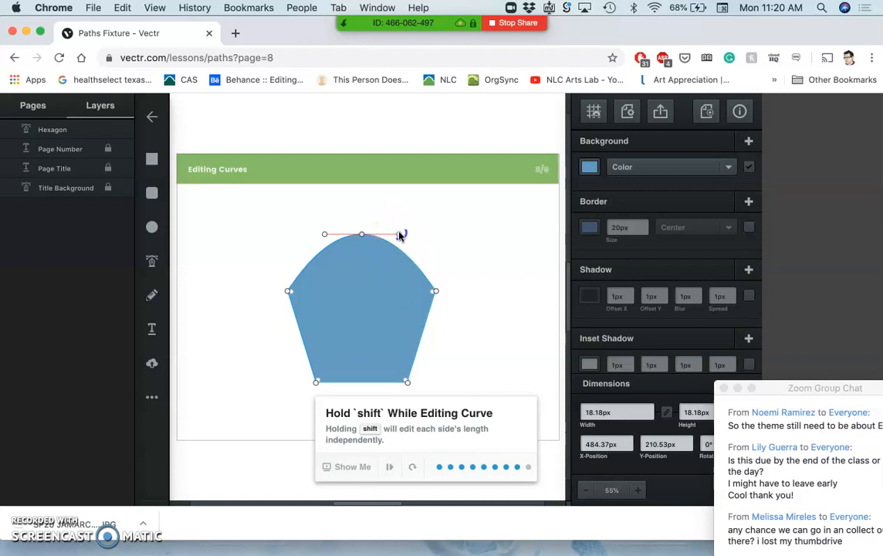
drag(402, 235, 439, 224)
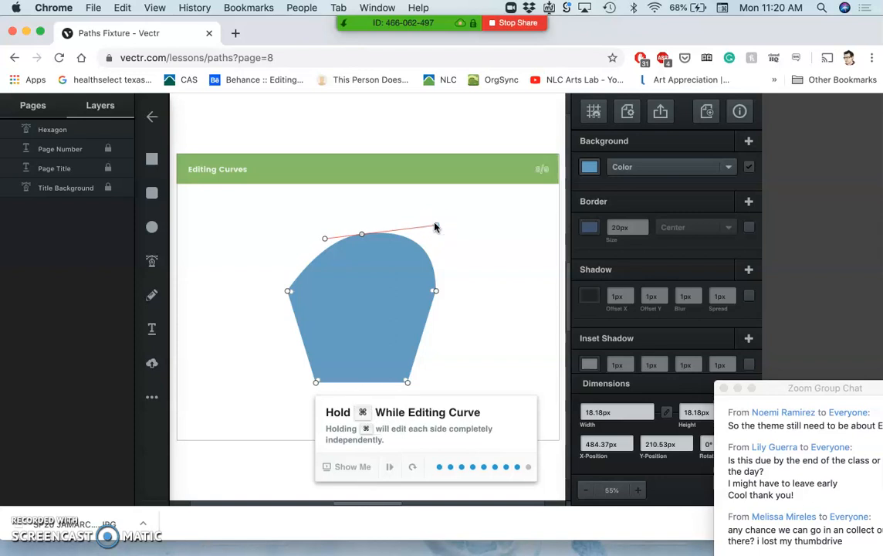
drag(432, 226, 438, 268)
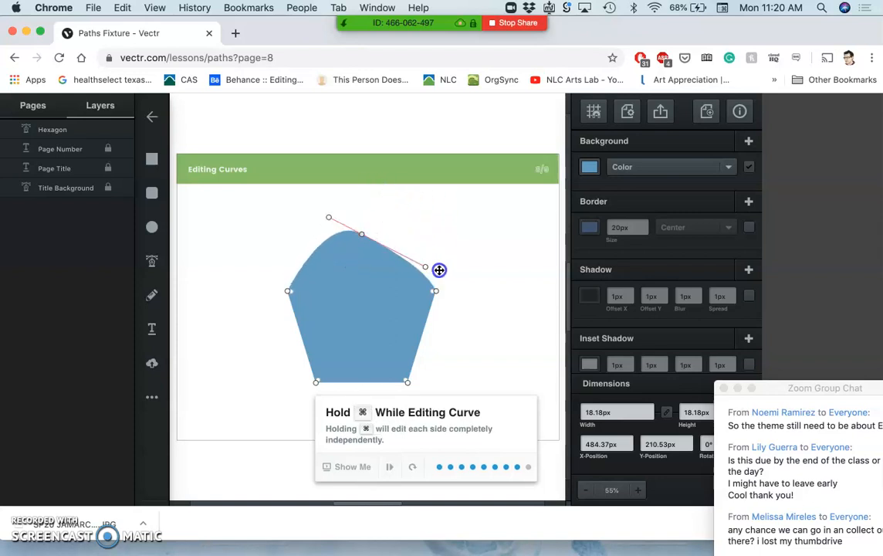
drag(438, 269, 565, 234)
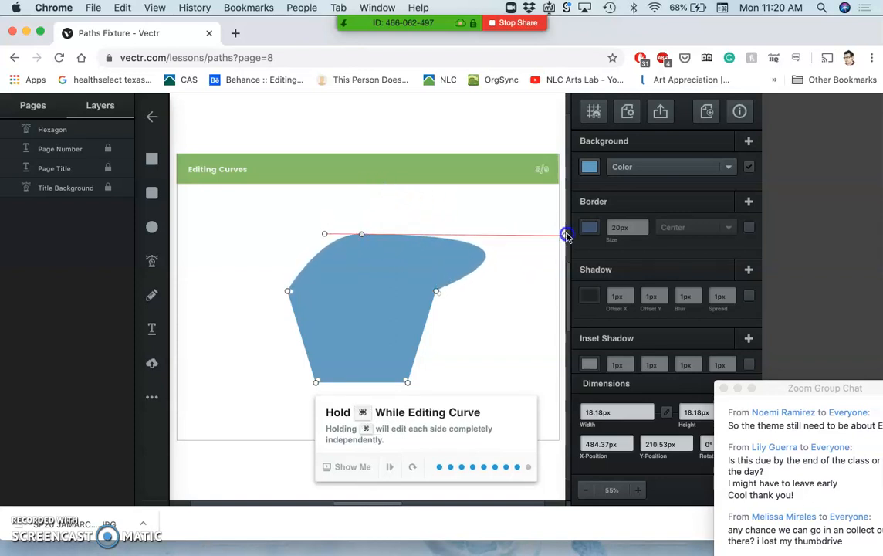
drag(565, 235, 460, 244)
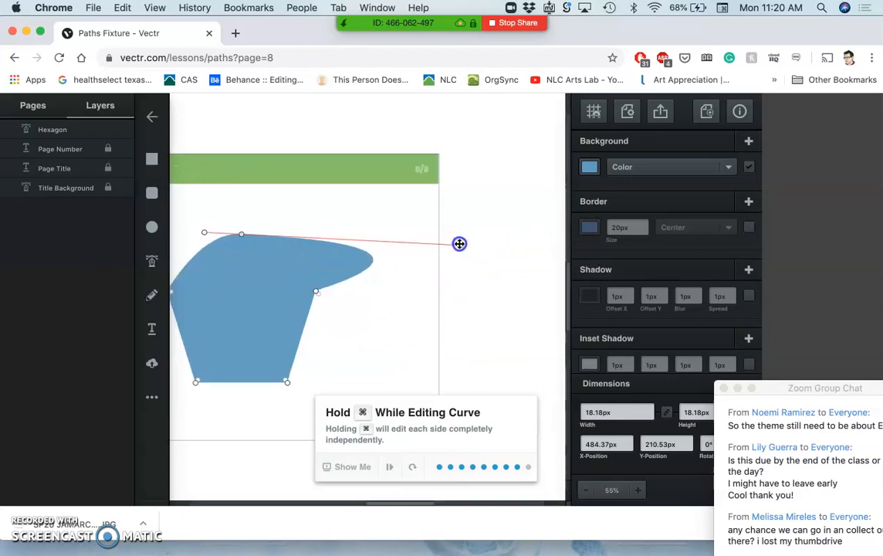
drag(460, 244, 392, 256)
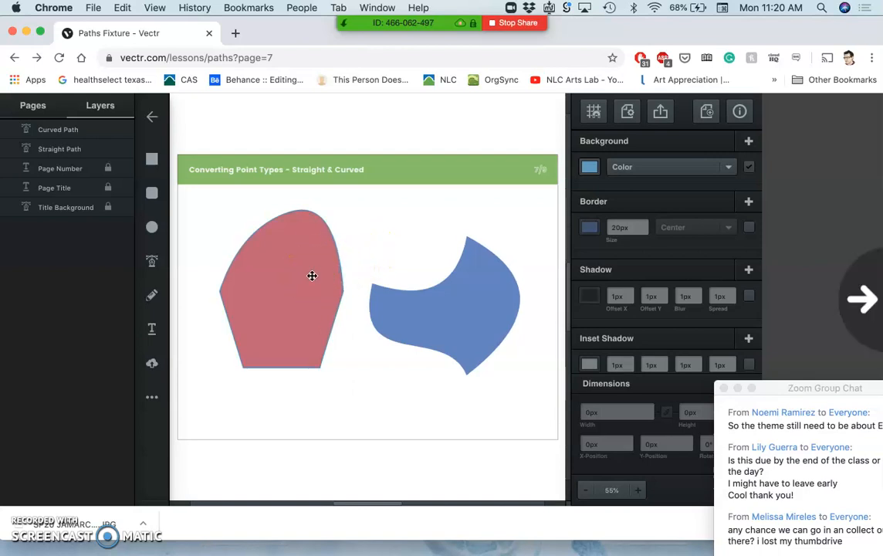
Step: Curve the left corner and reshape the upper-left side, then move on to the Corner Radius page
click(862, 300)
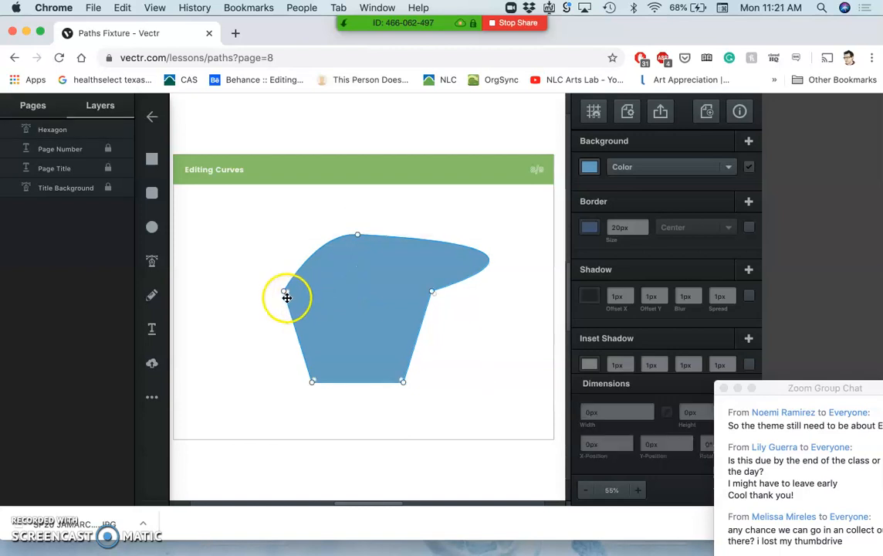
drag(287, 296, 281, 263)
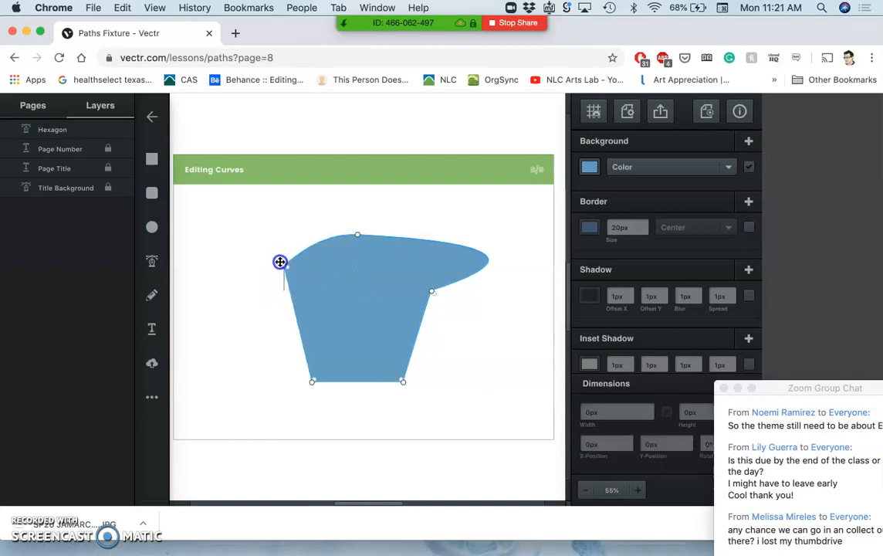
drag(281, 262, 265, 276)
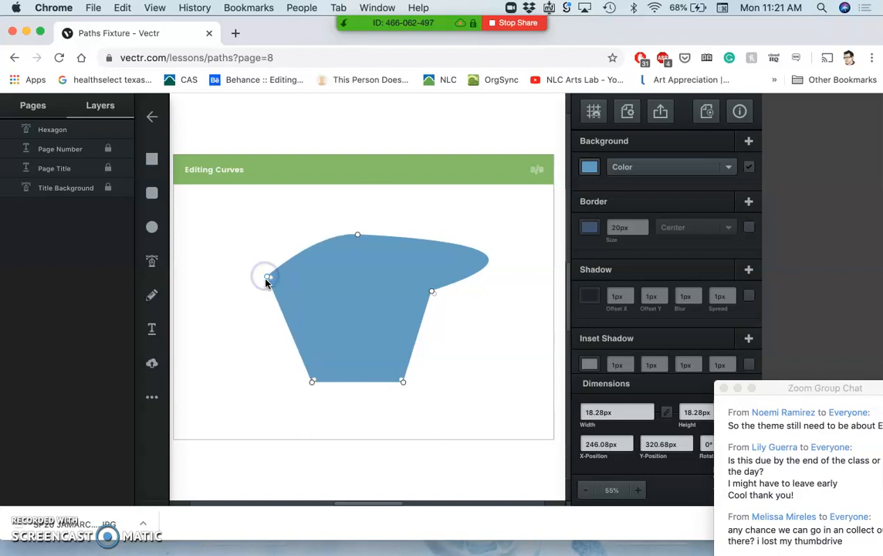
drag(268, 276, 280, 235)
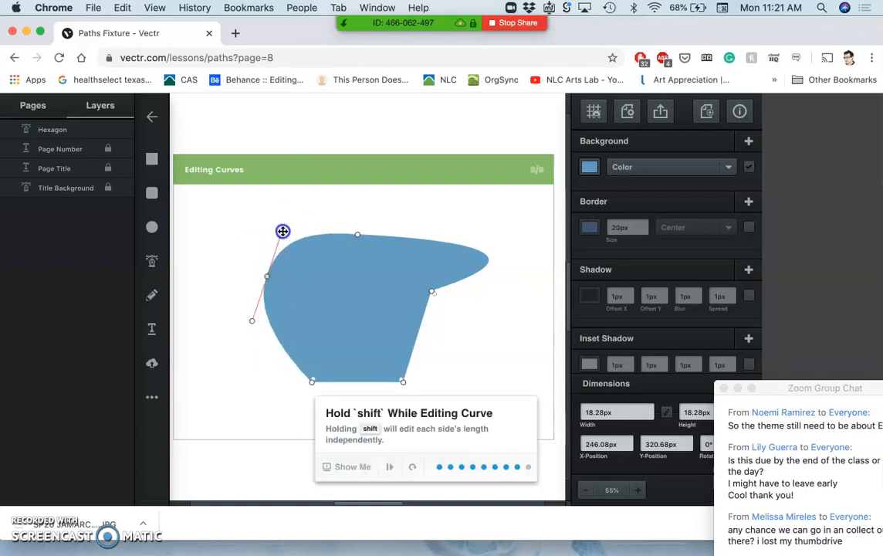
drag(282, 232, 321, 168)
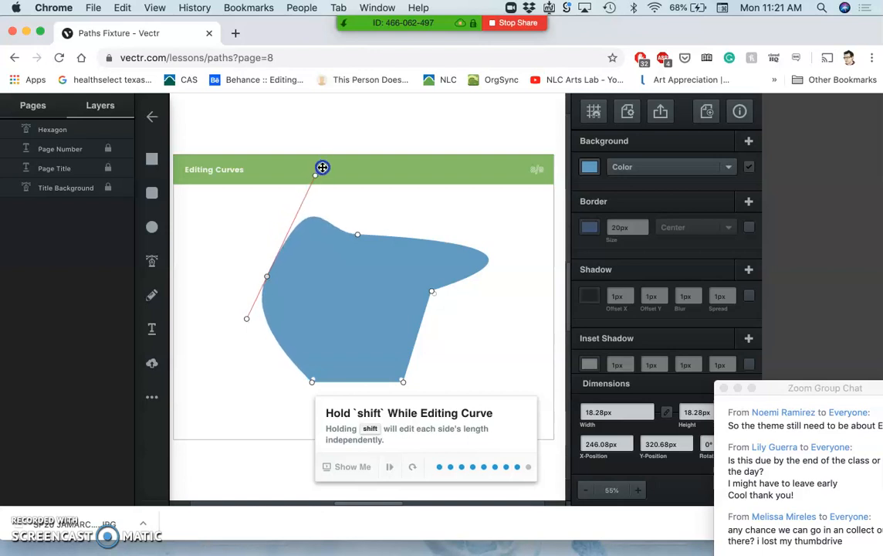
drag(323, 168, 324, 148)
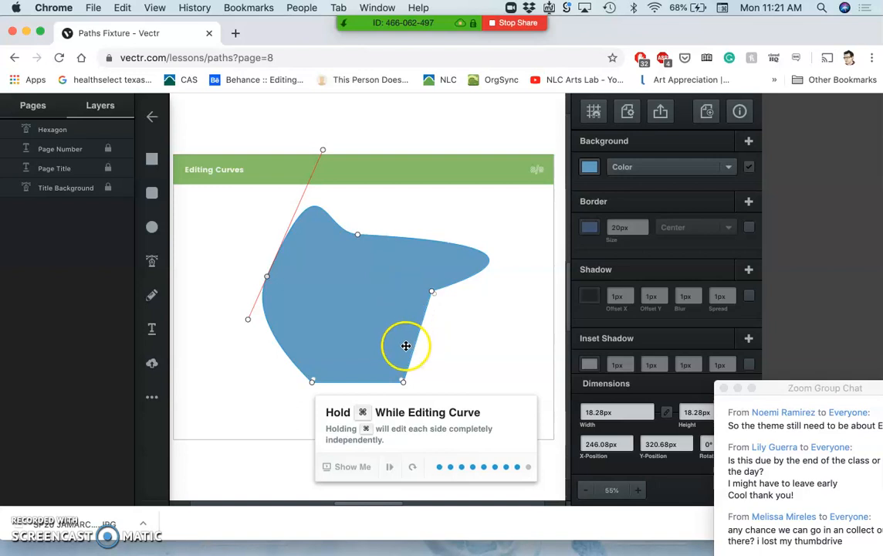
mouse_move(373, 321)
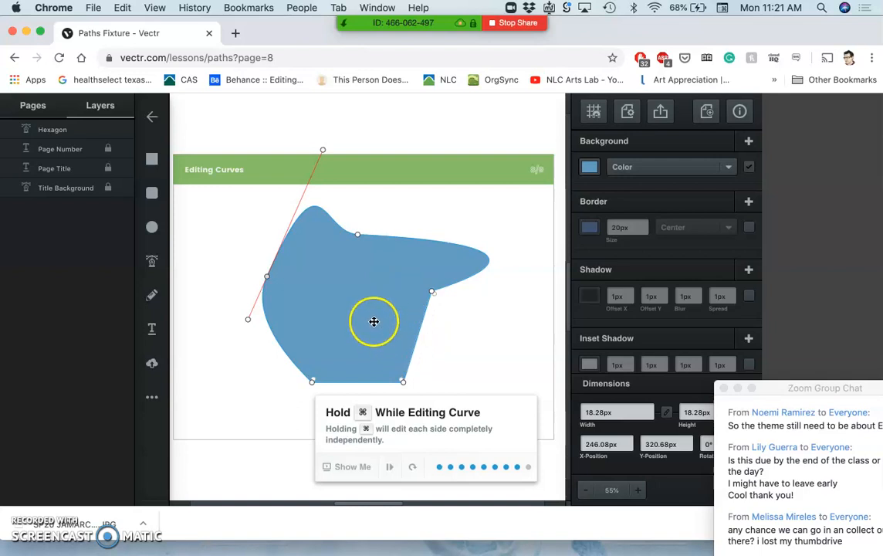
mouse_move(323, 148)
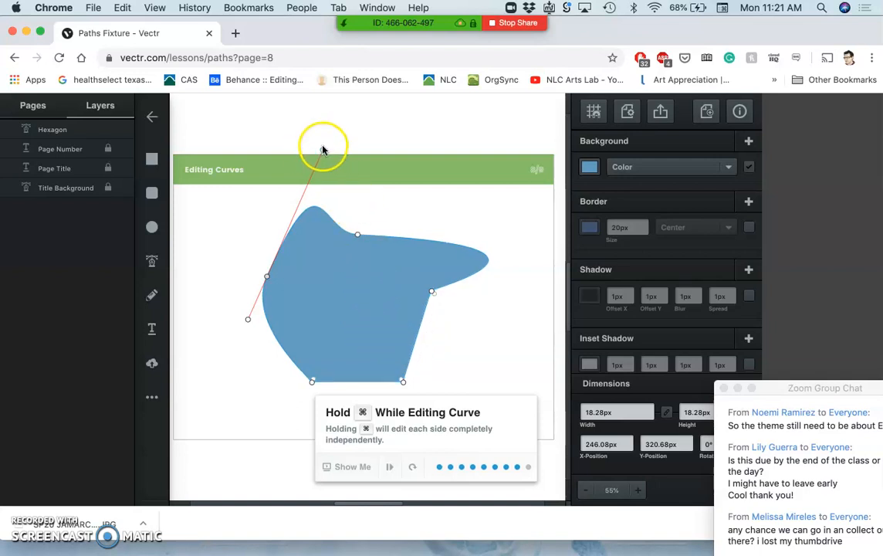
drag(322, 149, 323, 187)
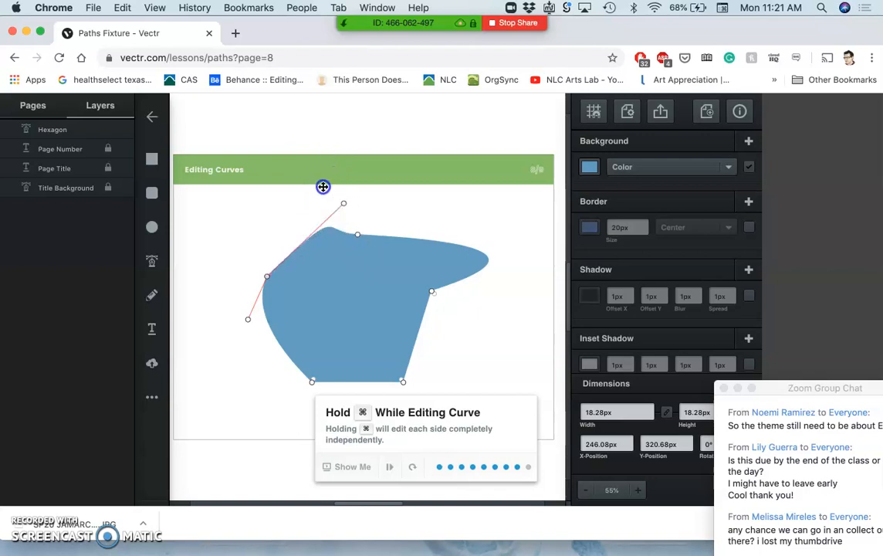
drag(323, 187, 391, 183)
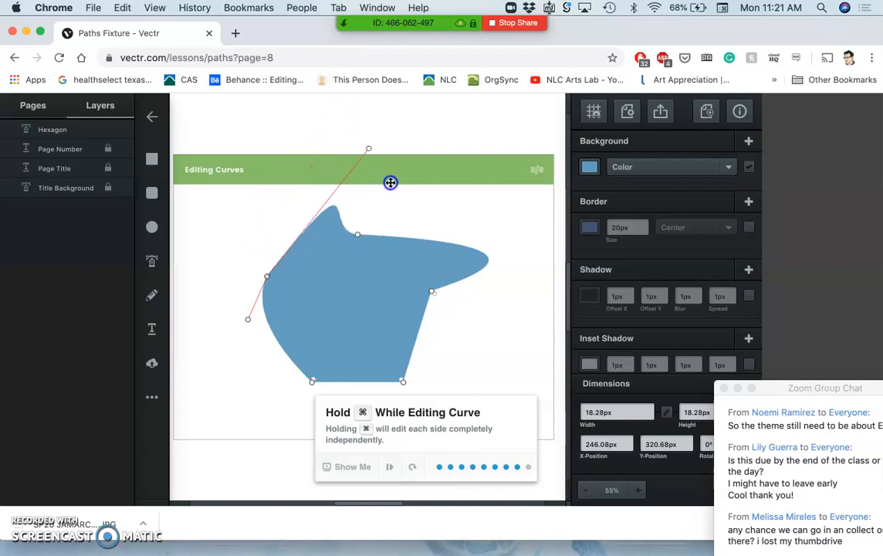
drag(391, 182, 395, 352)
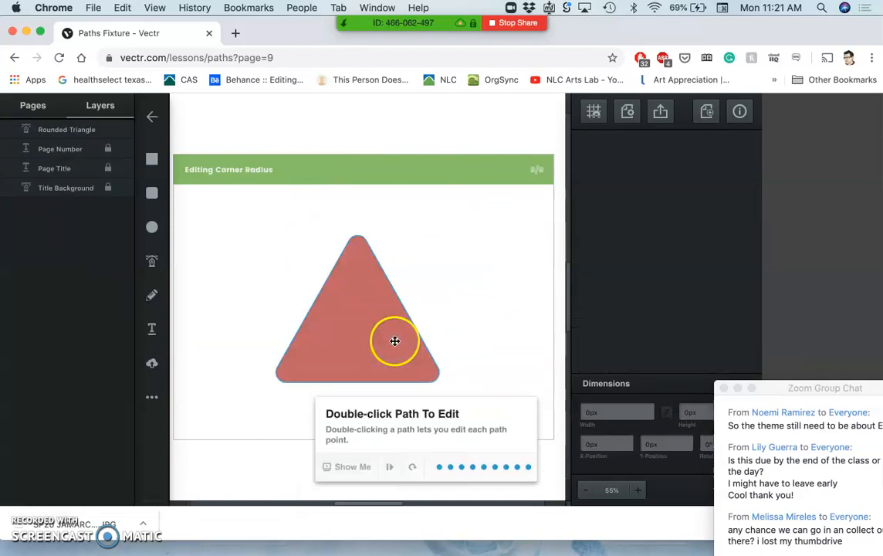
Step: Round the red triangle's top corner, then round all corners together into a dome shape
double_click(395, 343)
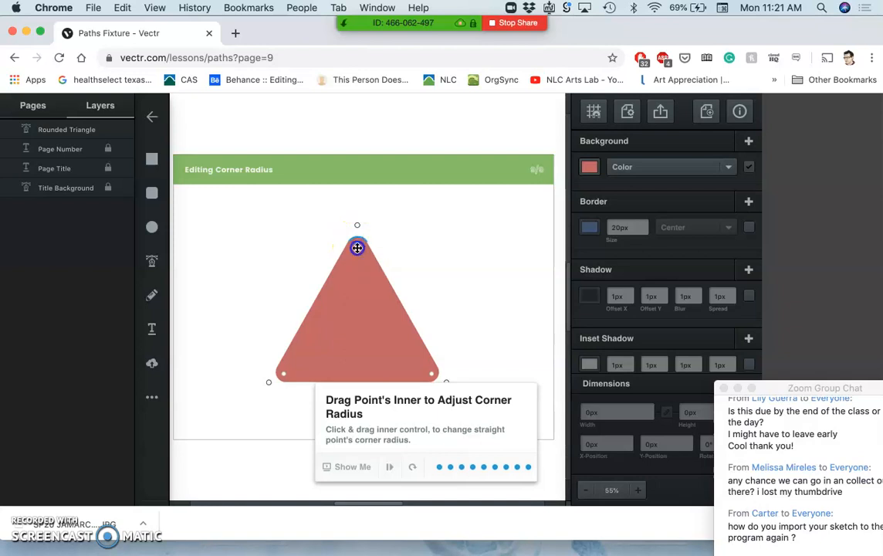
drag(357, 247, 365, 306)
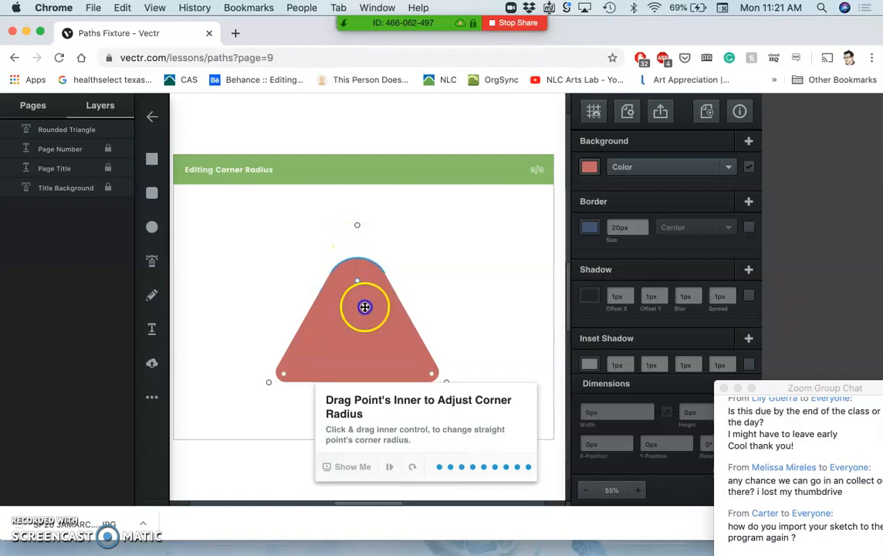
drag(364, 306, 368, 290)
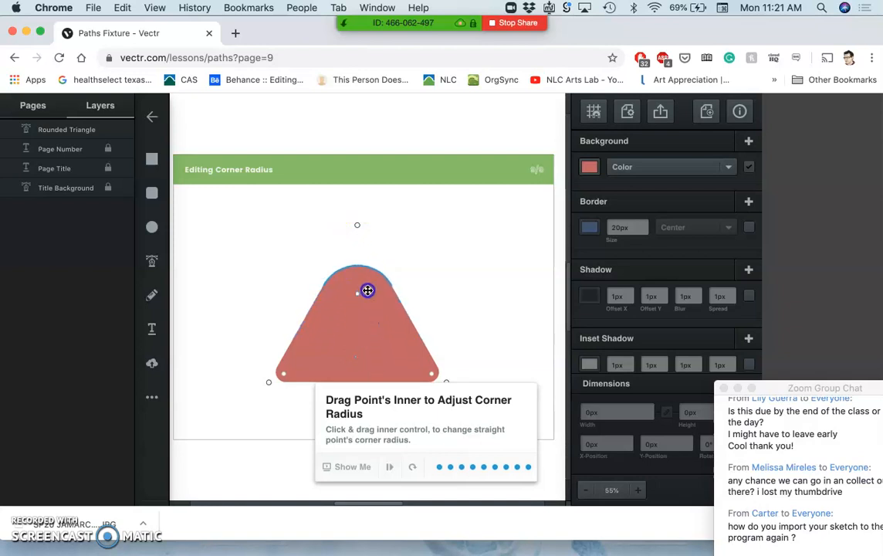
drag(368, 290, 362, 309)
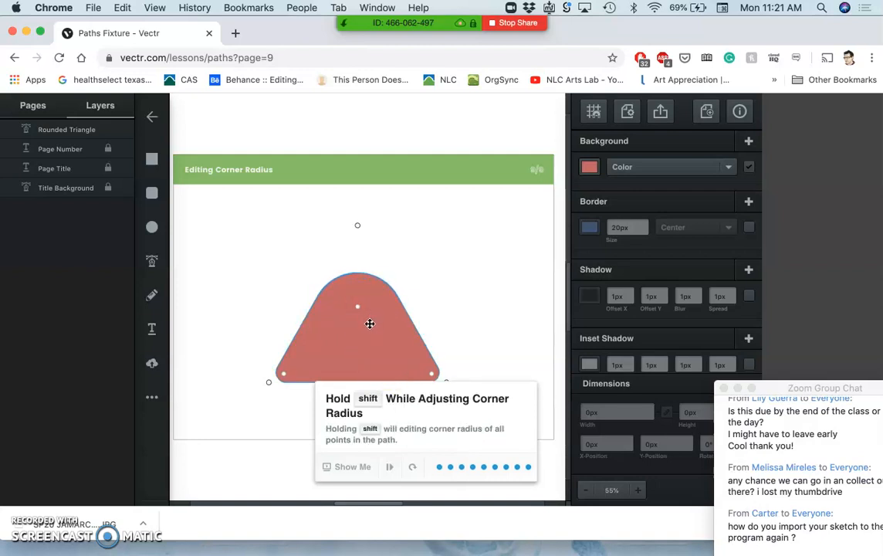
mouse_move(365, 307)
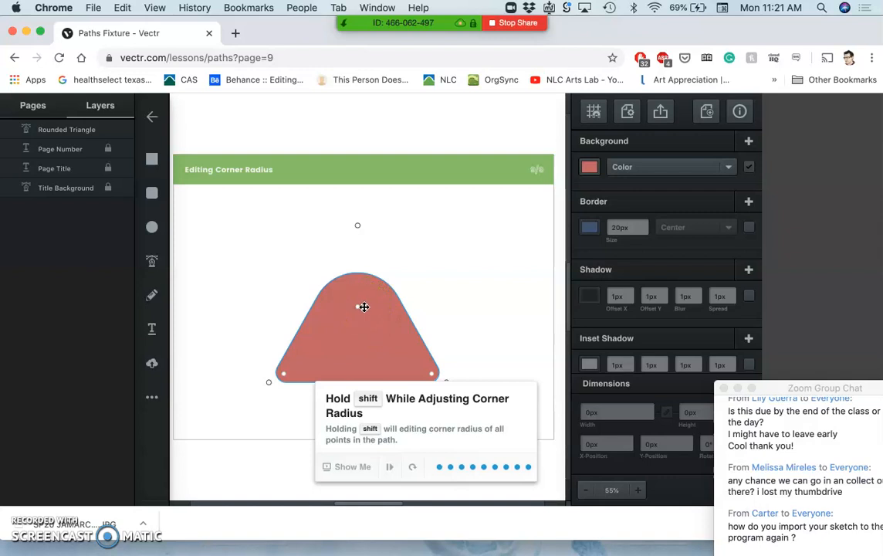
drag(365, 307, 379, 315)
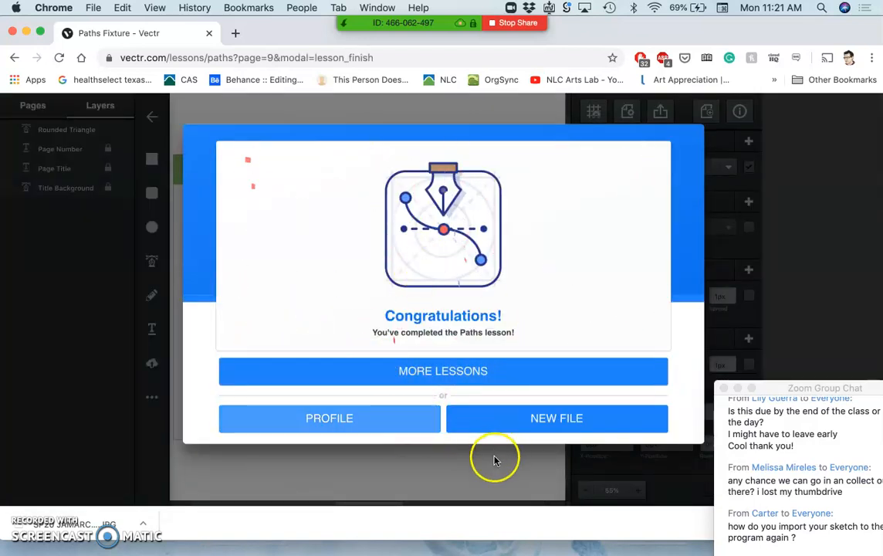
mouse_move(463, 260)
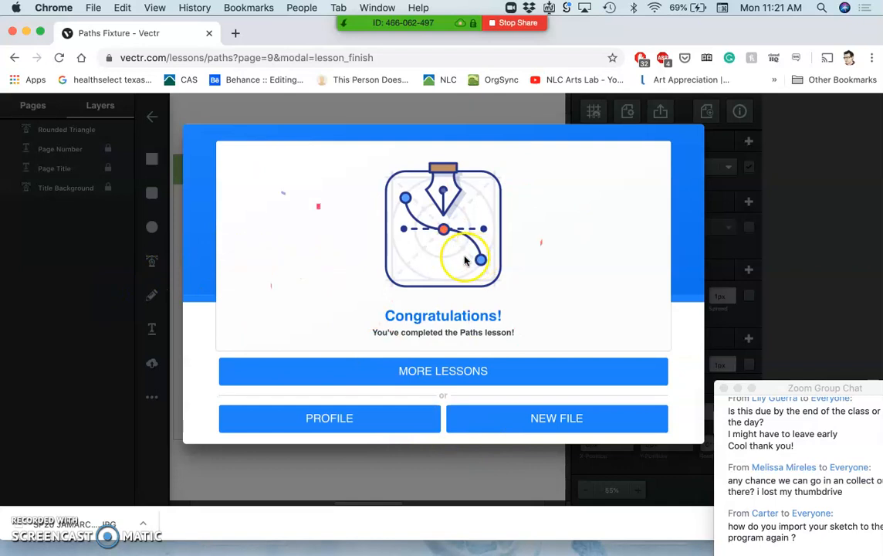
mouse_move(719, 213)
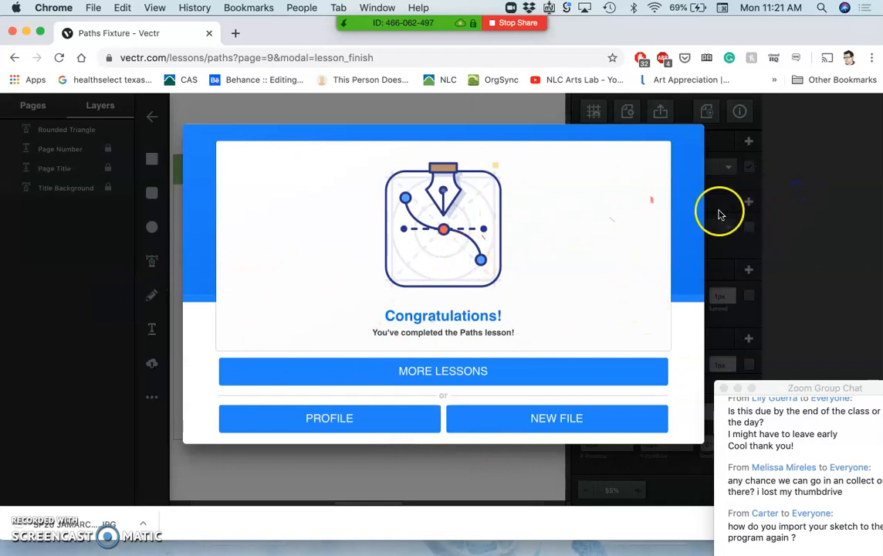
mouse_move(378, 335)
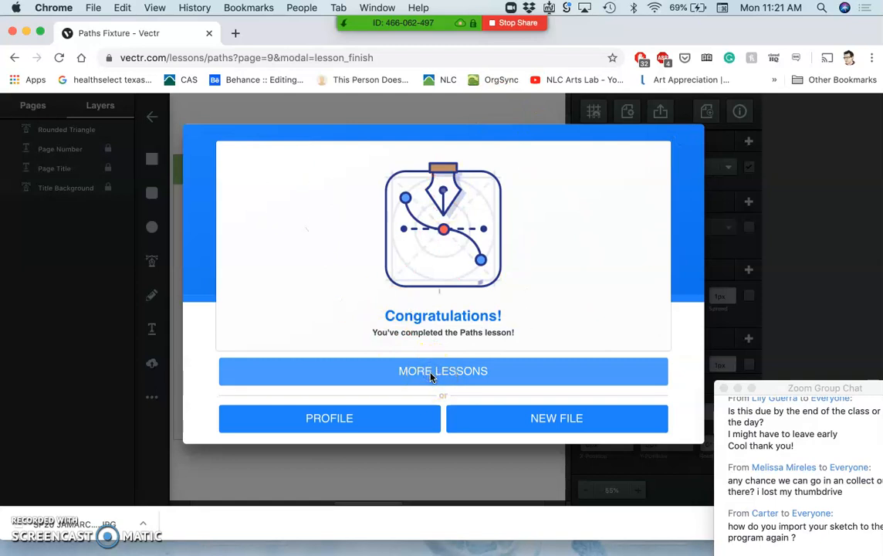
Step: Leave the finished Paths lesson and go to the profile's saved projects list
click(444, 370)
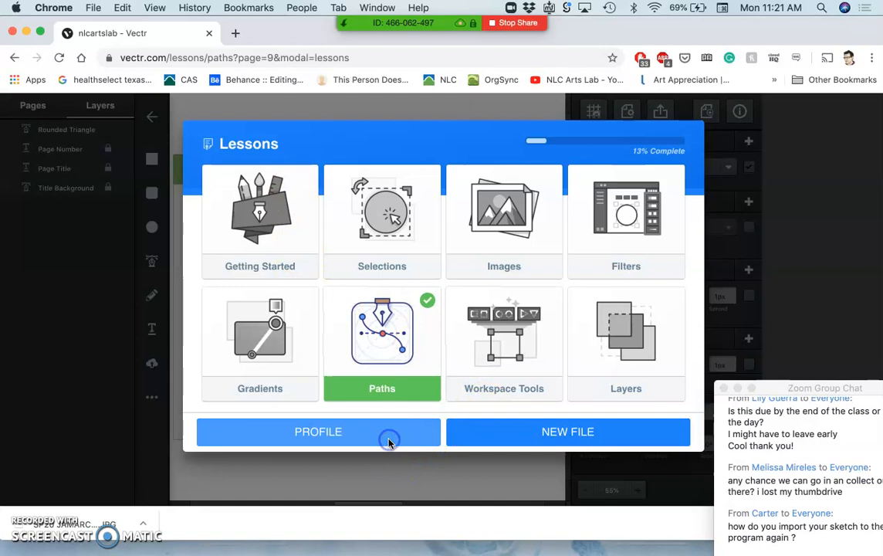
click(318, 432)
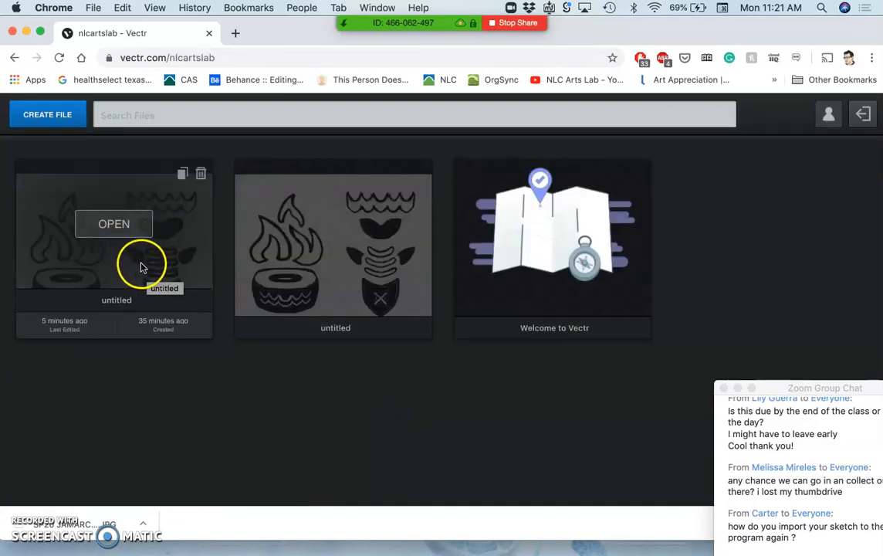
Step: Open the first untitled project with the traced sketch shapes
click(114, 224)
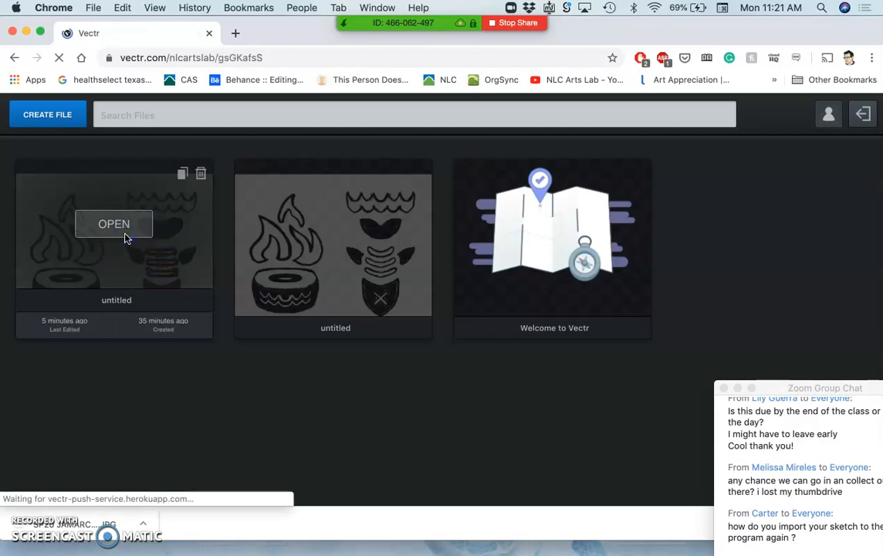
click(114, 224)
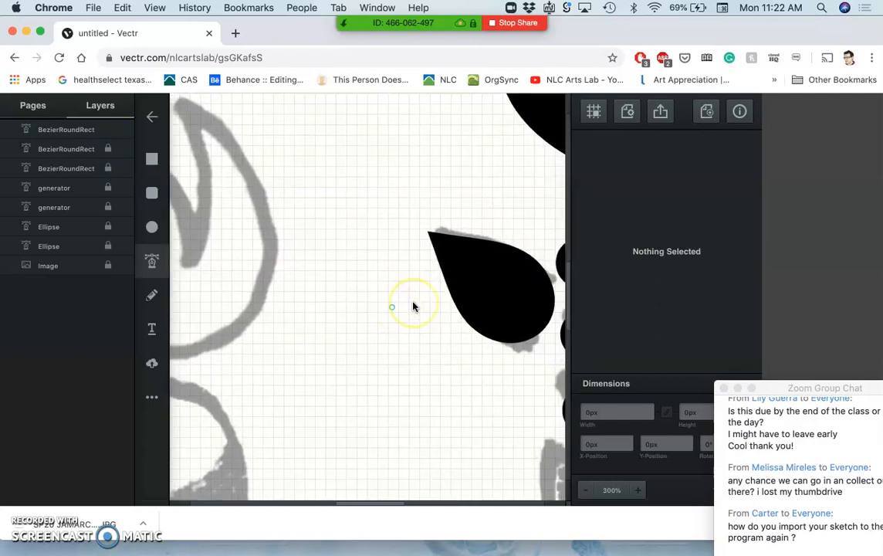
Step: Remove the stray Path layer and select the bottom rounded bar
scroll(down, 3)
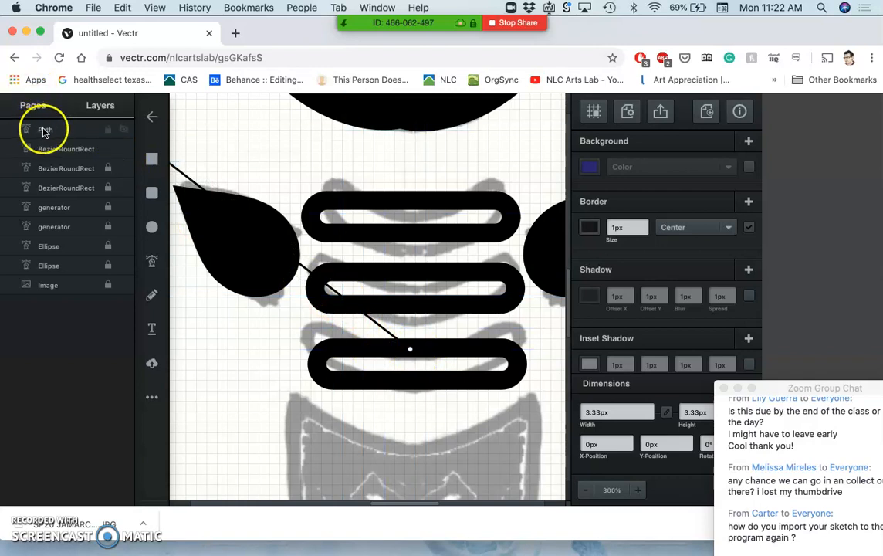
click(45, 130)
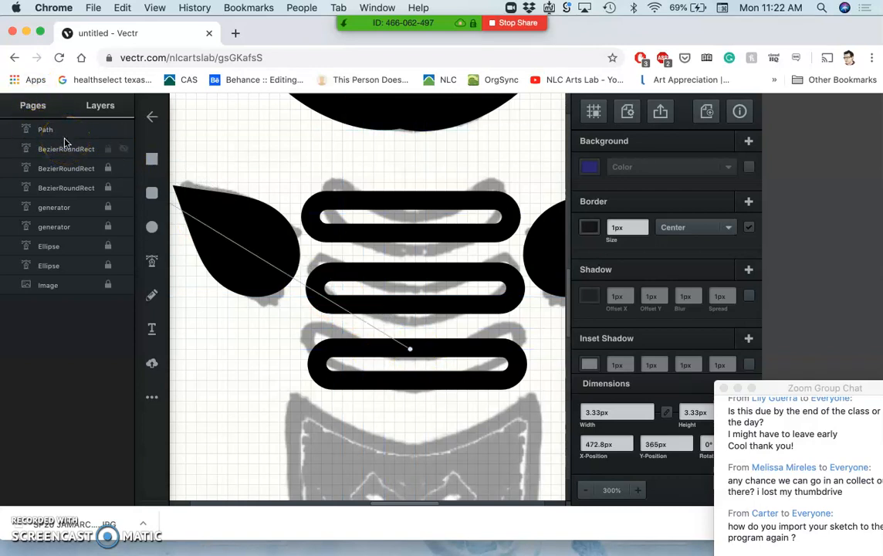
click(414, 353)
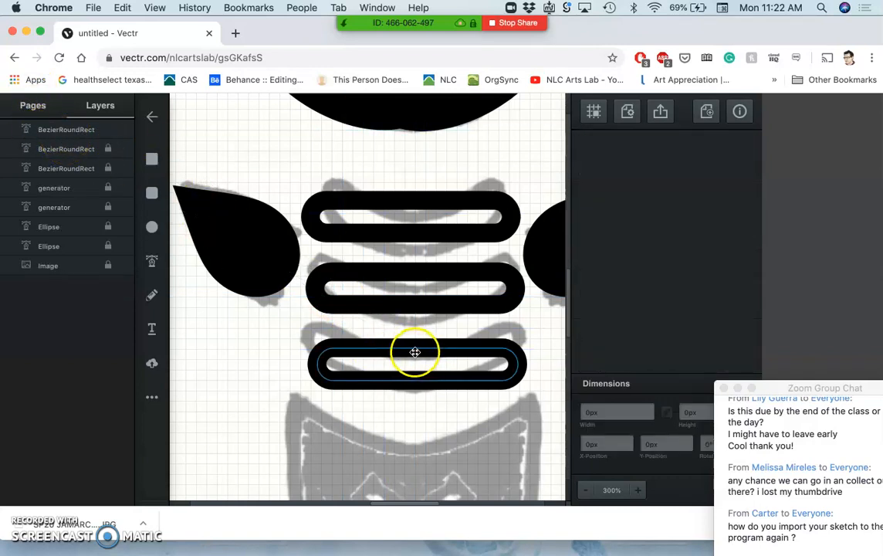
click(415, 362)
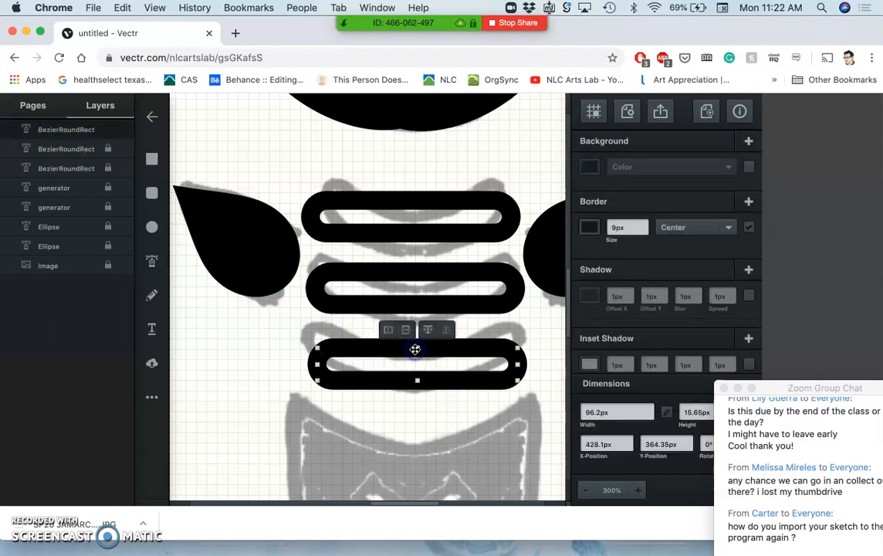
mouse_move(333, 317)
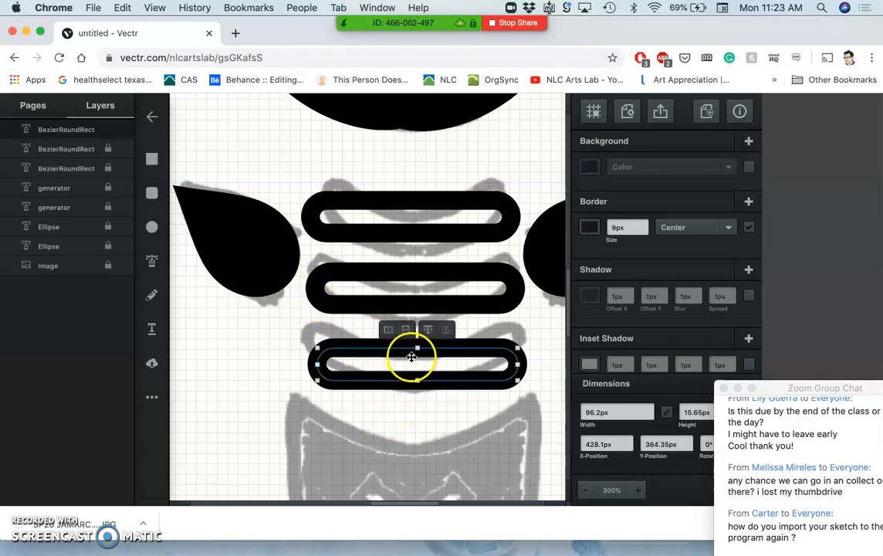
mouse_move(265, 312)
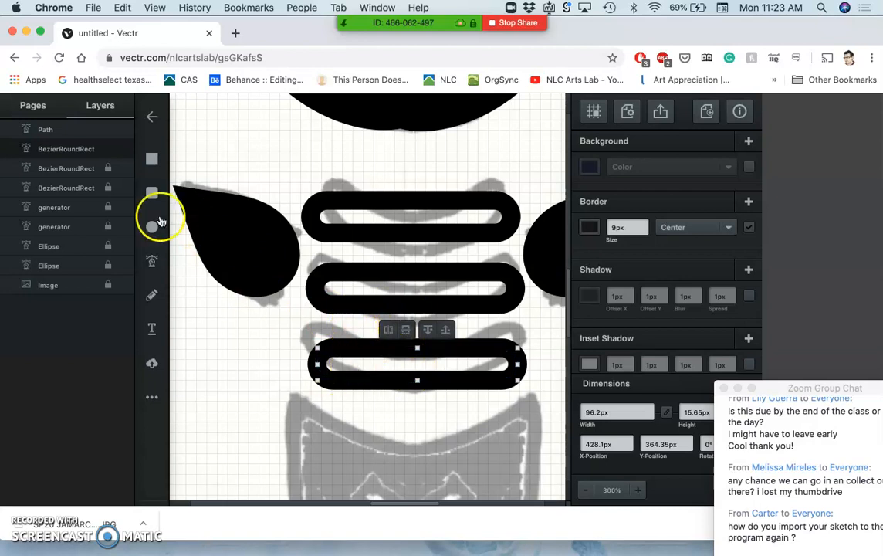
Step: Rename the Path layer and deselect everything on the canvas
click(45, 130)
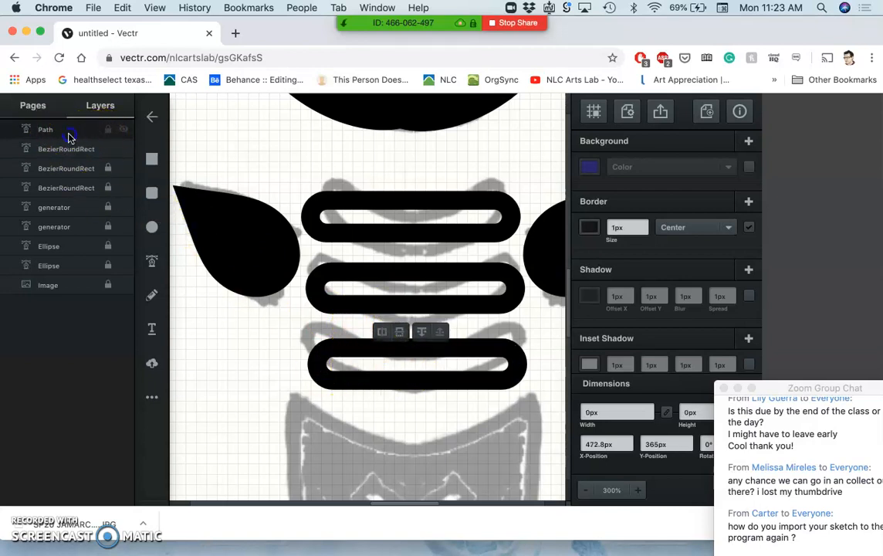
double_click(47, 129)
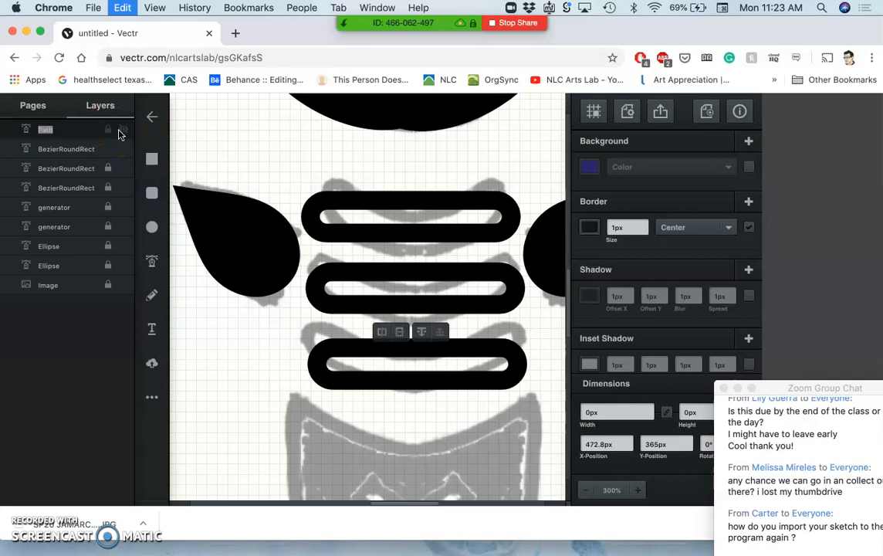
mouse_move(223, 179)
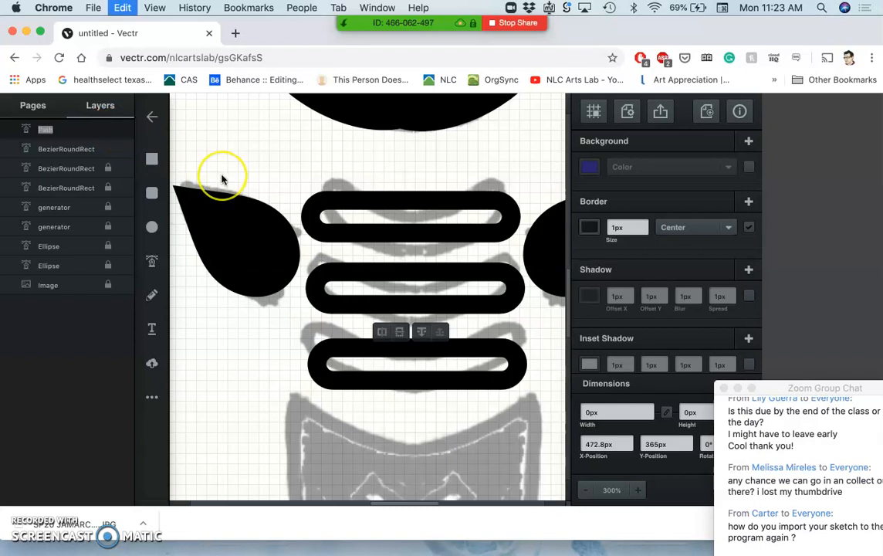
mouse_move(265, 343)
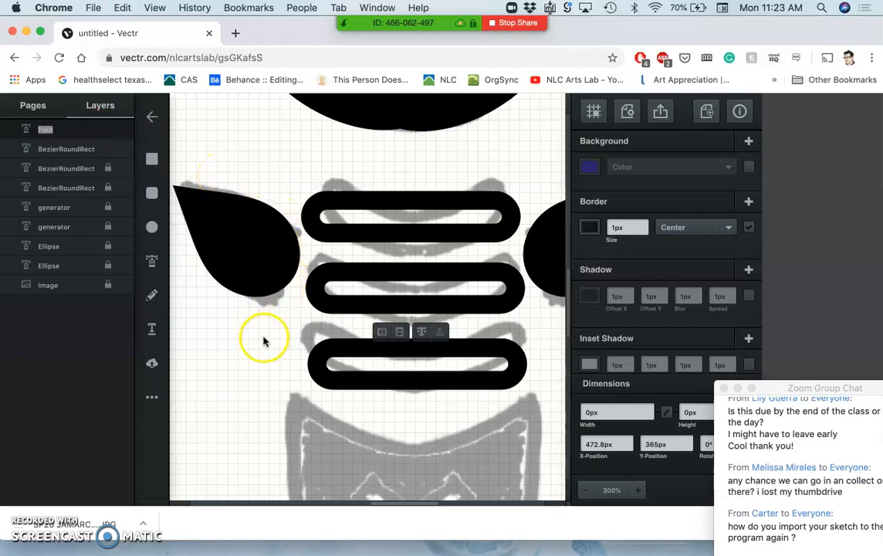
click(260, 343)
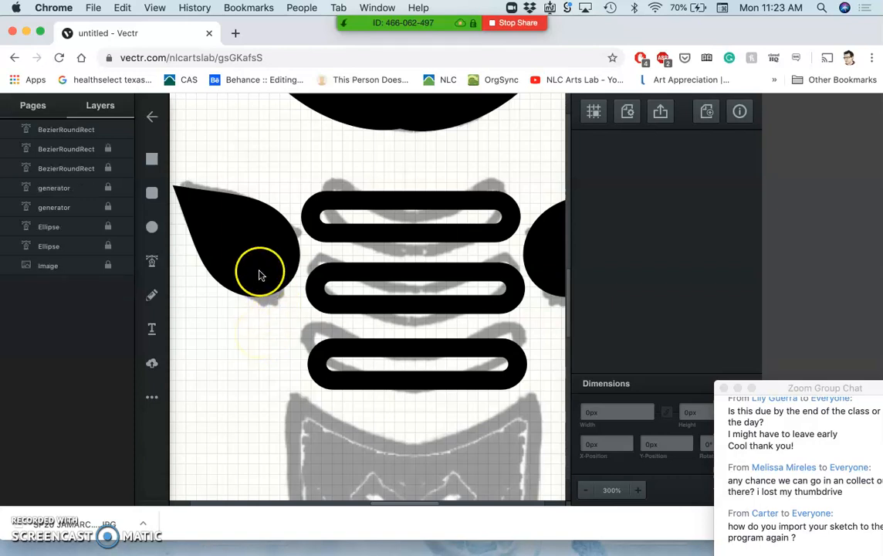
click(417, 364)
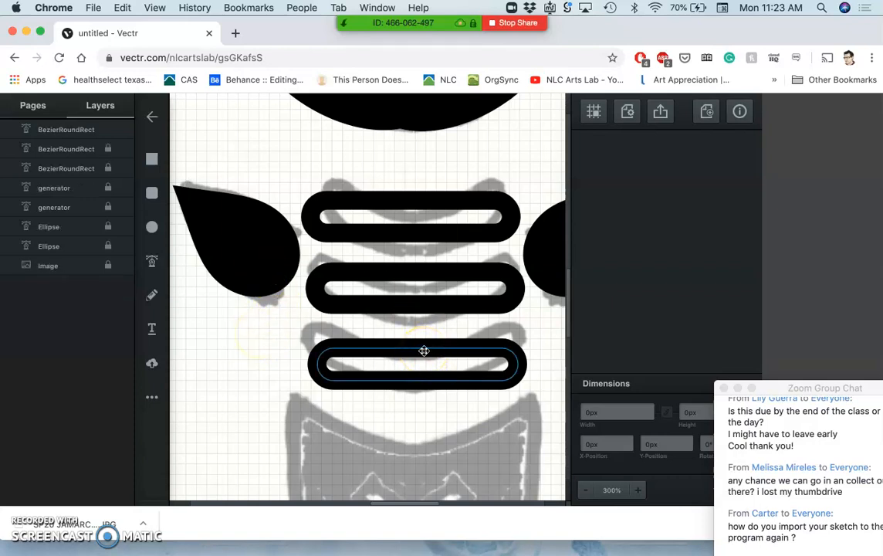
click(417, 364)
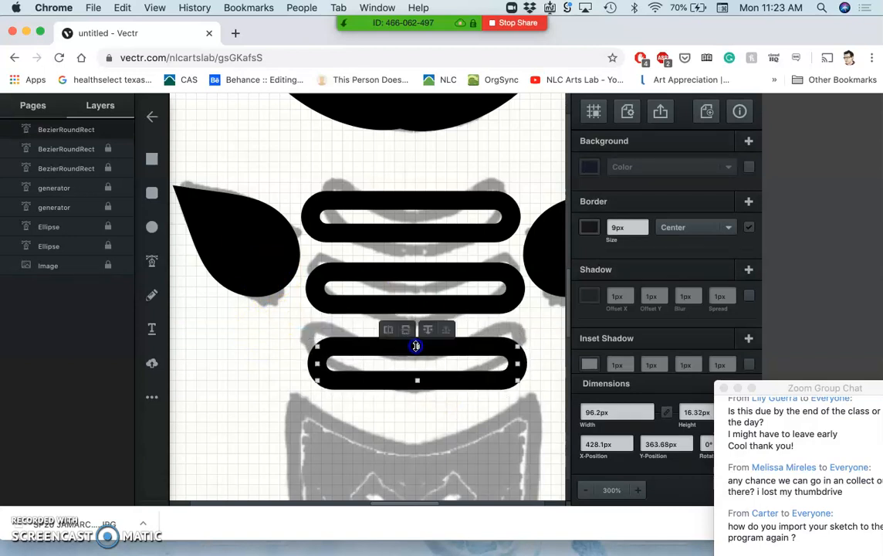
click(297, 327)
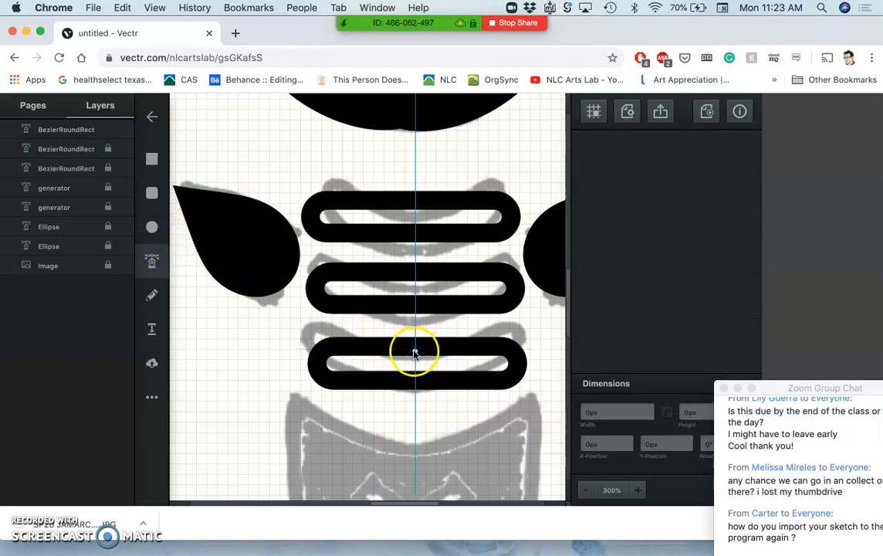
click(414, 352)
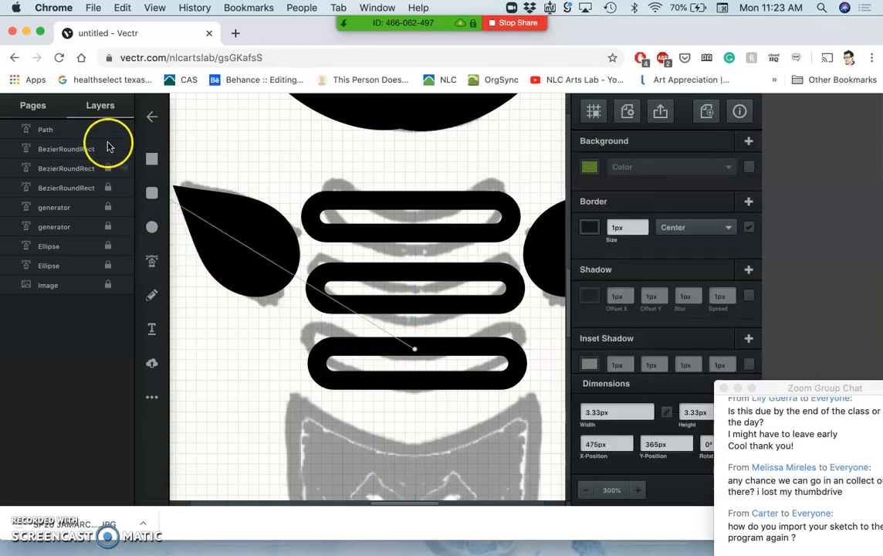
drag(414, 349, 275, 405)
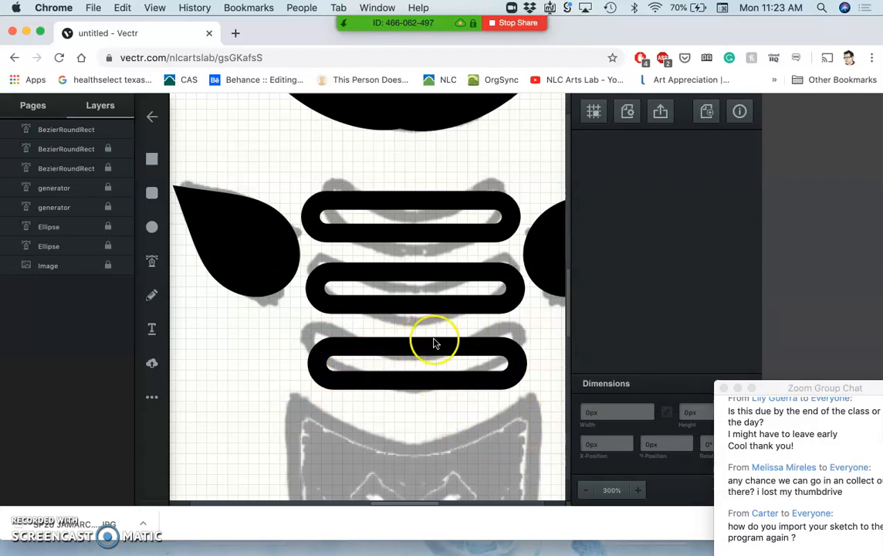
mouse_move(791, 378)
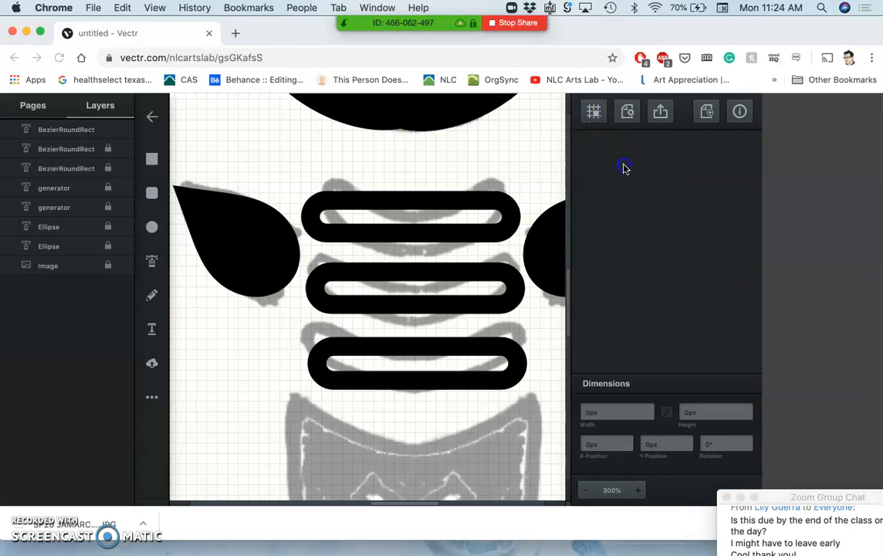
mouse_move(698, 115)
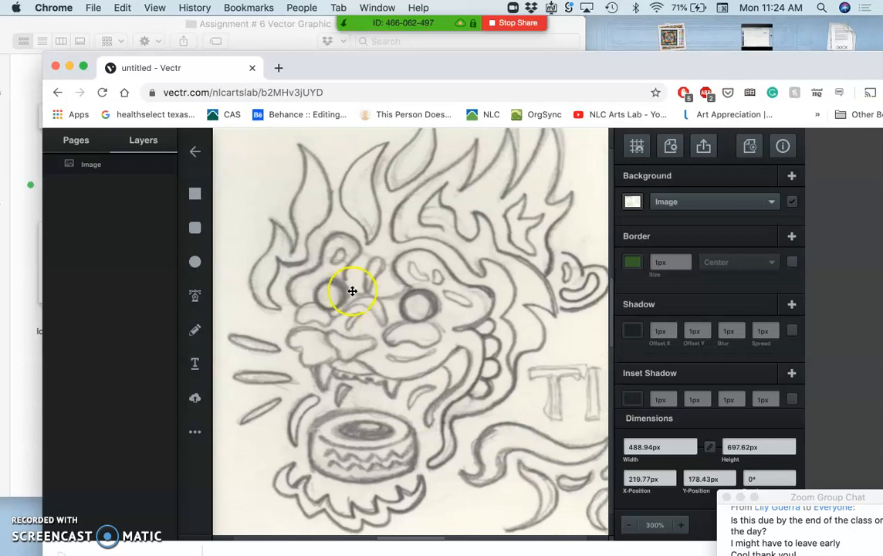
mouse_move(407, 349)
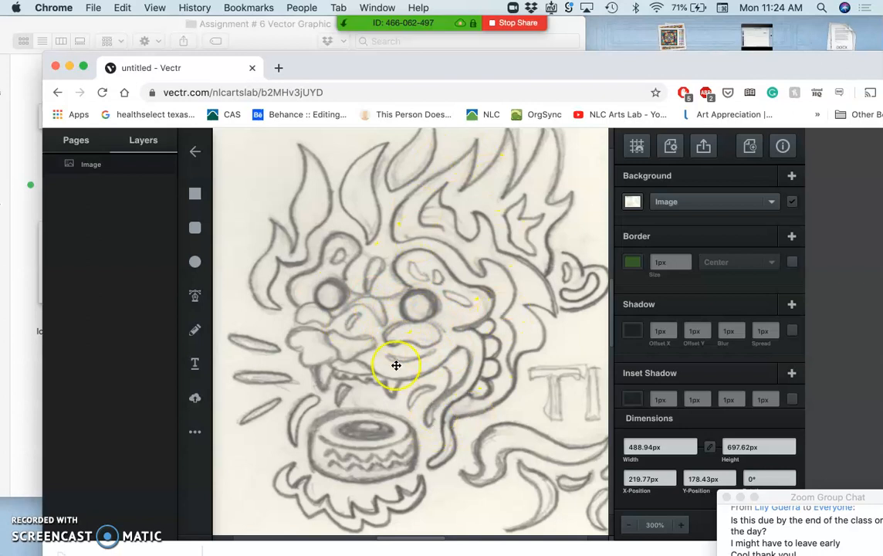
mouse_move(417, 304)
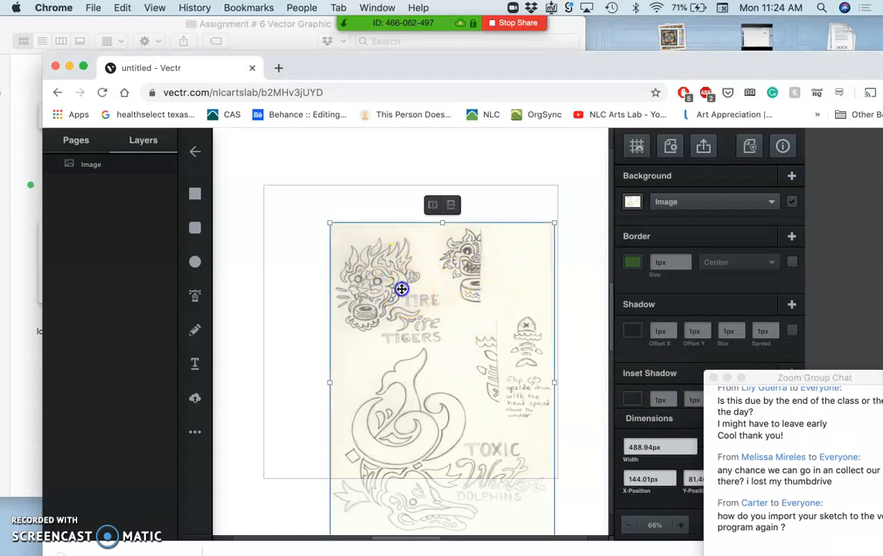
Step: Reposition the imported sketch image on the artboard
drag(401, 289, 366, 204)
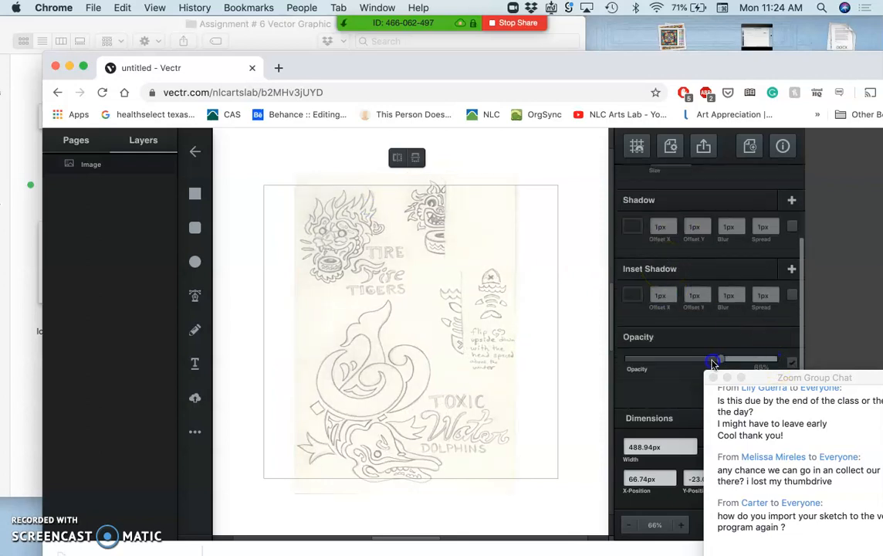
Step: Fade the sketch image and draw a small ellipse over the tiger's eye
drag(713, 361, 705, 361)
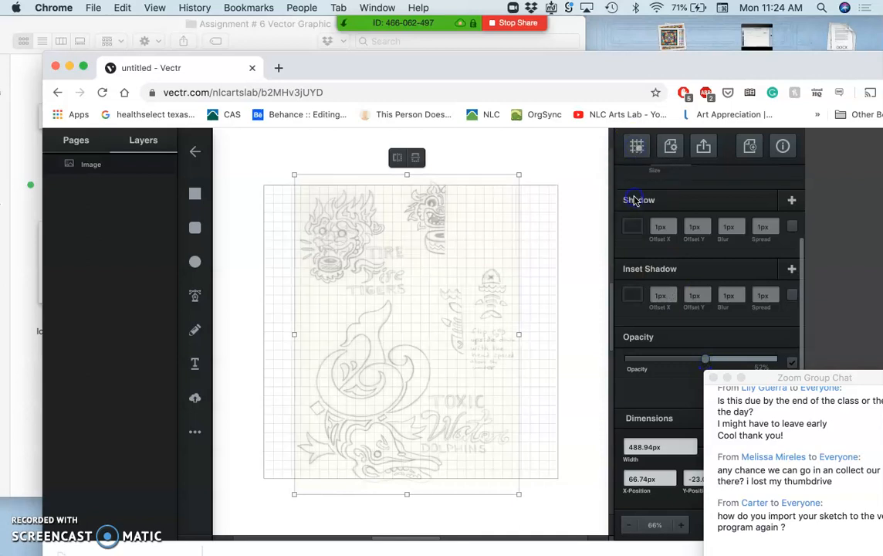
mouse_move(194, 261)
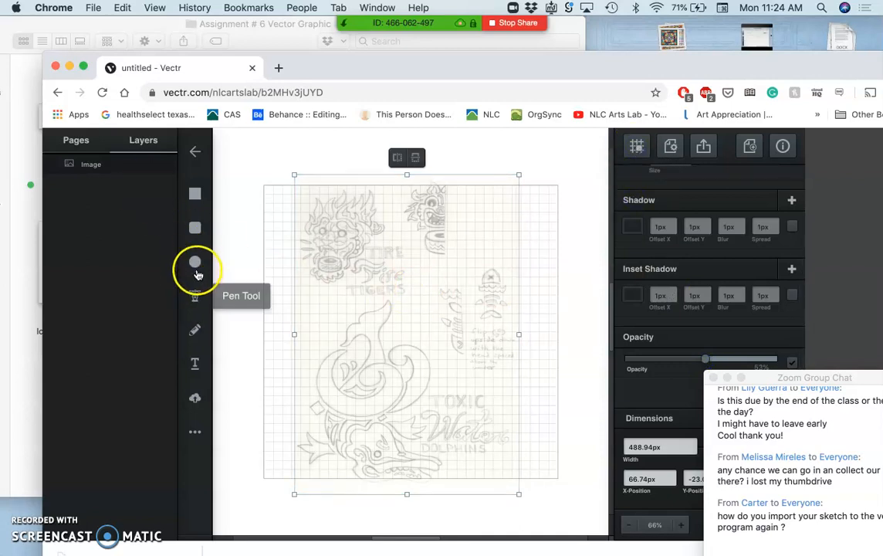
click(195, 261)
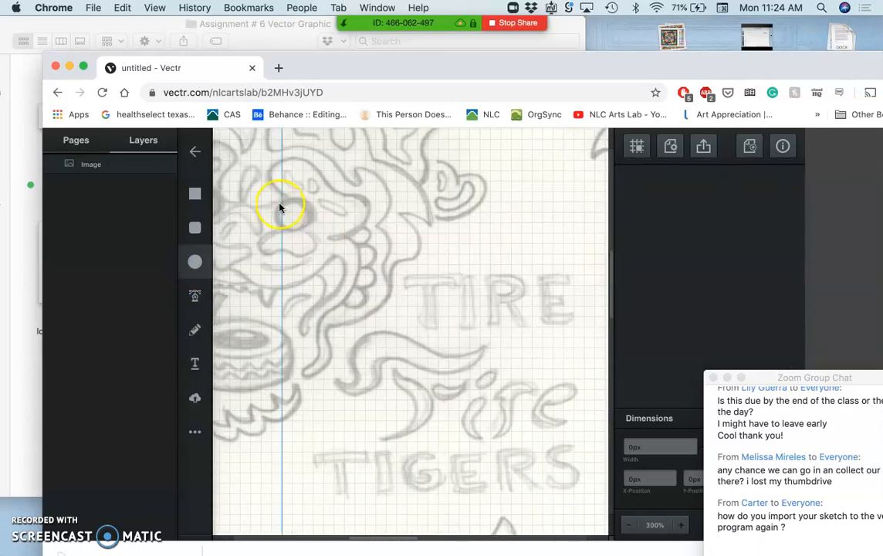
drag(281, 209, 309, 244)
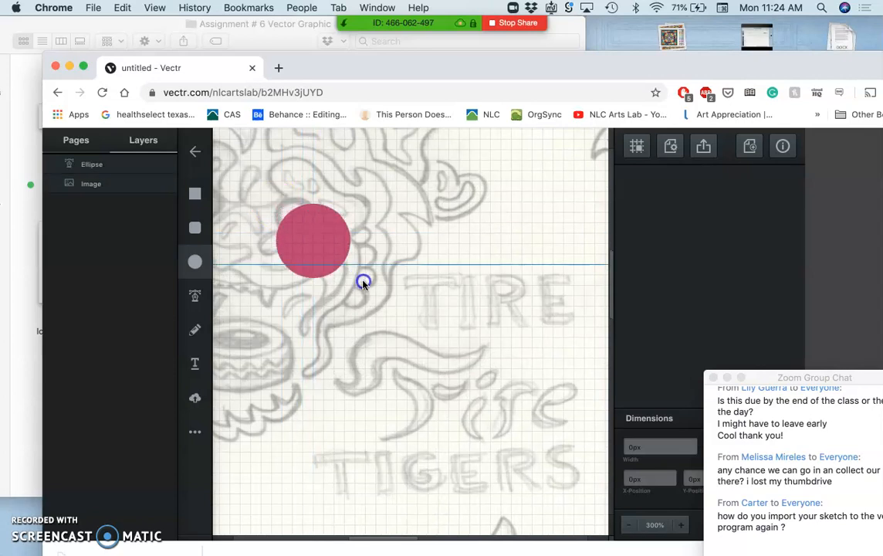
drag(312, 240, 298, 224)
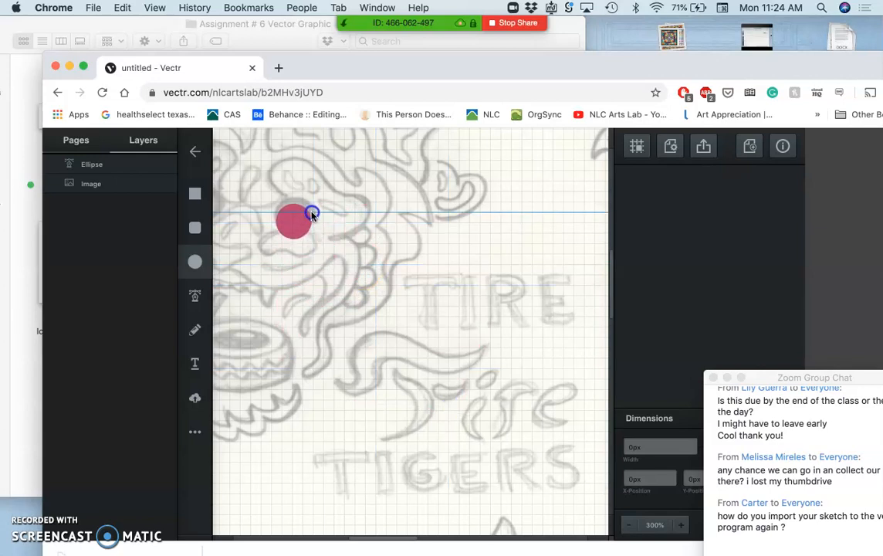
click(293, 222)
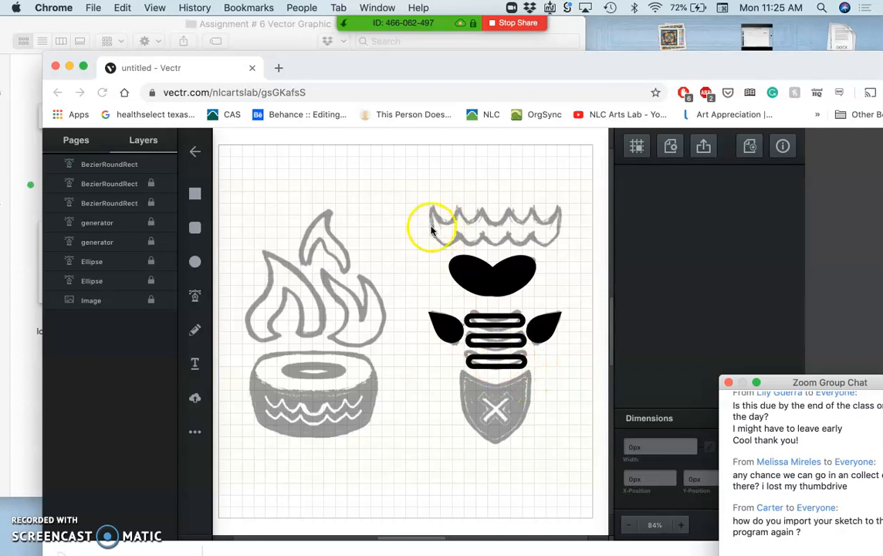
mouse_move(523, 378)
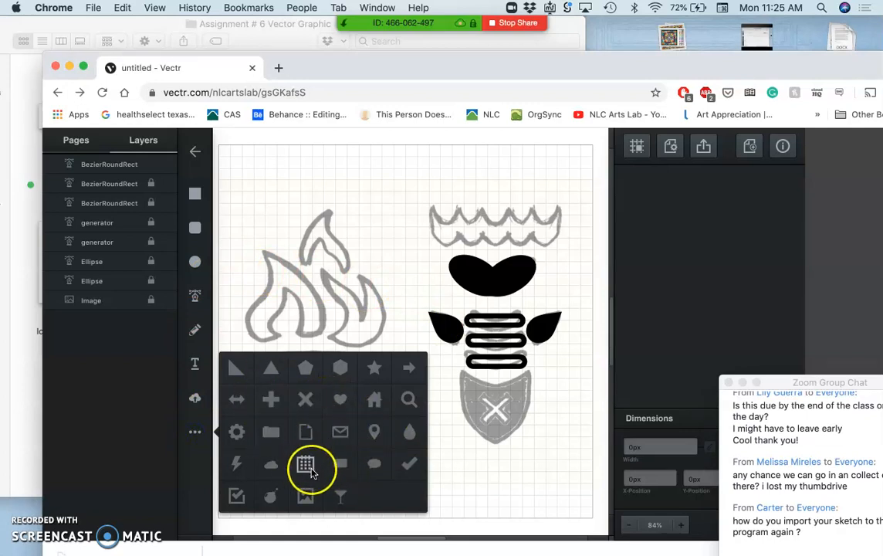
mouse_move(374, 431)
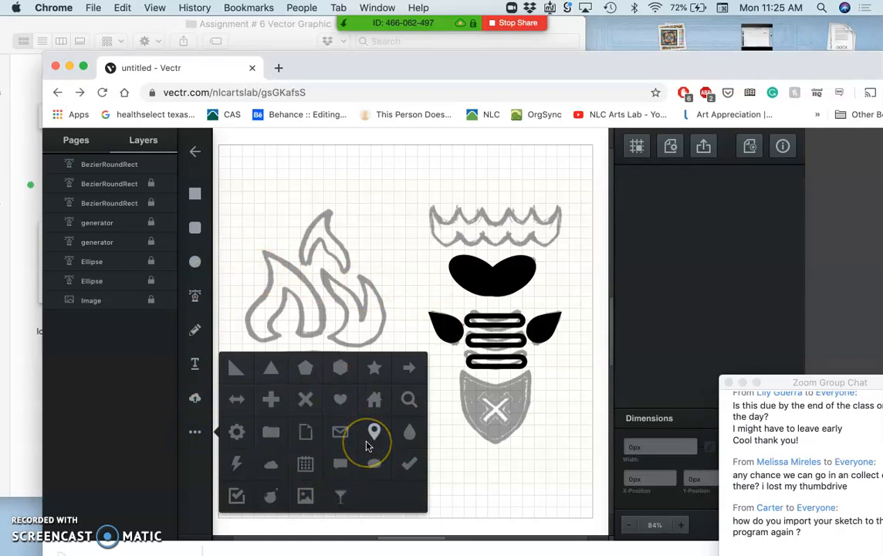
mouse_move(322, 425)
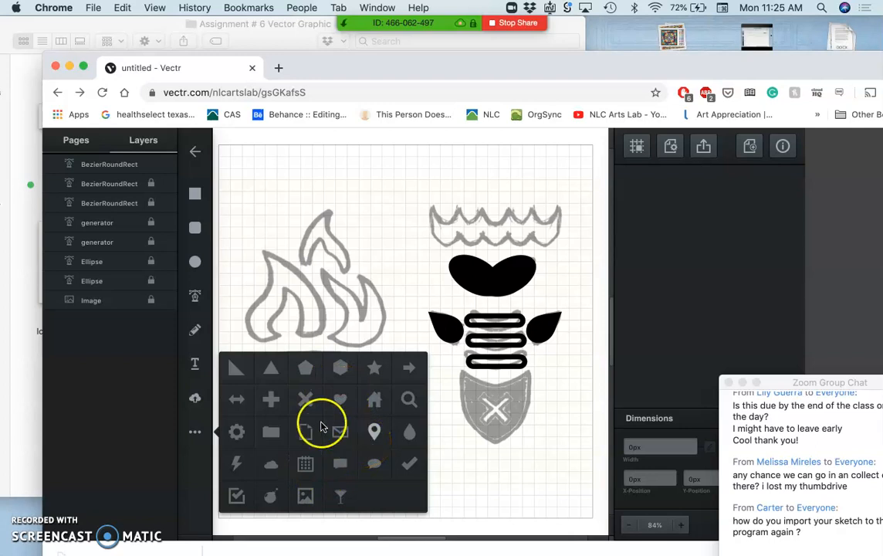
mouse_move(271, 370)
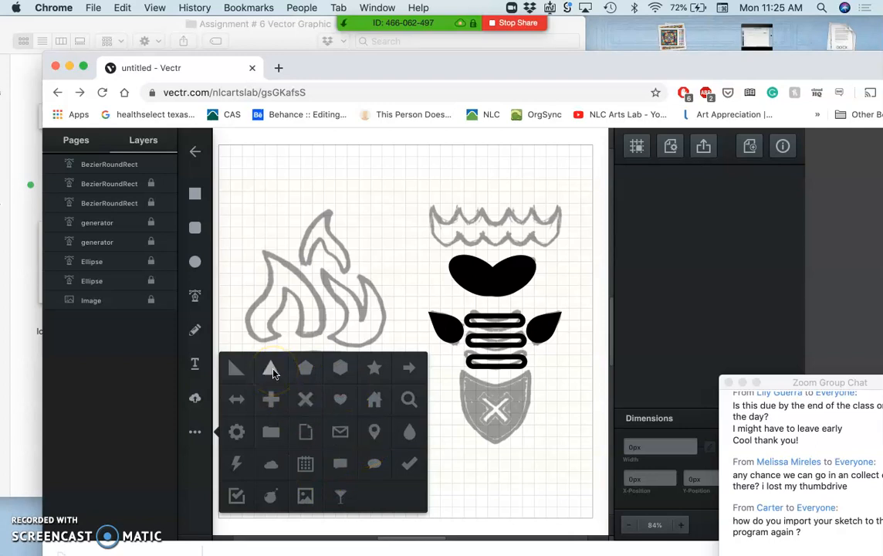
mouse_move(269, 368)
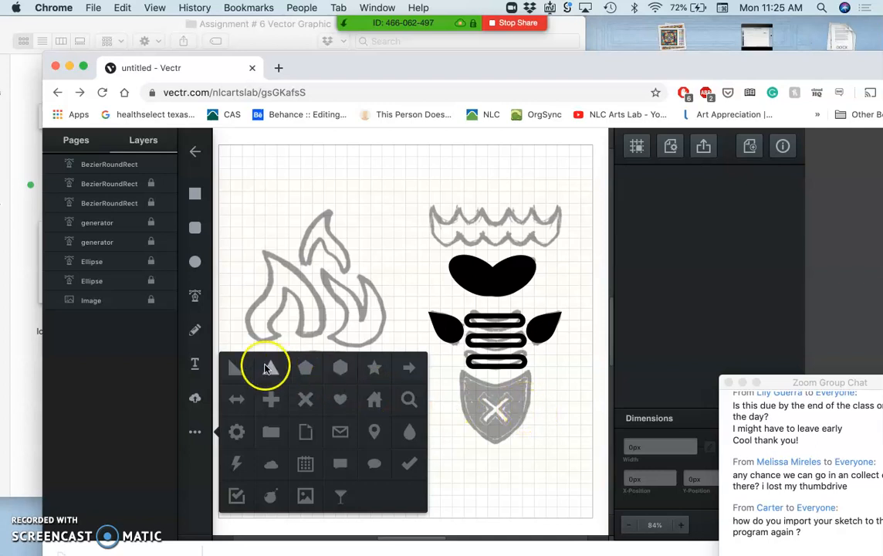
mouse_move(271, 262)
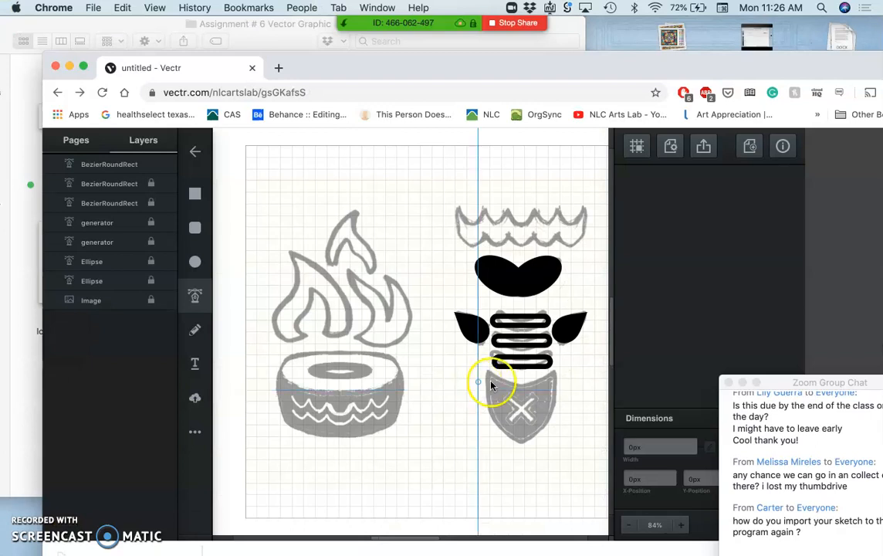
Step: Zoom toward the shield part of the sketch
click(679, 525)
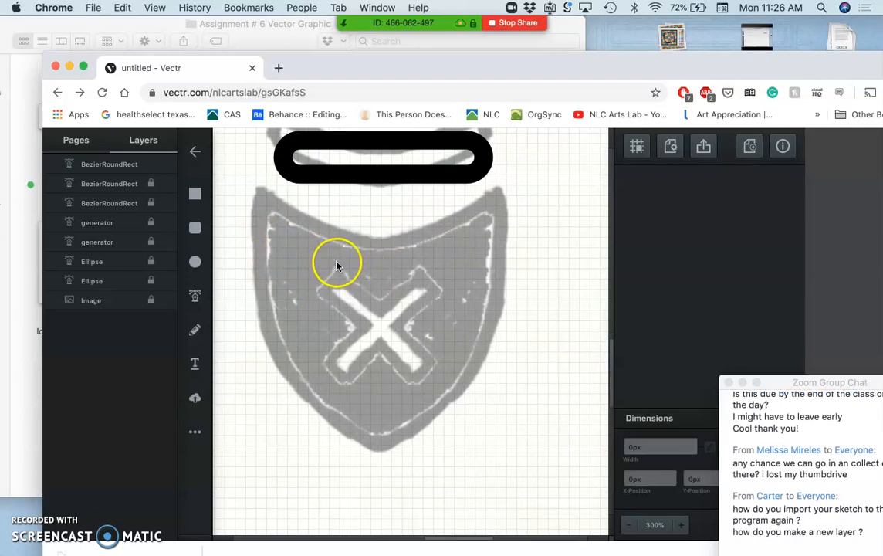
mouse_move(204, 286)
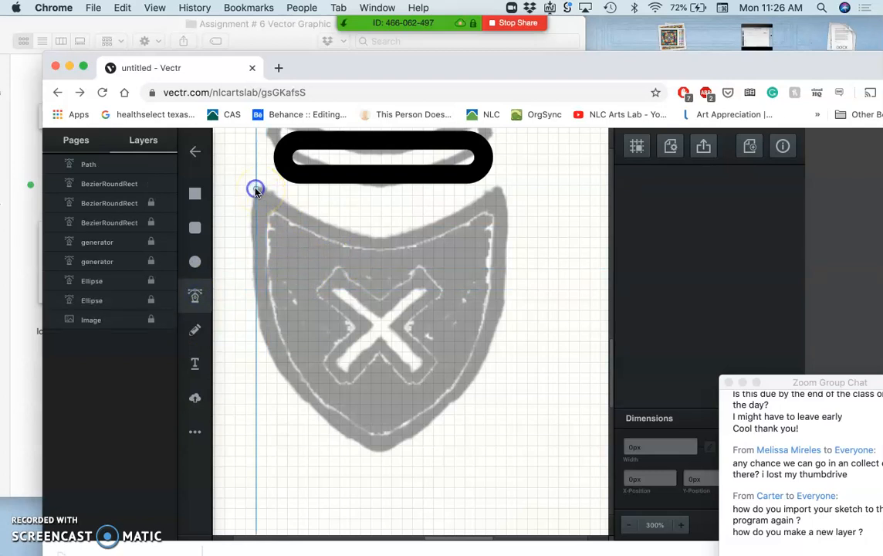
Step: Trace the shield outline from the top-left corner down to the bottom tip with the Pen tool
click(262, 292)
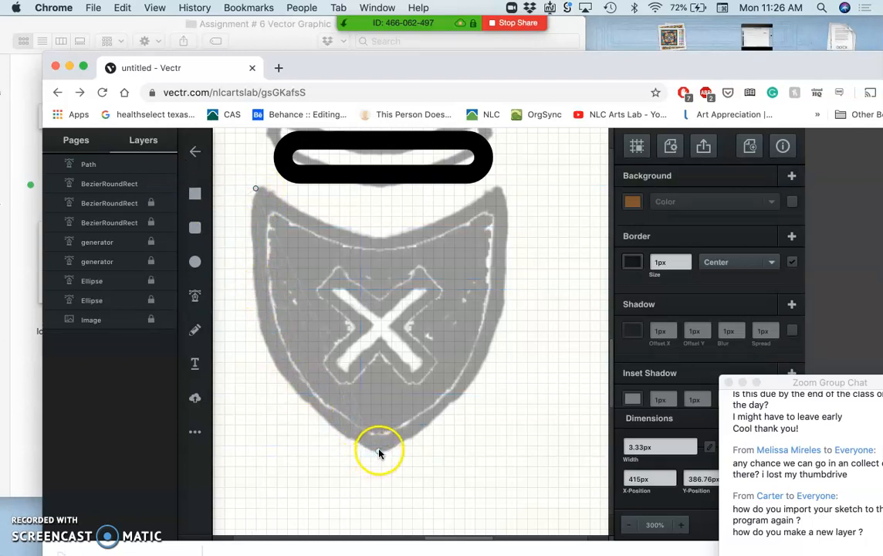
drag(256, 188, 378, 451)
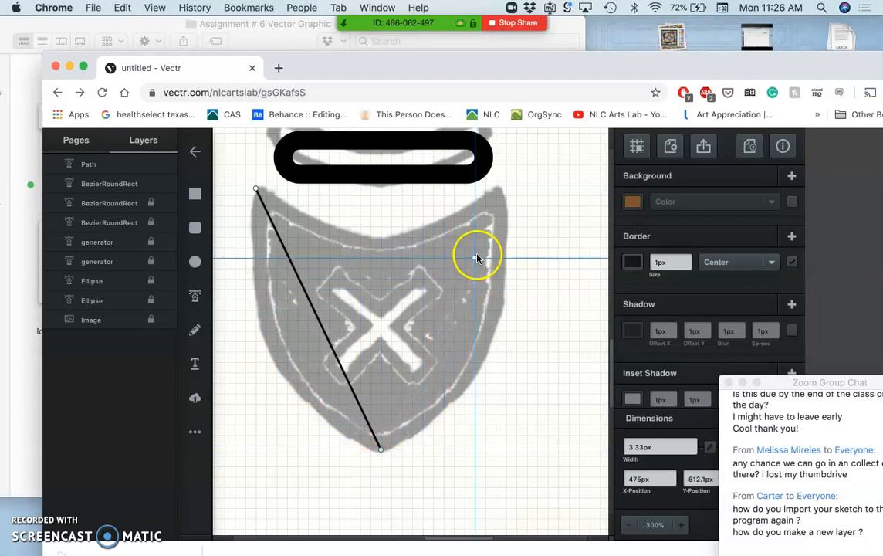
mouse_move(500, 192)
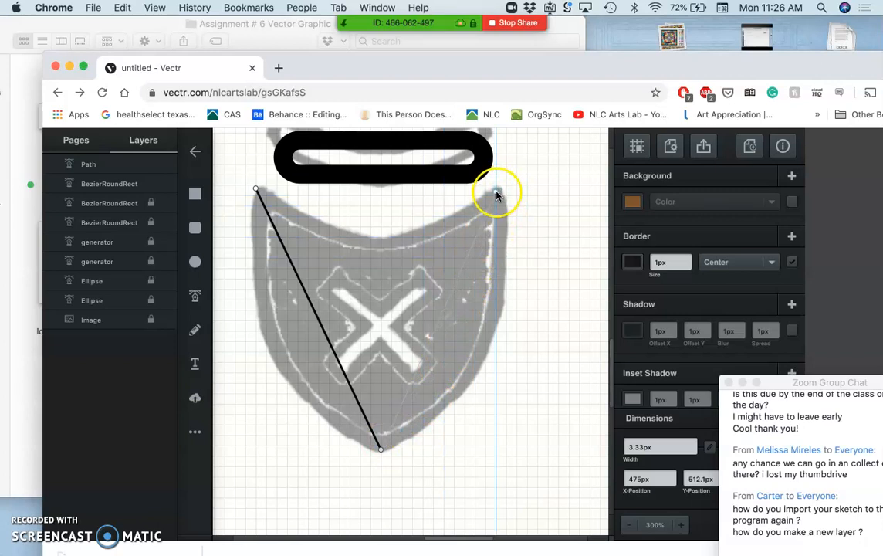
mouse_move(497, 185)
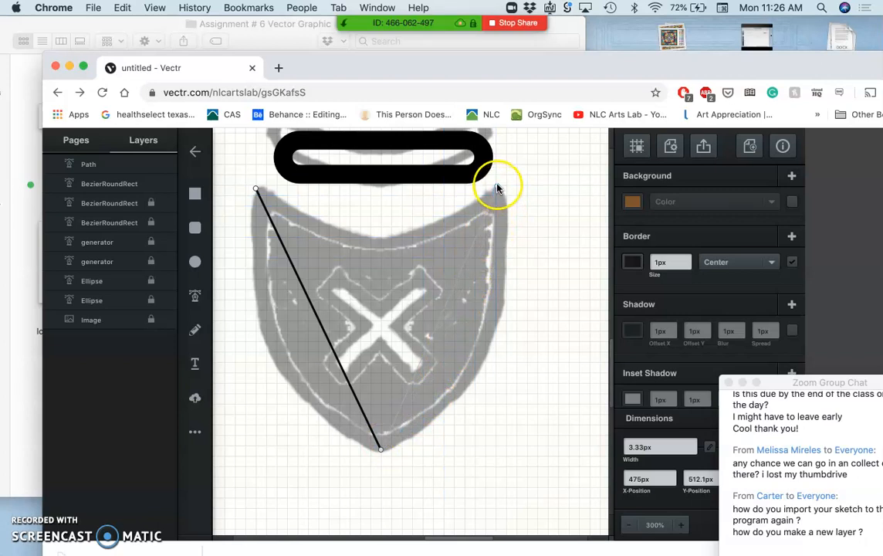
mouse_move(497, 188)
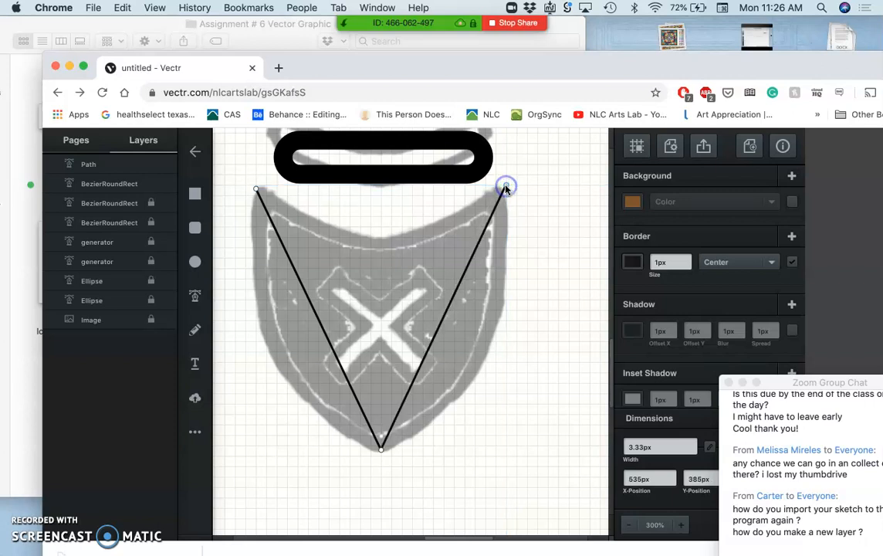
mouse_move(386, 245)
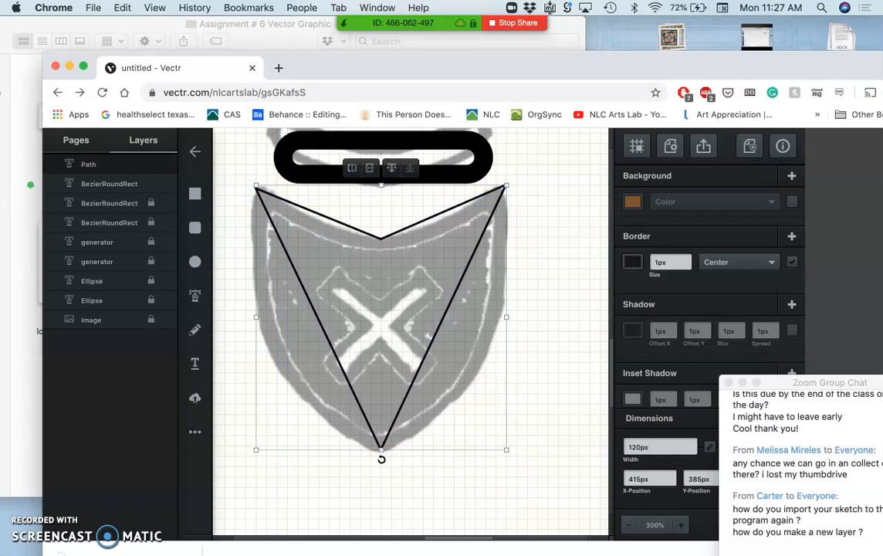
mouse_move(264, 328)
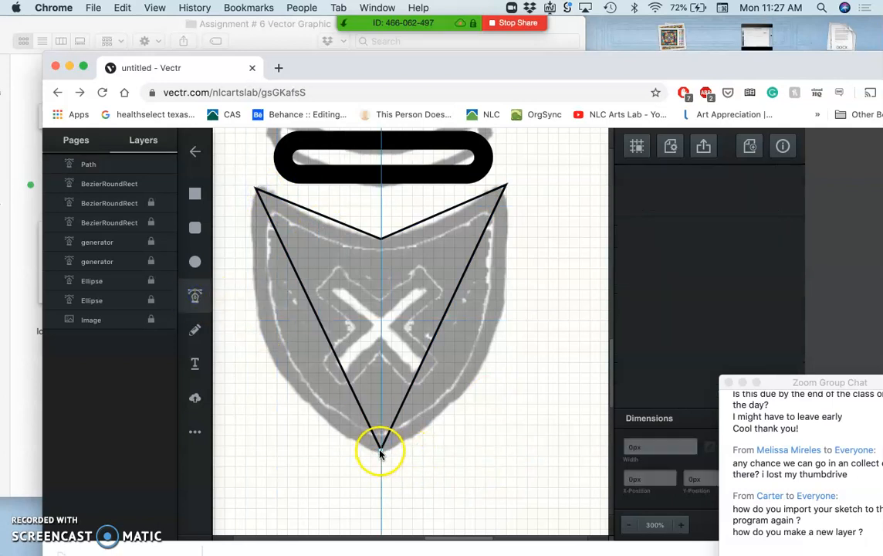
click(380, 451)
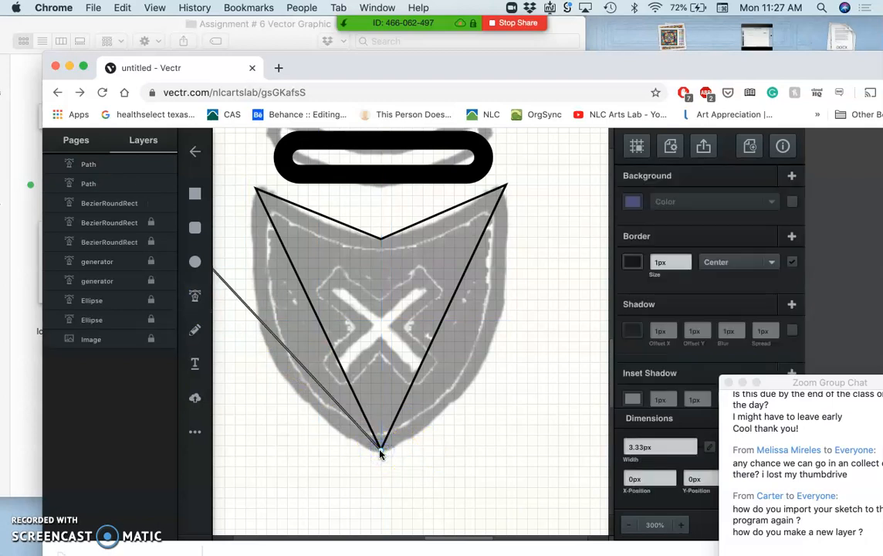
click(380, 448)
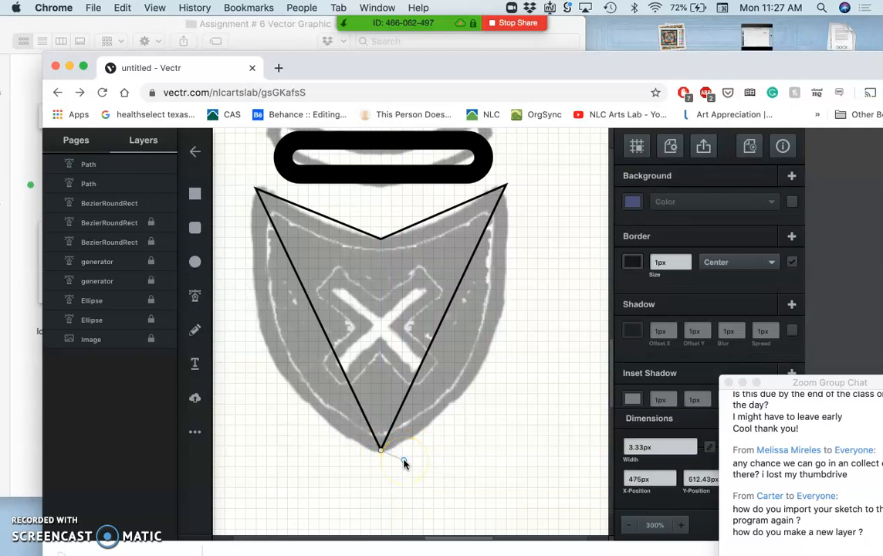
click(380, 449)
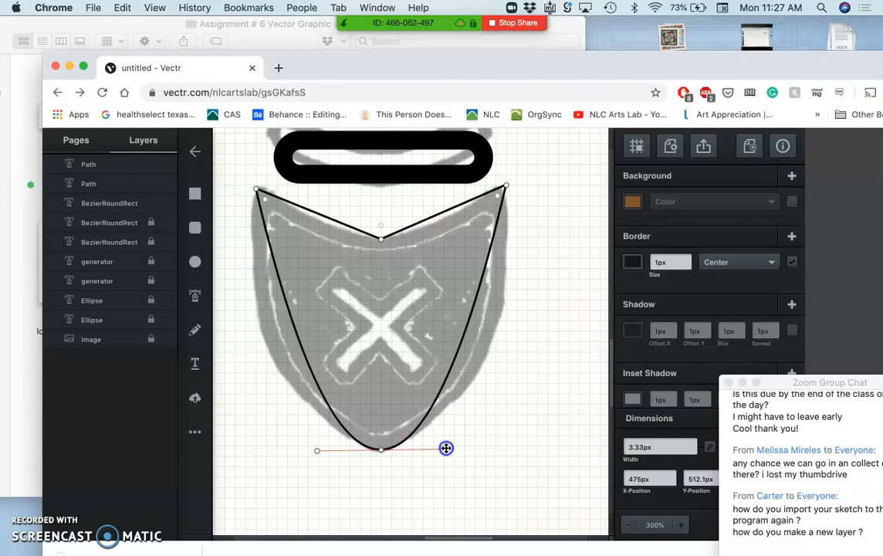
Step: Round the shield's bottom tip with Bezier handles and curve the top centre anchor
drag(446, 447, 478, 447)
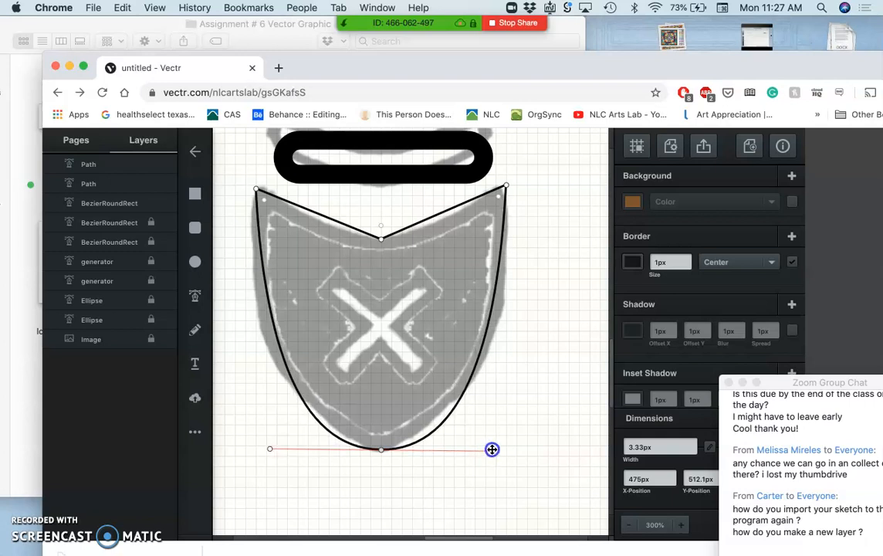
drag(492, 449, 457, 447)
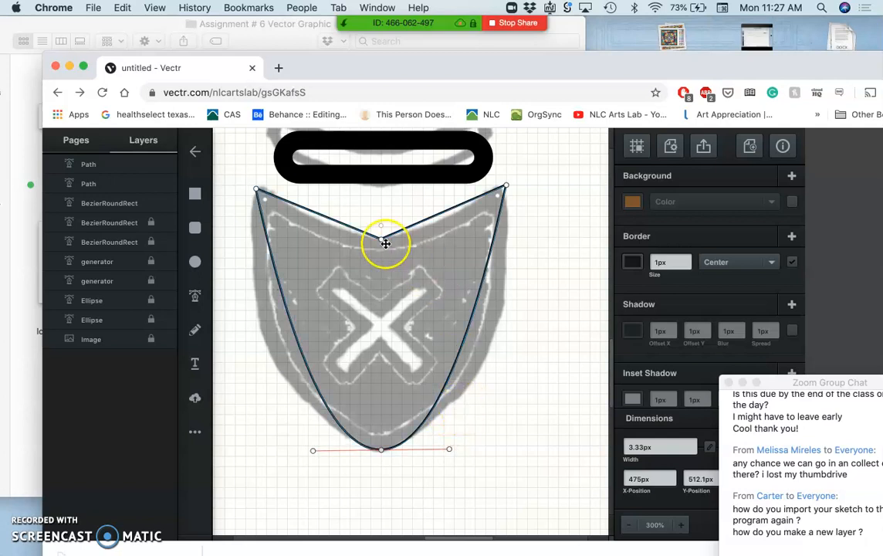
drag(385, 244, 380, 238)
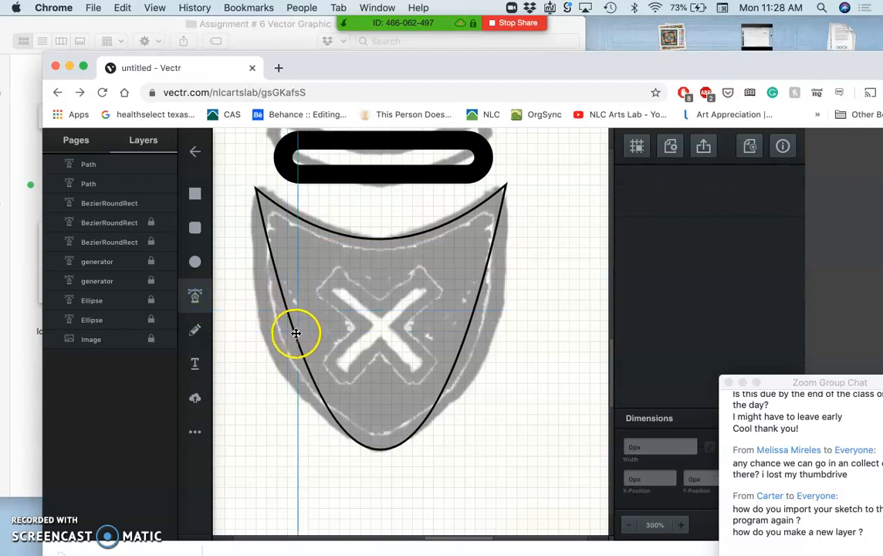
Step: Add anchors on the shield's left side and drag the right side outward to follow the sketch
click(296, 334)
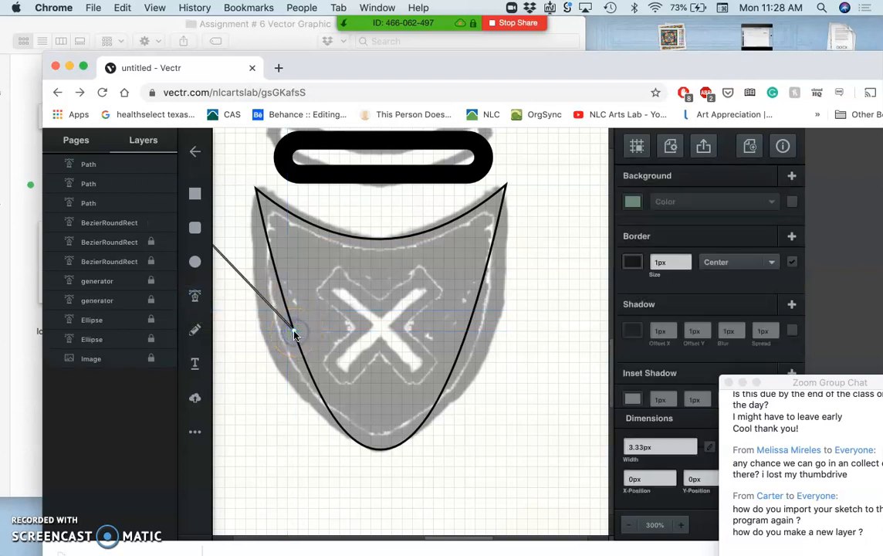
click(298, 332)
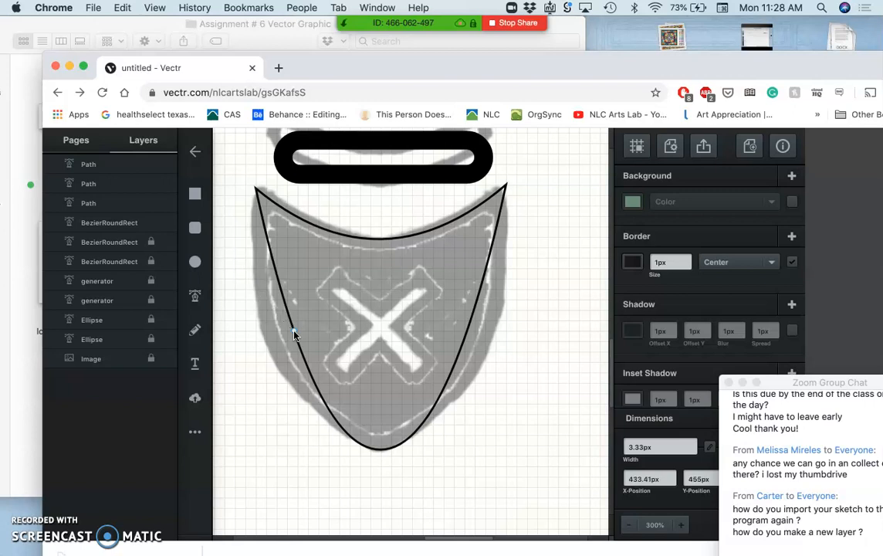
click(409, 332)
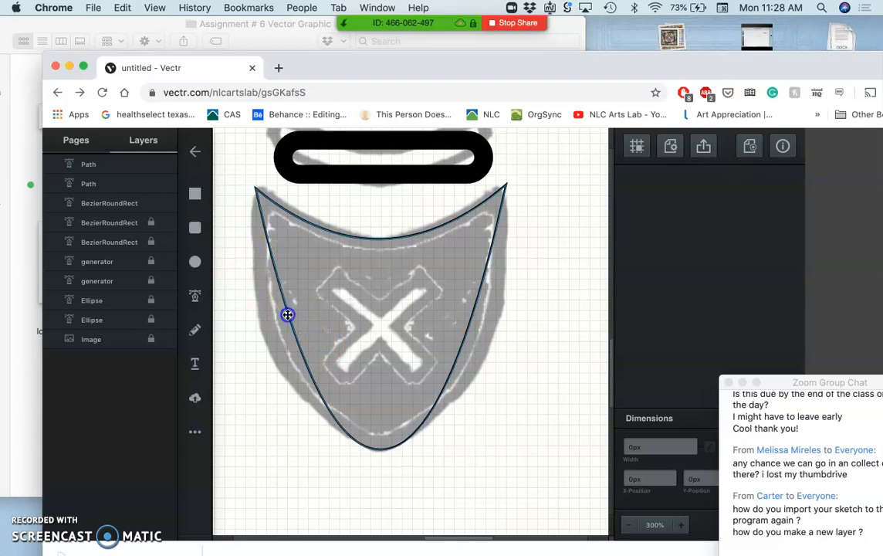
click(287, 315)
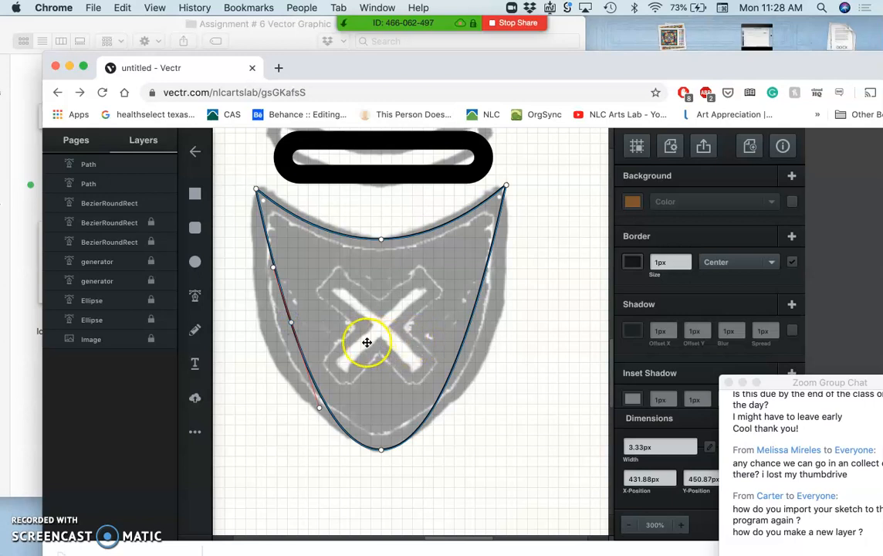
mouse_move(401, 326)
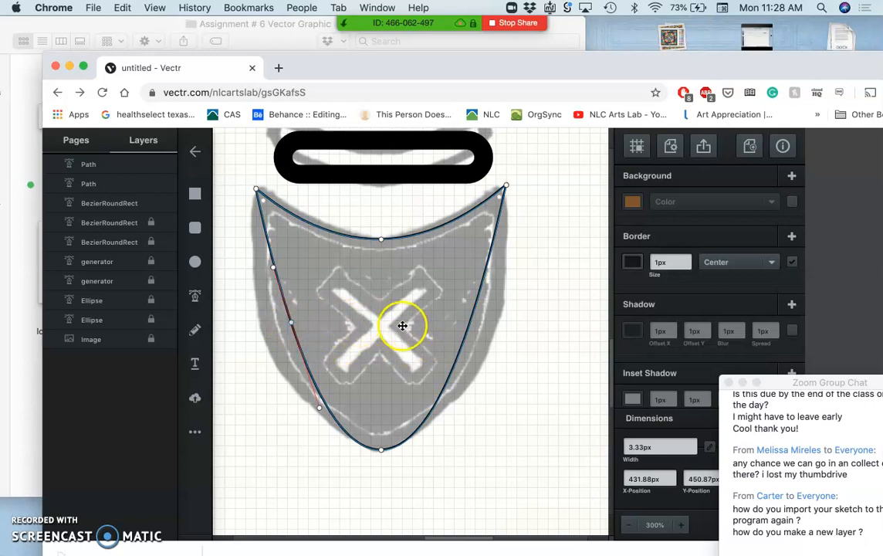
mouse_move(457, 324)
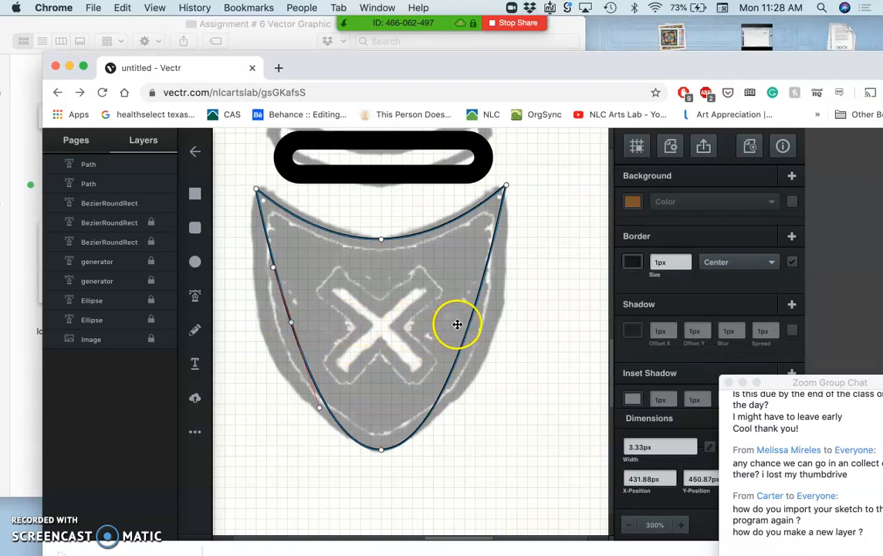
drag(457, 324, 469, 323)
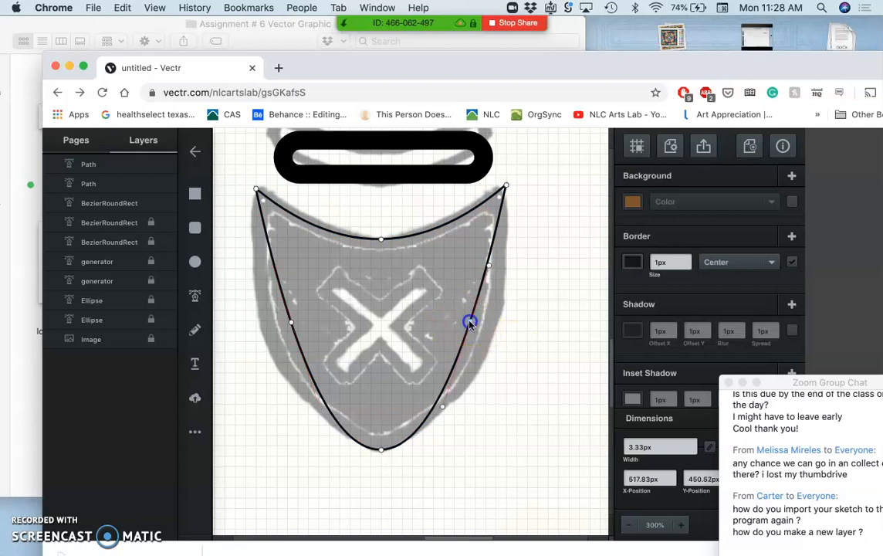
drag(470, 323, 494, 329)
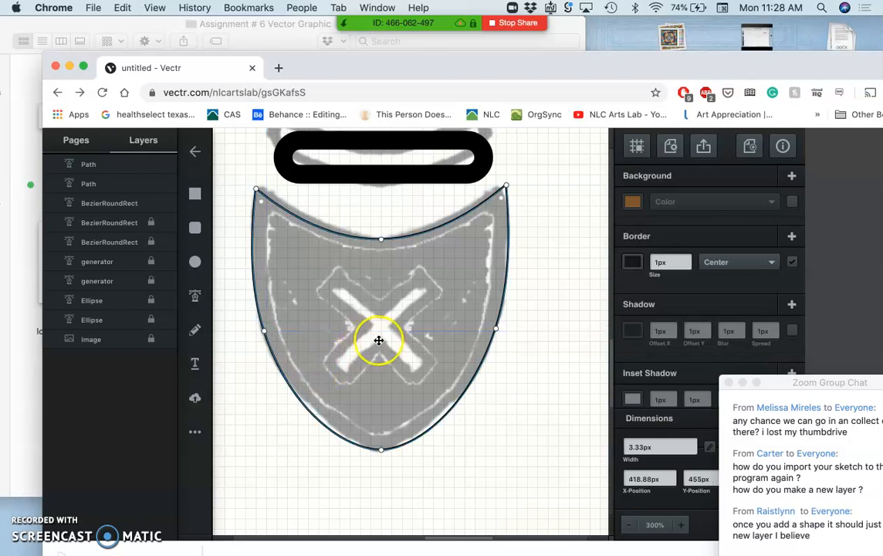
mouse_move(522, 396)
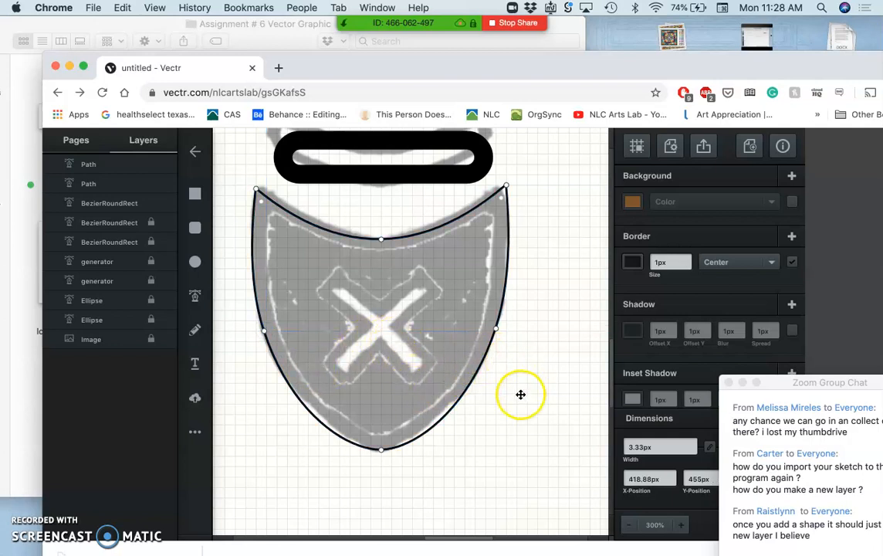
mouse_move(475, 435)
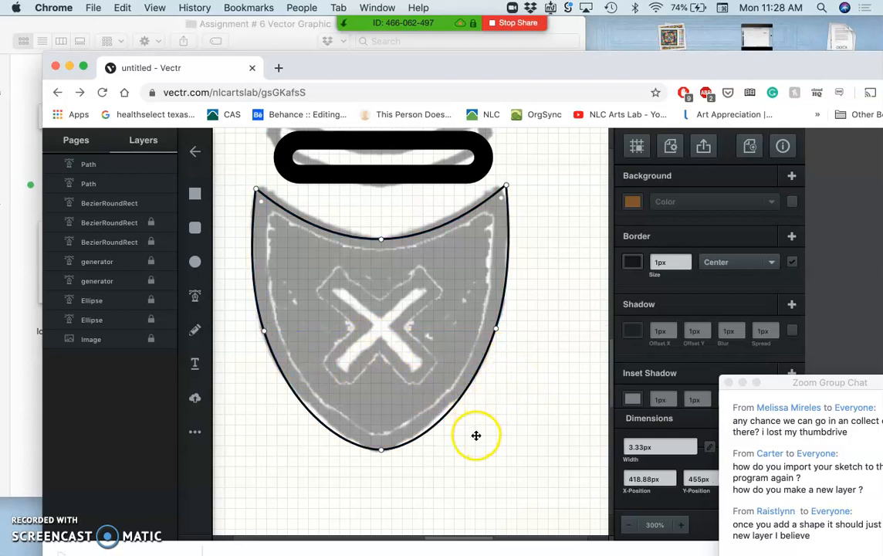